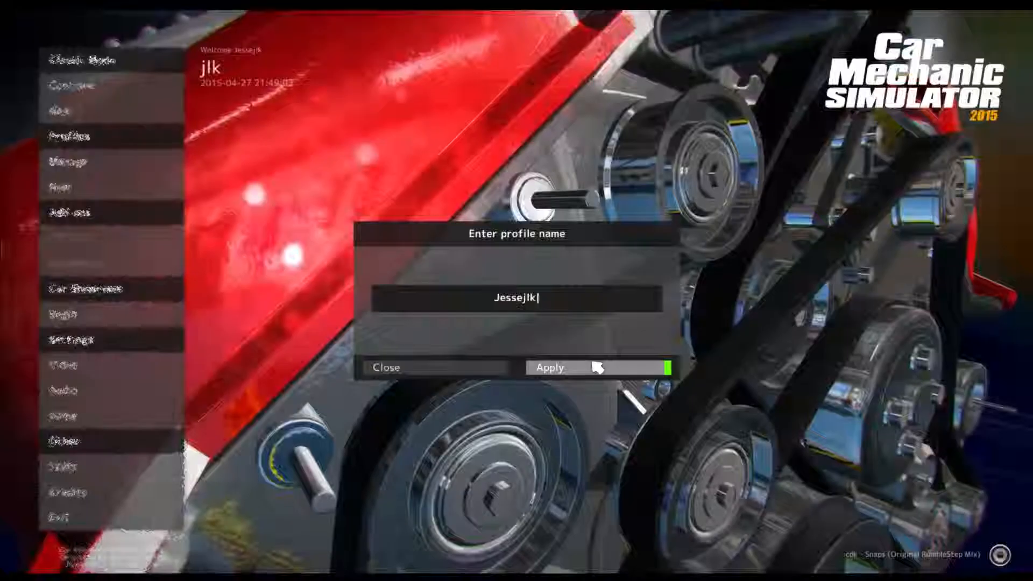
Save the Jessejlk profile name and start a new Classic Mode game.
{"action": "left_click", "coordinate": [550, 367]}
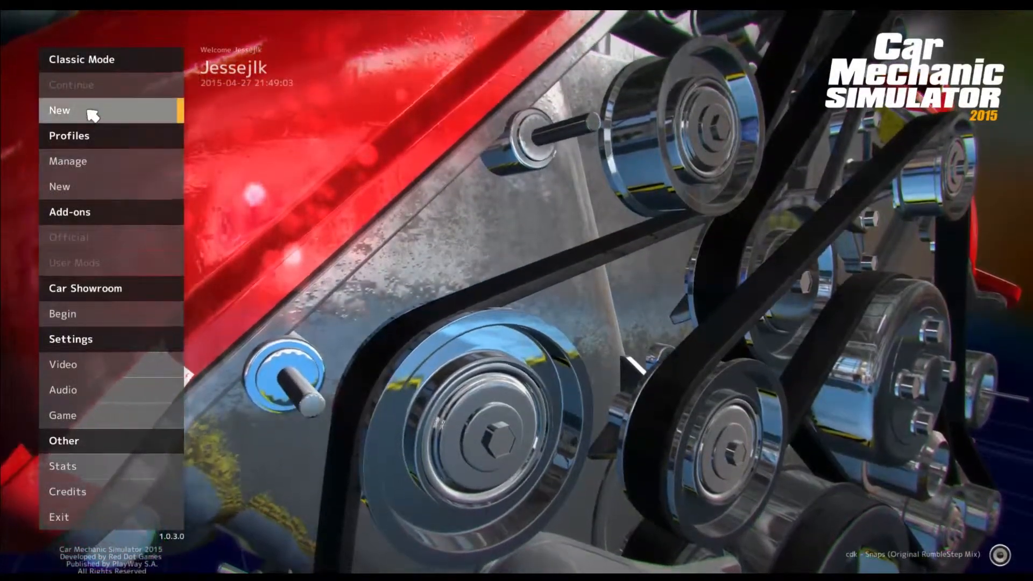
{"action": "left_click", "coordinate": [60, 110]}
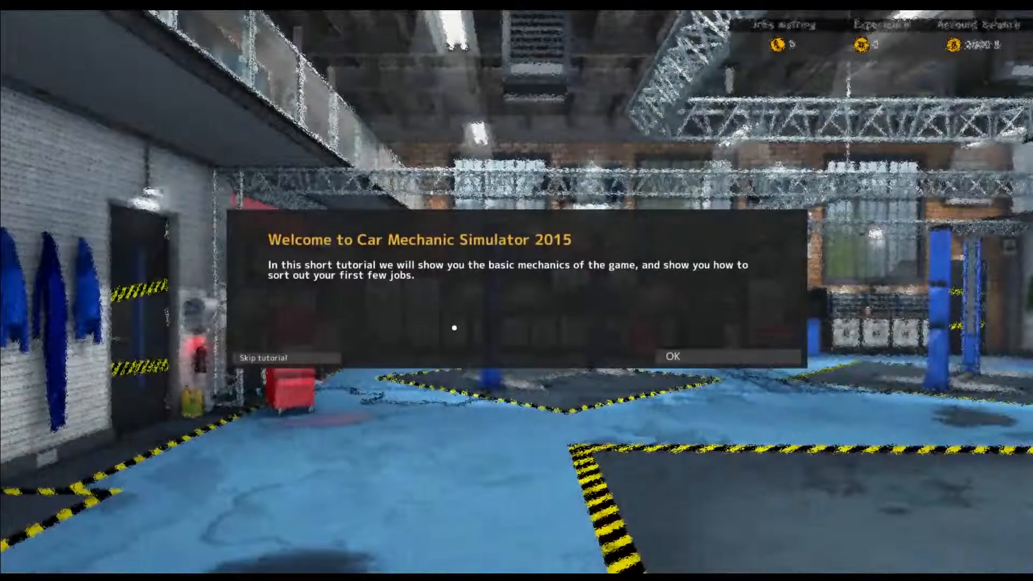
{"action": "mouse_move", "coordinate": [672, 356]}
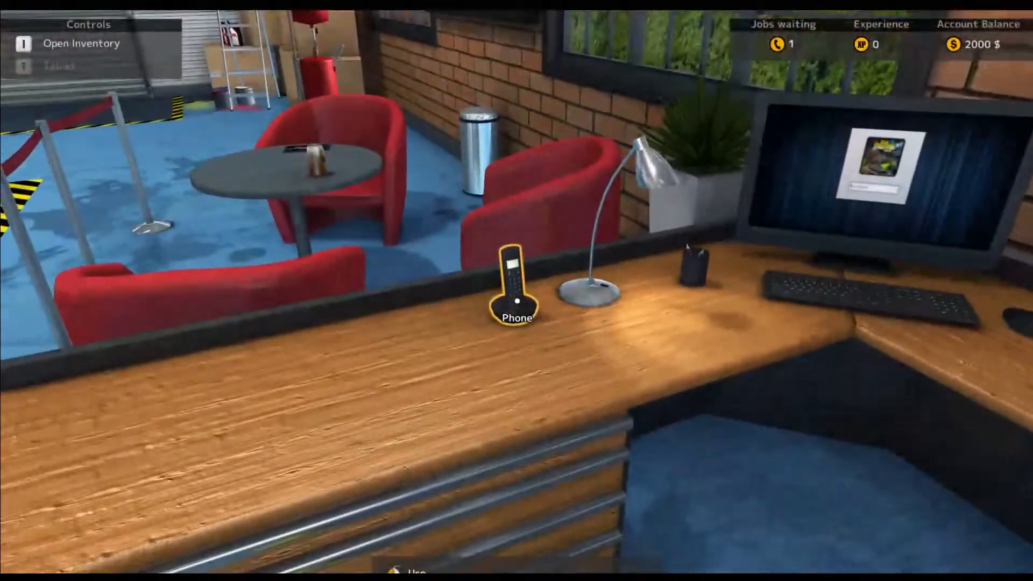
Answer the office phone to accept the waiting repair job.
{"action": "left_click", "coordinate": [516, 290]}
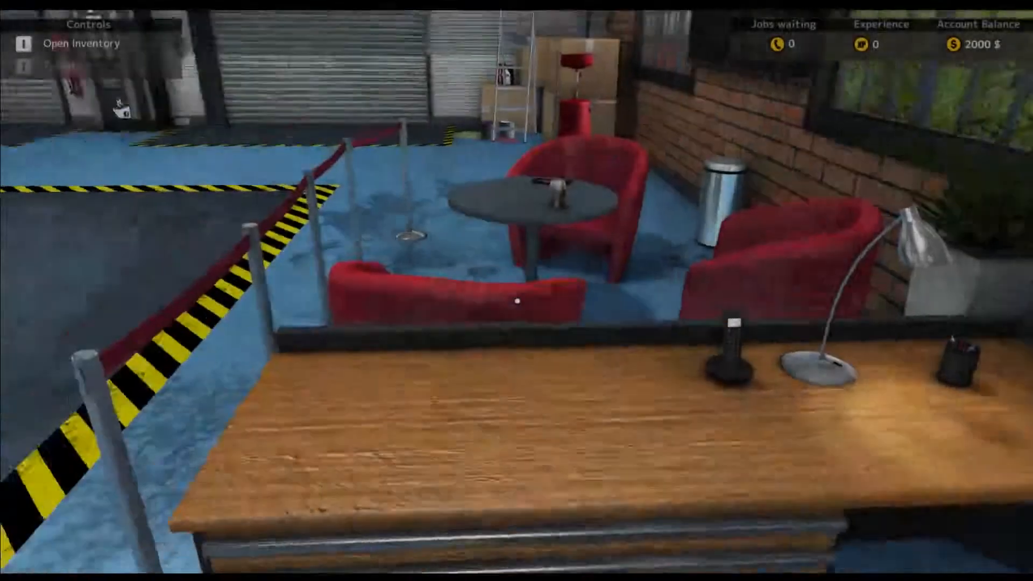
{"action": "mouse_move", "coordinate": [517, 291]}
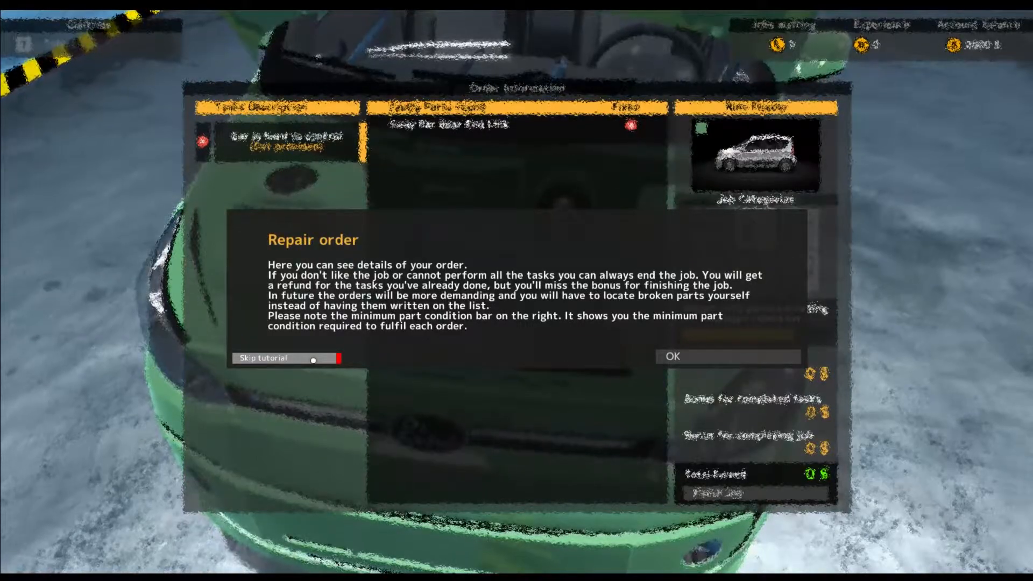
Dismiss the repair order and work management tips, then send the car to the Left Lifter.
{"action": "left_click", "coordinate": [313, 361]}
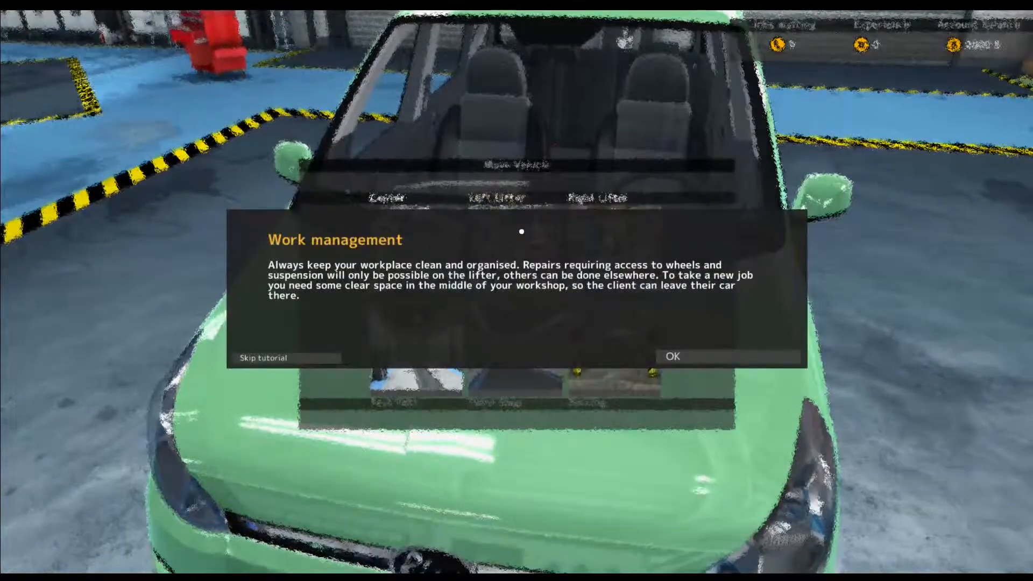
{"action": "left_click", "coordinate": [671, 356]}
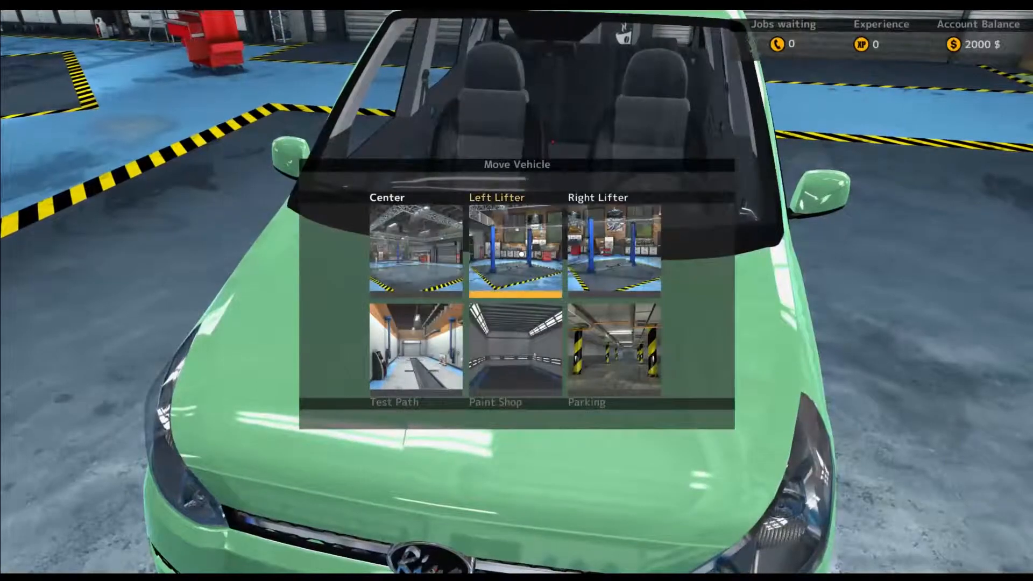
{"action": "left_click", "coordinate": [515, 254]}
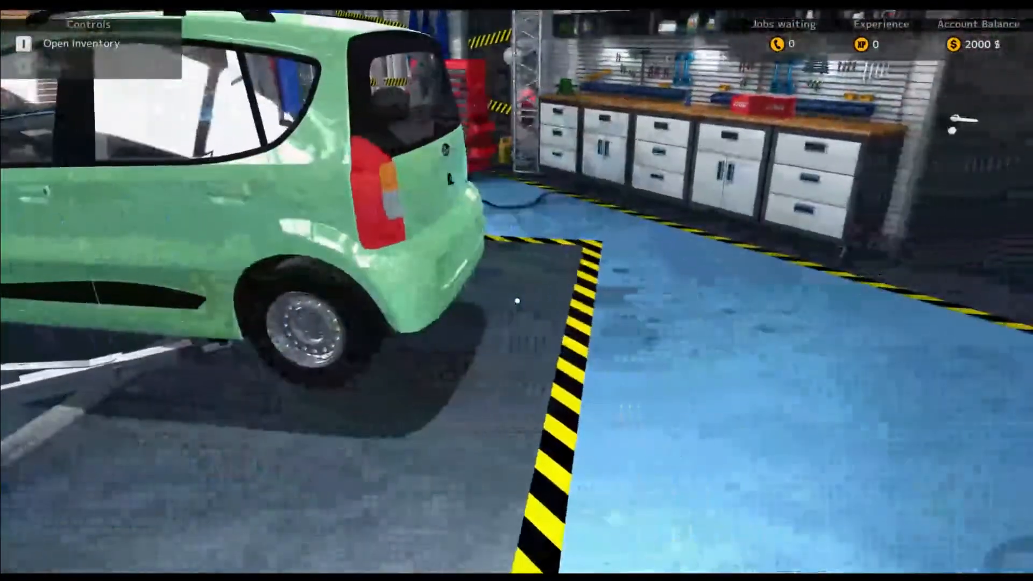
{"action": "mouse_move", "coordinate": [517, 291]}
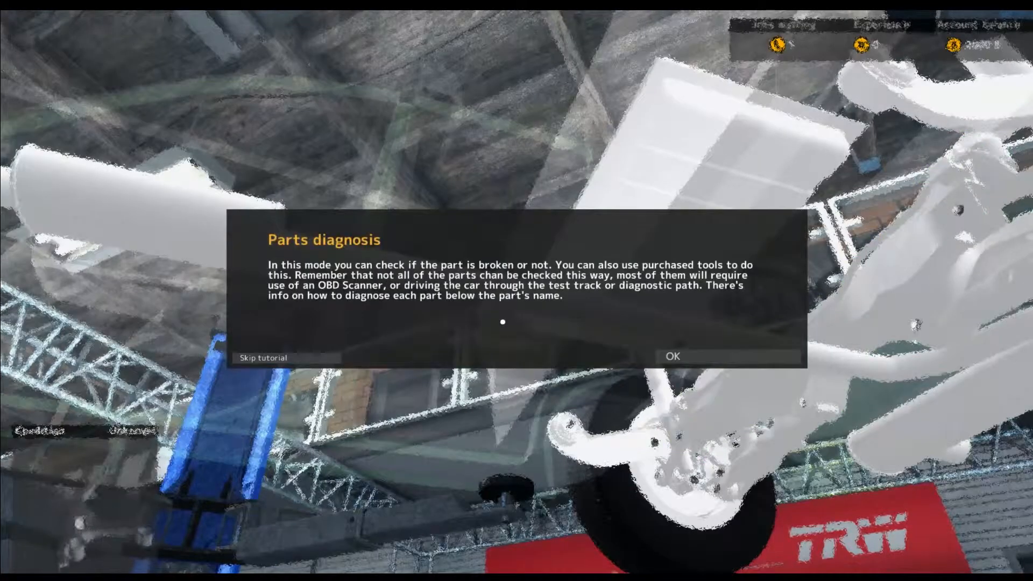
Dismiss the parts diagnosis tip and switch to Disassemble Mode under the car.
{"action": "left_click", "coordinate": [672, 355]}
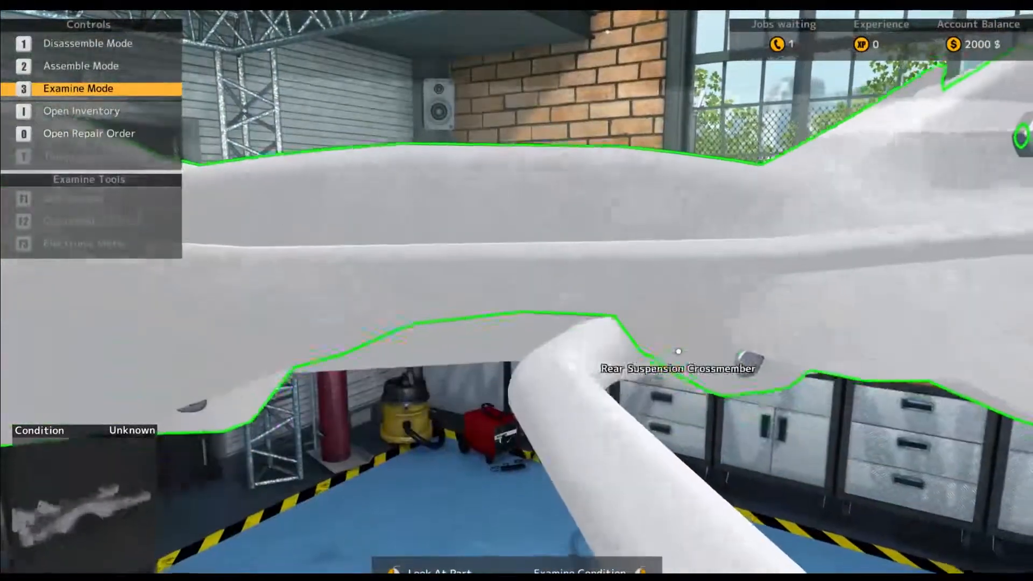
{"action": "mouse_move", "coordinate": [516, 291]}
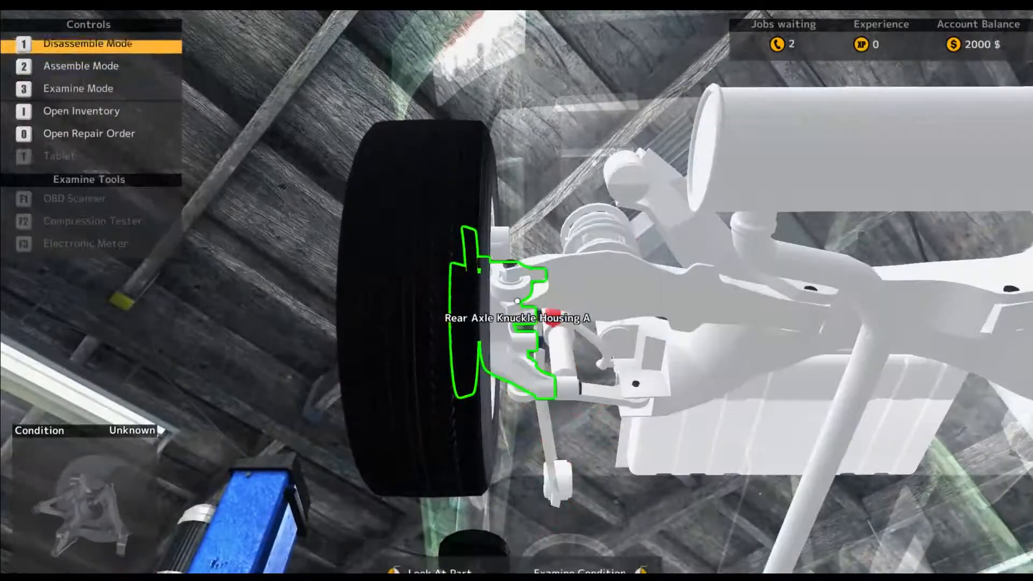
{"action": "key", "text": "3"}
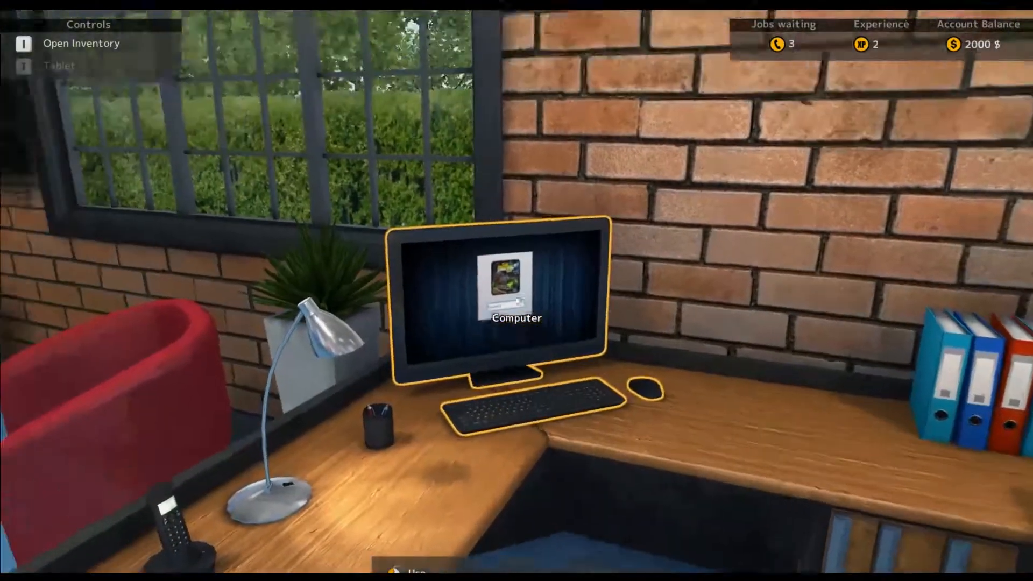
Buy a 26 $ Sway Bar Rear End Link from the computer's Car Part Shop.
{"action": "left_click", "coordinate": [517, 297]}
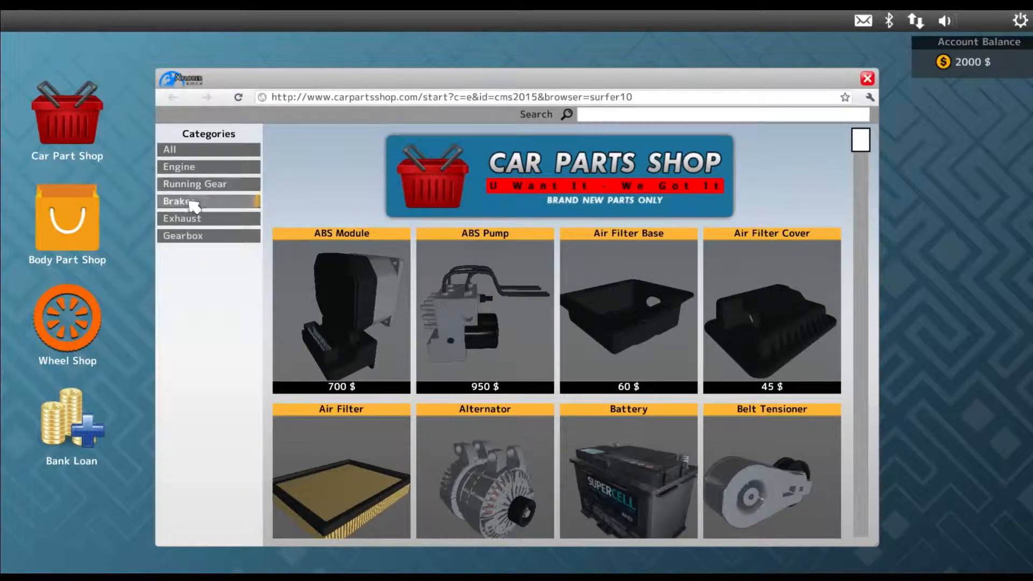
{"action": "mouse_move", "coordinate": [205, 185]}
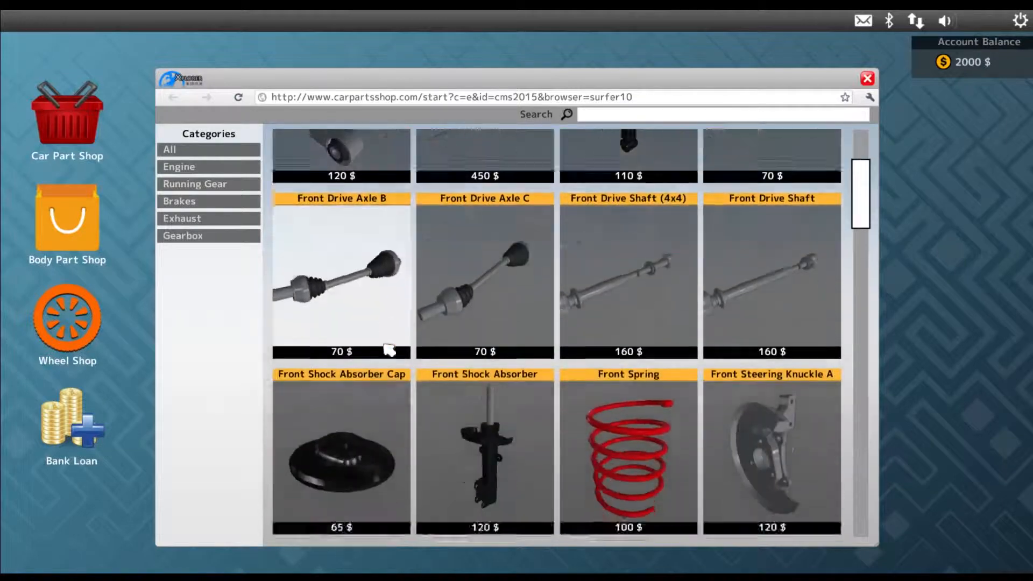
{"action": "scroll", "scroll_direction": "down", "scroll_amount": 3}
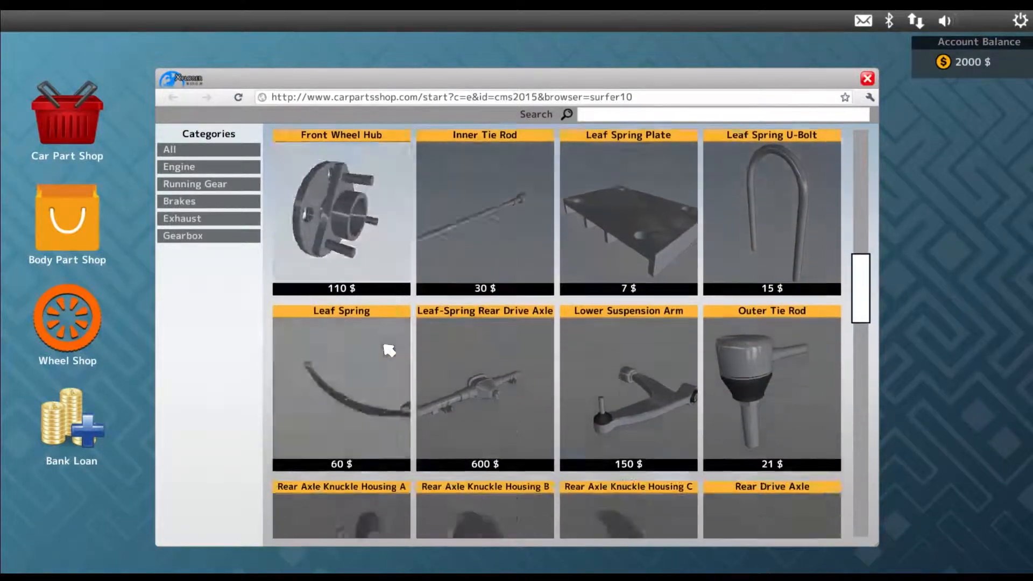
{"action": "scroll", "scroll_direction": "down", "scroll_amount": 3}
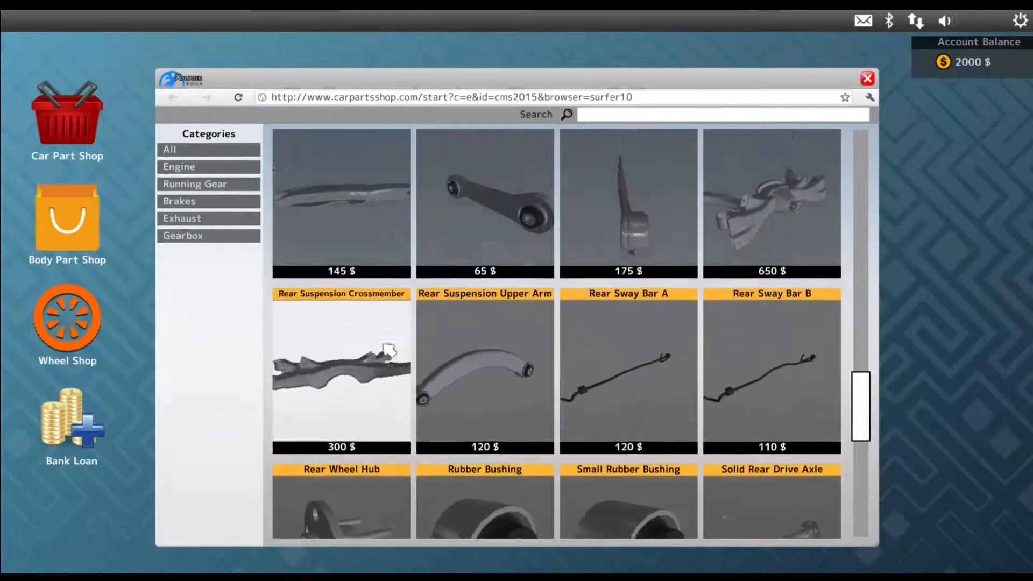
{"action": "scroll", "scroll_direction": "down", "scroll_amount": 3}
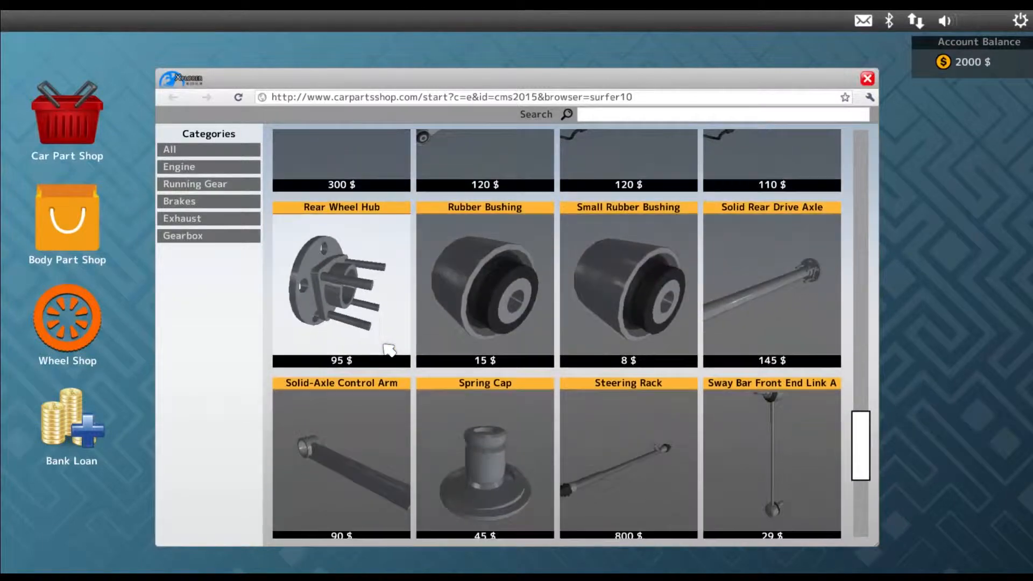
{"action": "scroll", "scroll_direction": "down", "scroll_amount": 3}
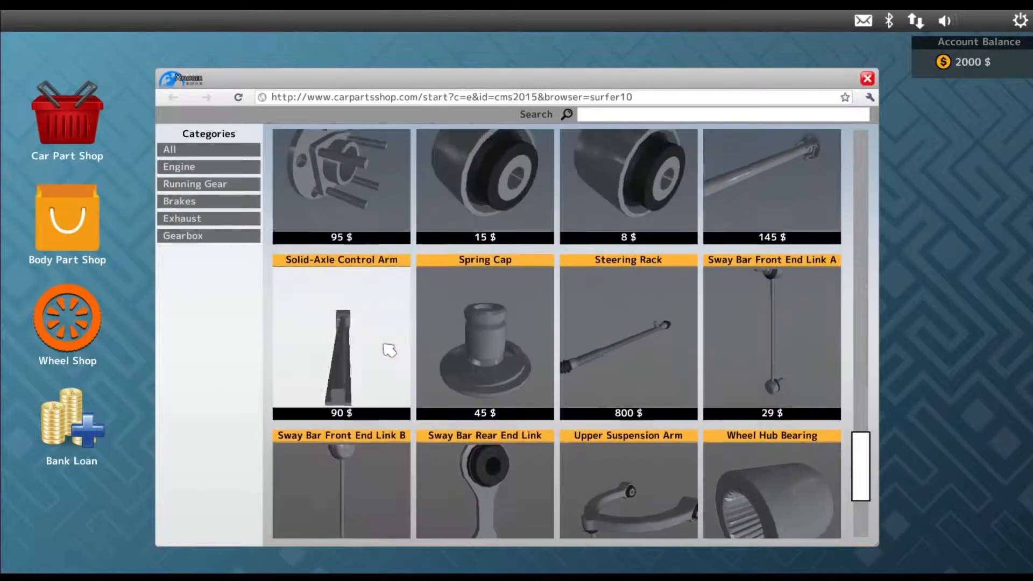
{"action": "scroll", "scroll_direction": "up", "scroll_amount": 3}
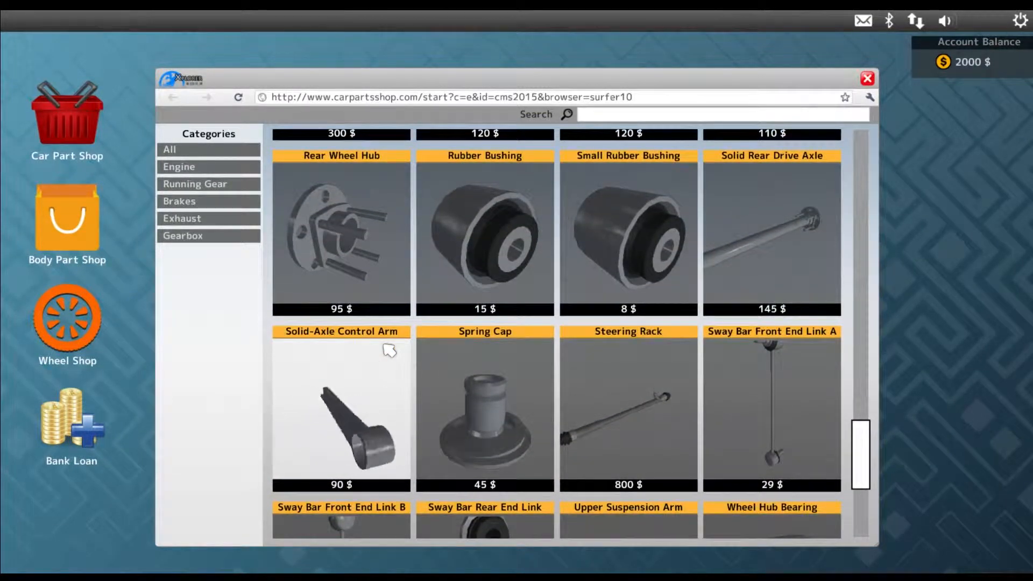
{"action": "scroll", "scroll_direction": "down", "scroll_amount": 3}
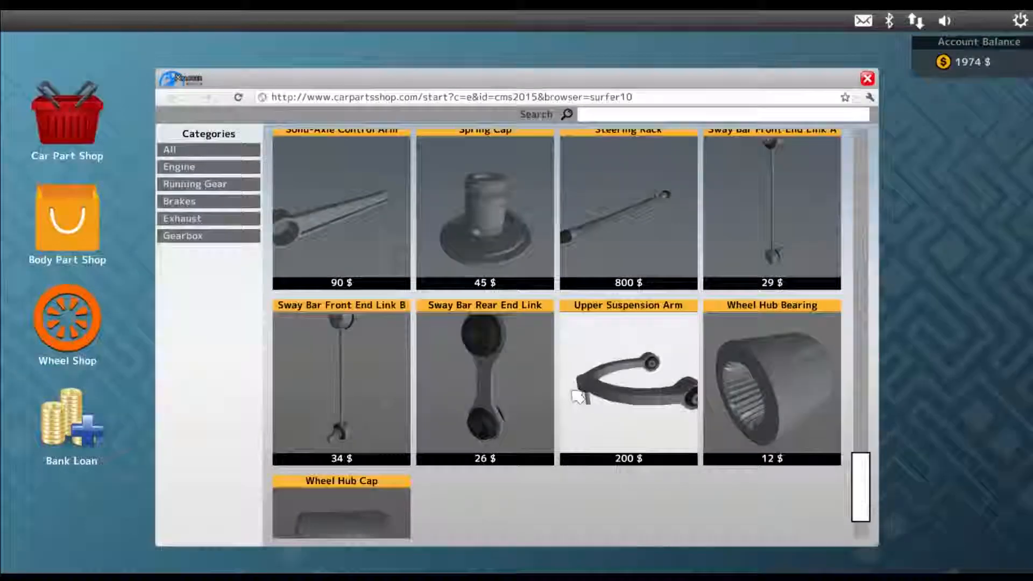
{"action": "left_click", "coordinate": [867, 78]}
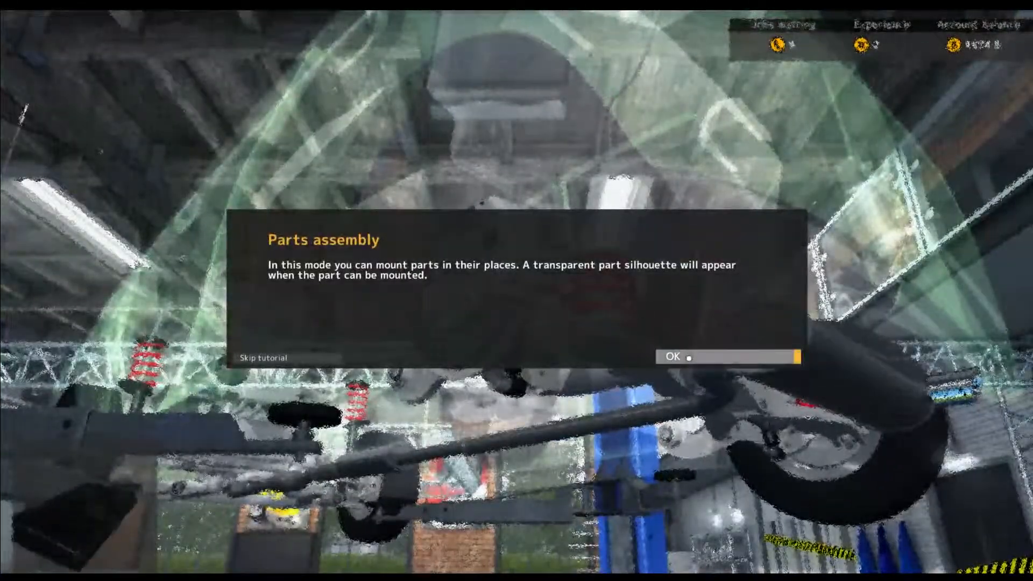
Dismiss the parts assembly tip and tighten the rear wheel bolts onto the hub.
{"action": "left_click", "coordinate": [726, 356]}
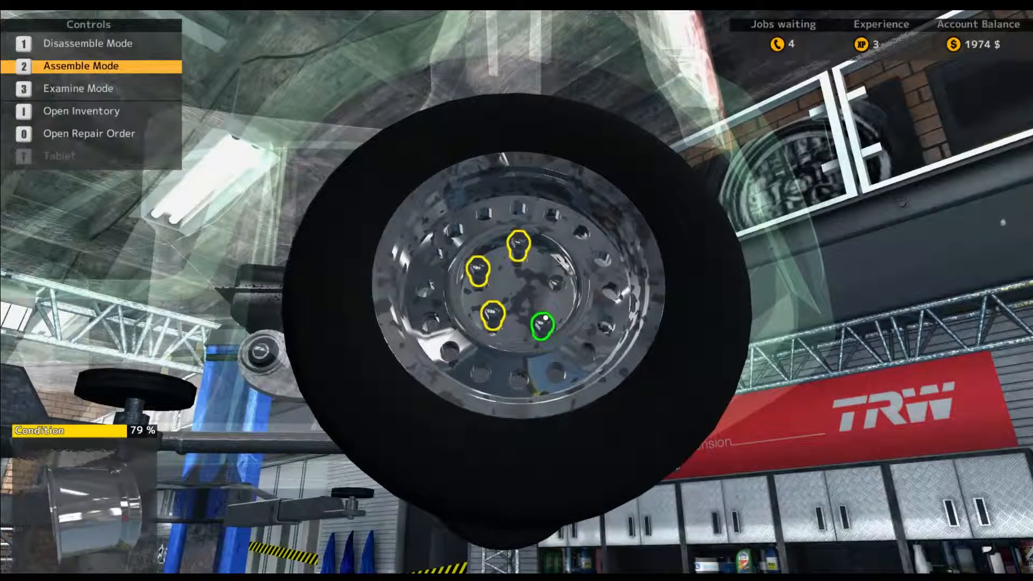
{"action": "left_click", "coordinate": [539, 325]}
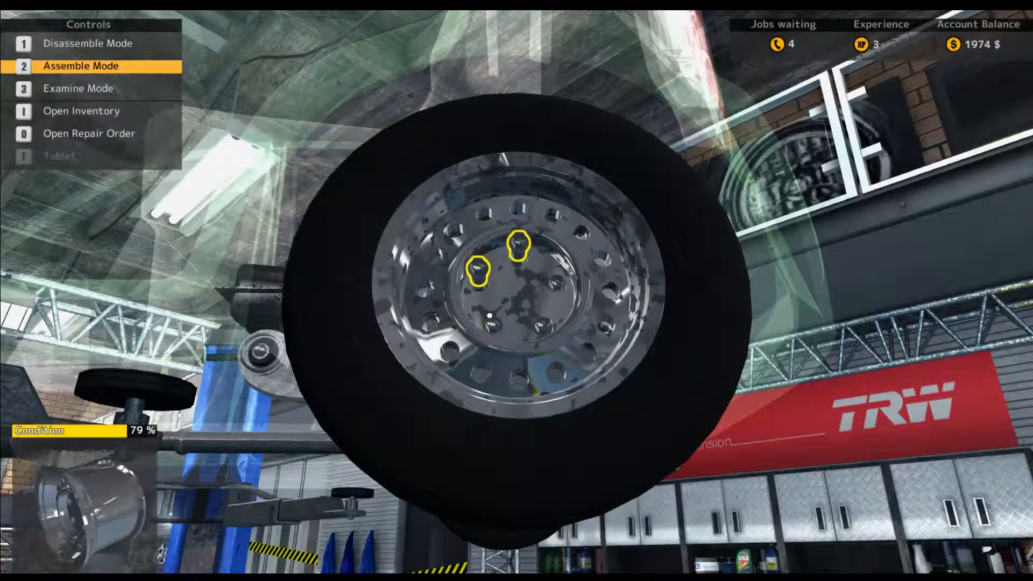
{"action": "left_click", "coordinate": [517, 243]}
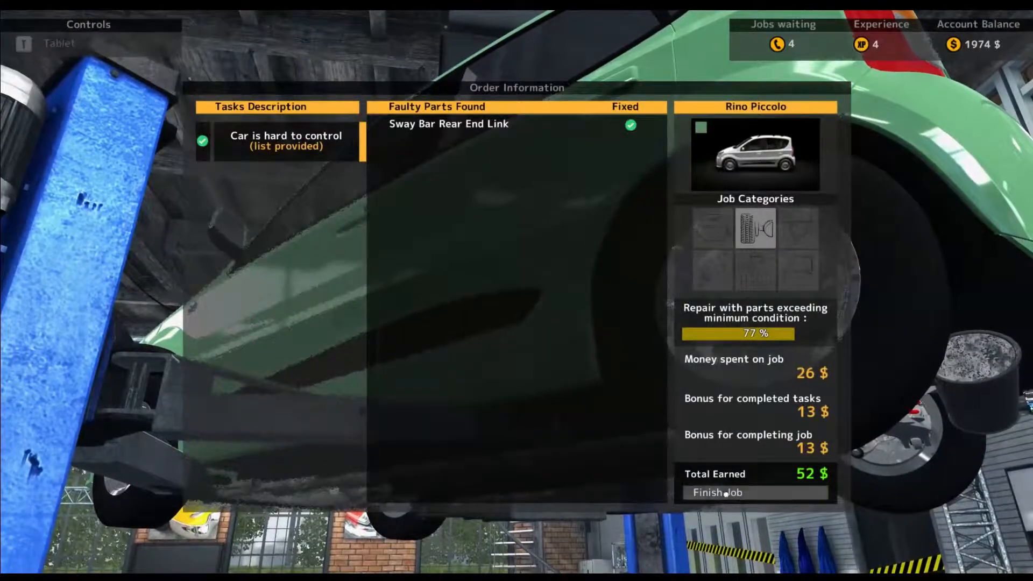
Finish the Rino Piccolo job from its repair order, reaching a 2026 $ balance.
{"action": "left_click", "coordinate": [717, 493]}
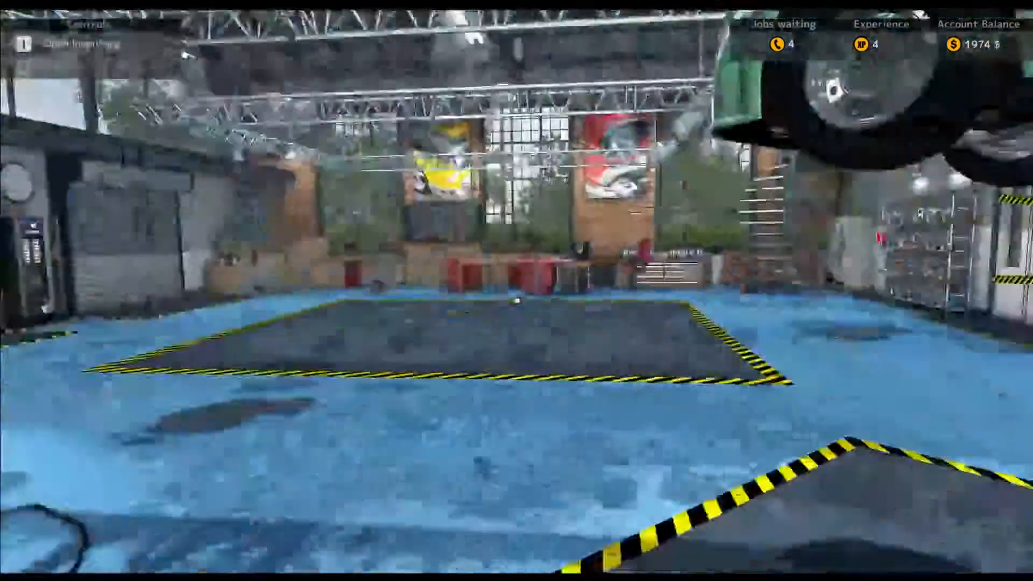
{"action": "mouse_move", "coordinate": [516, 291]}
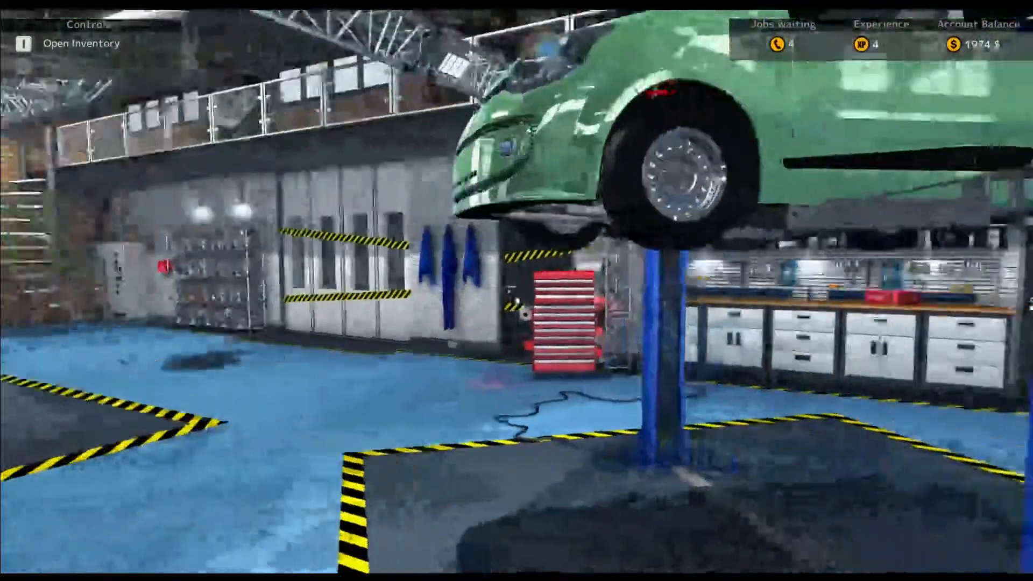
{"action": "mouse_move", "coordinate": [517, 290]}
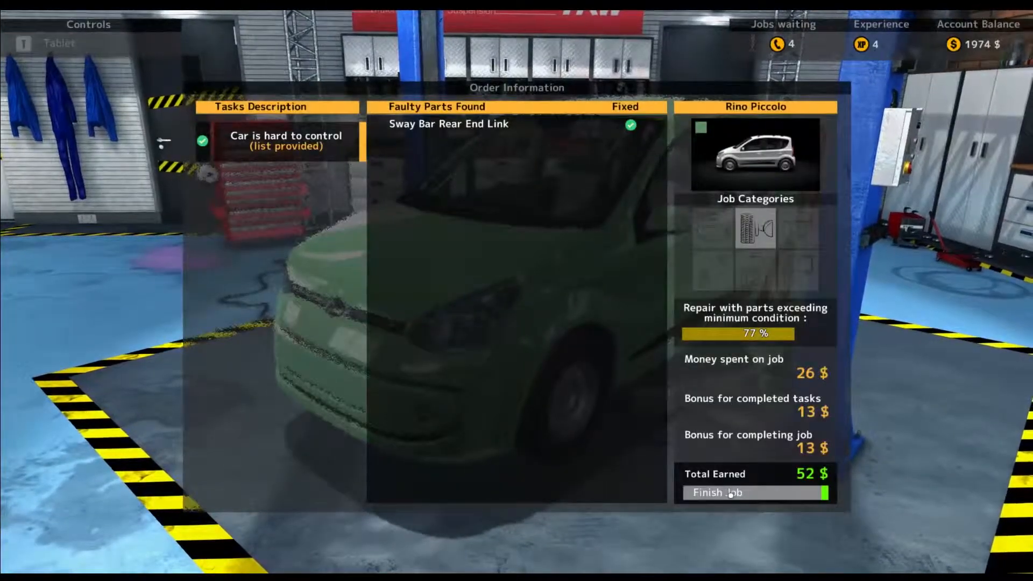
{"action": "left_click", "coordinate": [718, 493]}
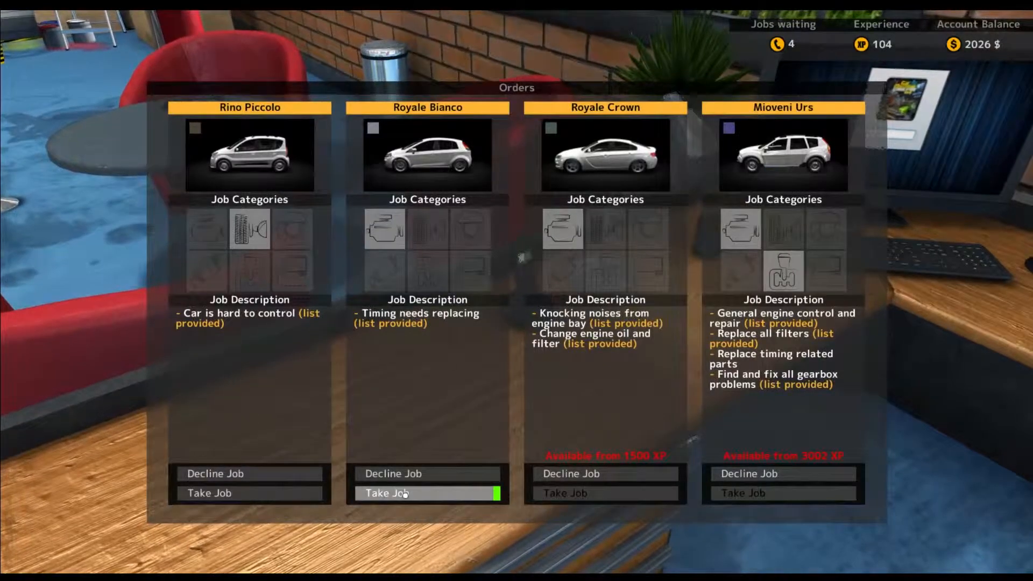
Take the Royale Bianco timing job from the Orders board.
{"action": "left_click", "coordinate": [385, 493]}
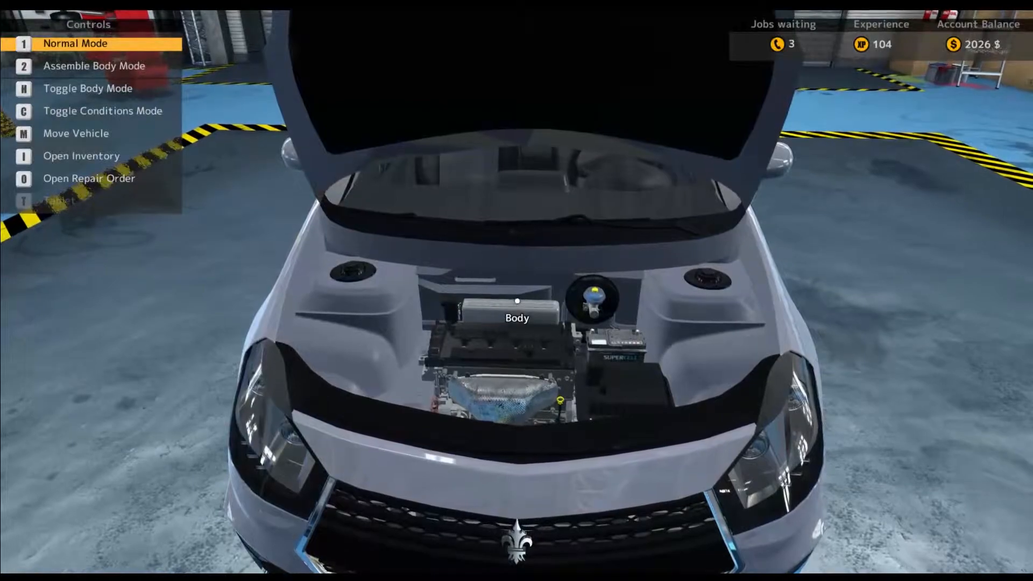
Toggle the body with H and unbolt the rusty belt tensioner and worn water pump.
{"action": "key", "text": "h"}
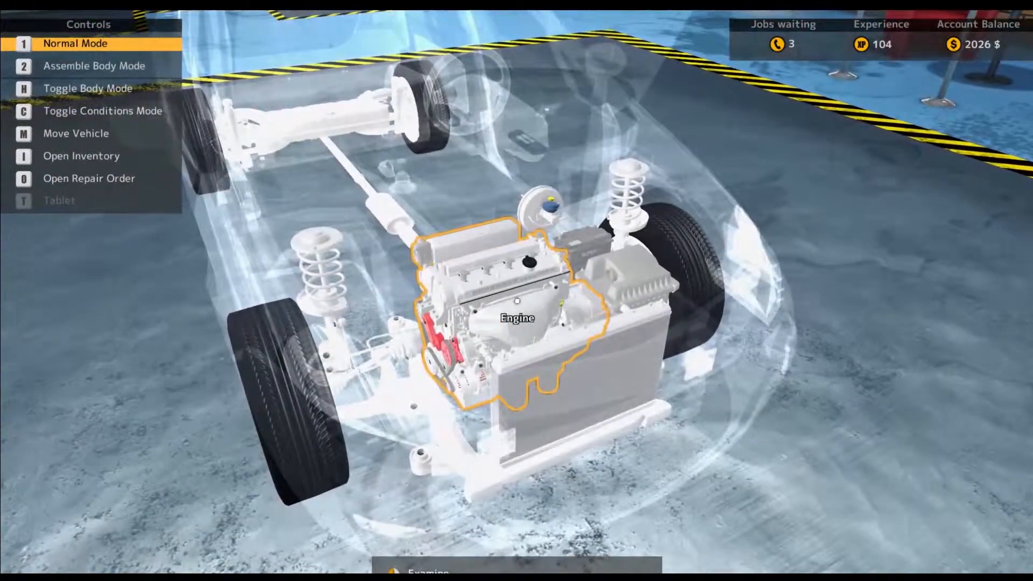
{"action": "key", "text": "h"}
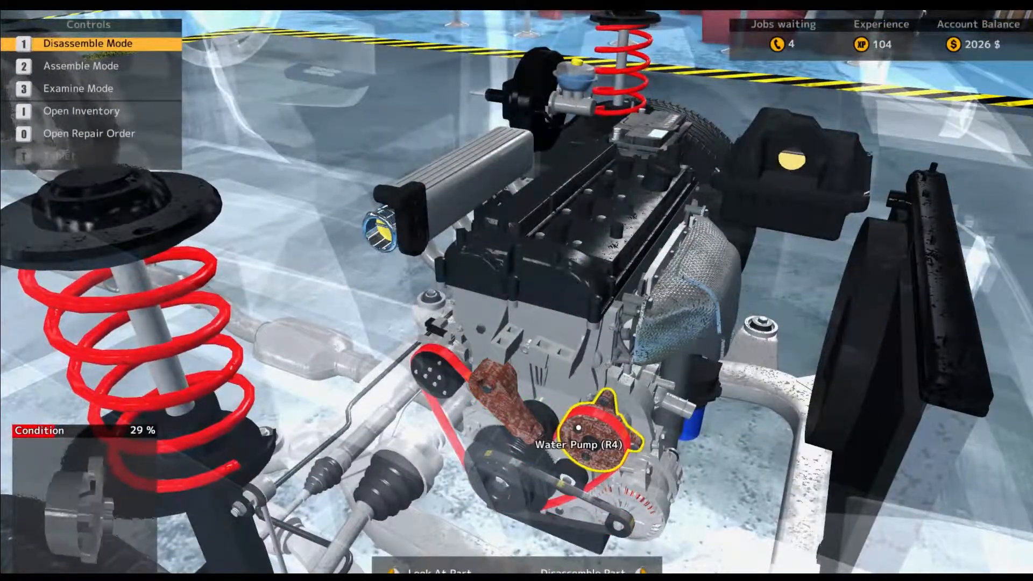
{"action": "mouse_move", "coordinate": [541, 297]}
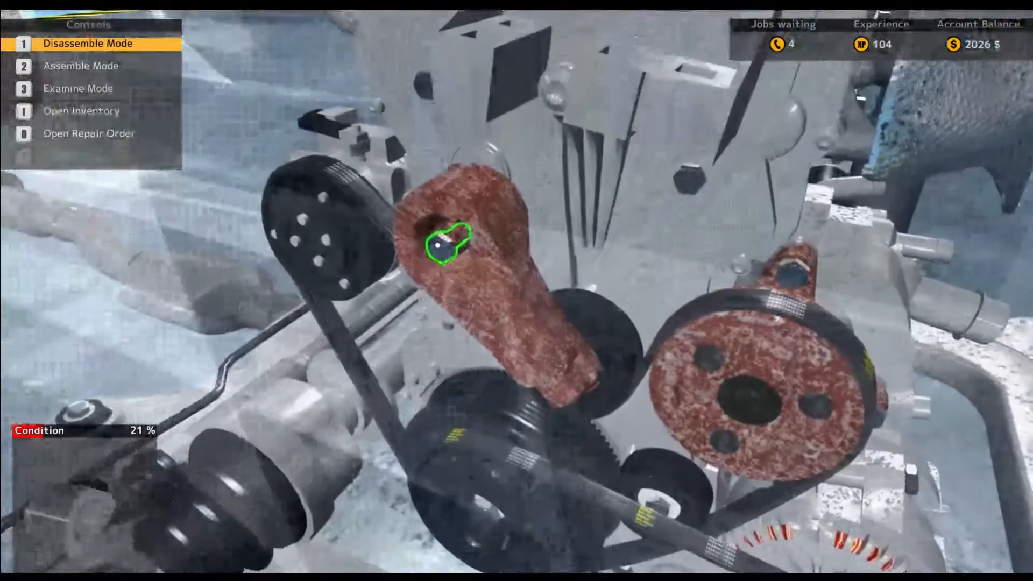
{"action": "left_click", "coordinate": [446, 245]}
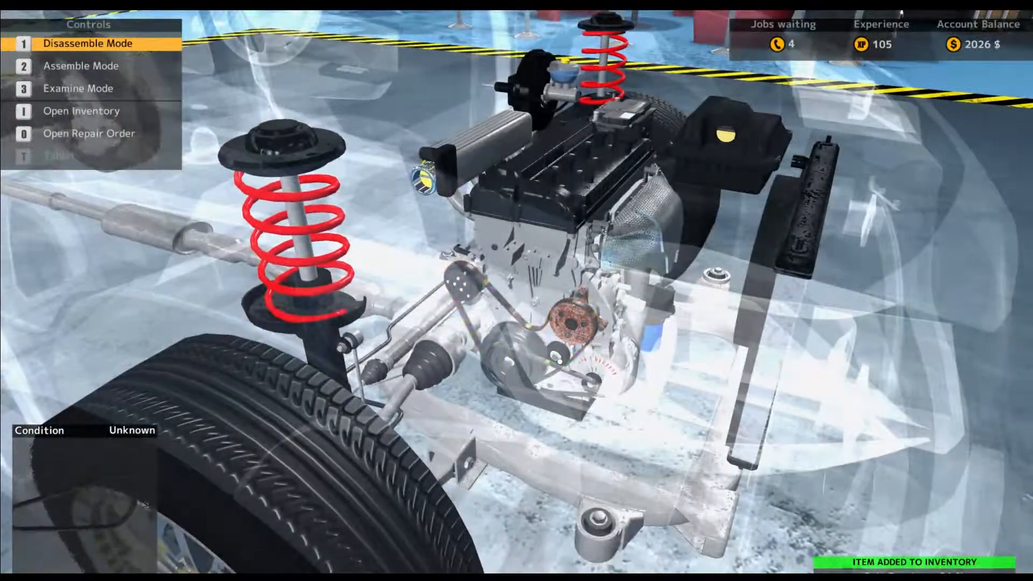
{"action": "mouse_move", "coordinate": [527, 317]}
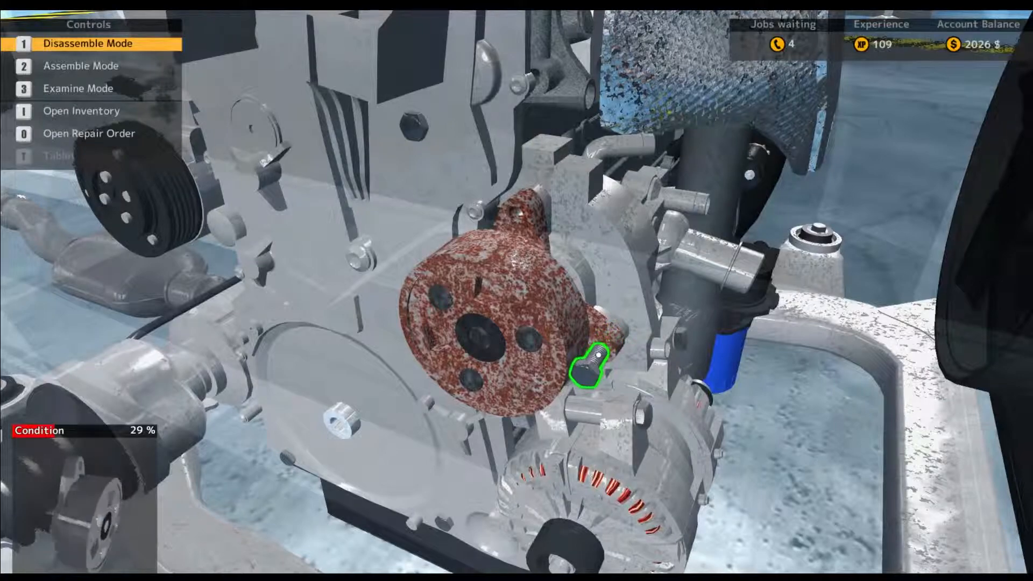
{"action": "left_click", "coordinate": [591, 366]}
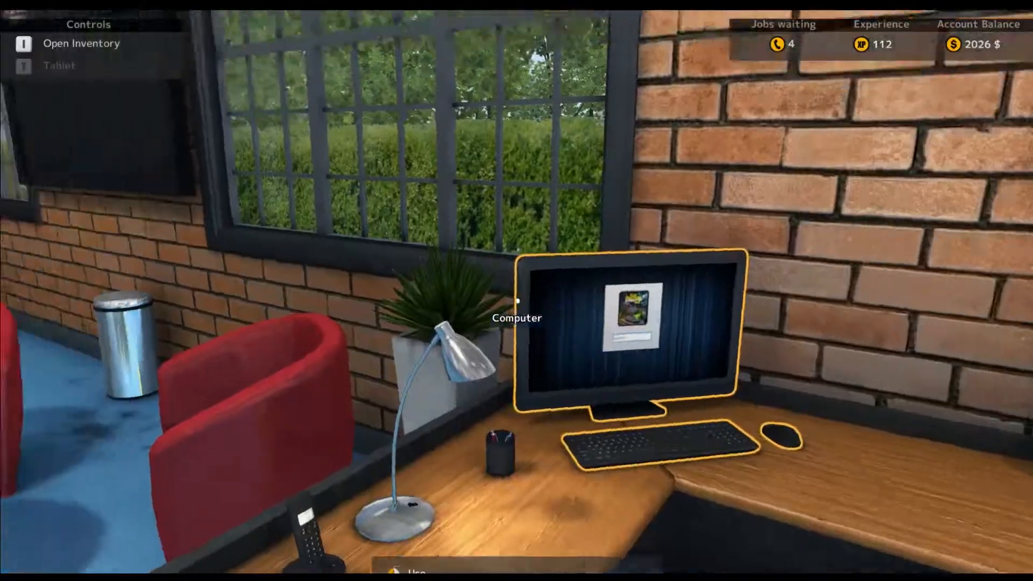
Buy a new belt tensioner from the Engine section of the Car Part Shop.
{"action": "left_click", "coordinate": [620, 323]}
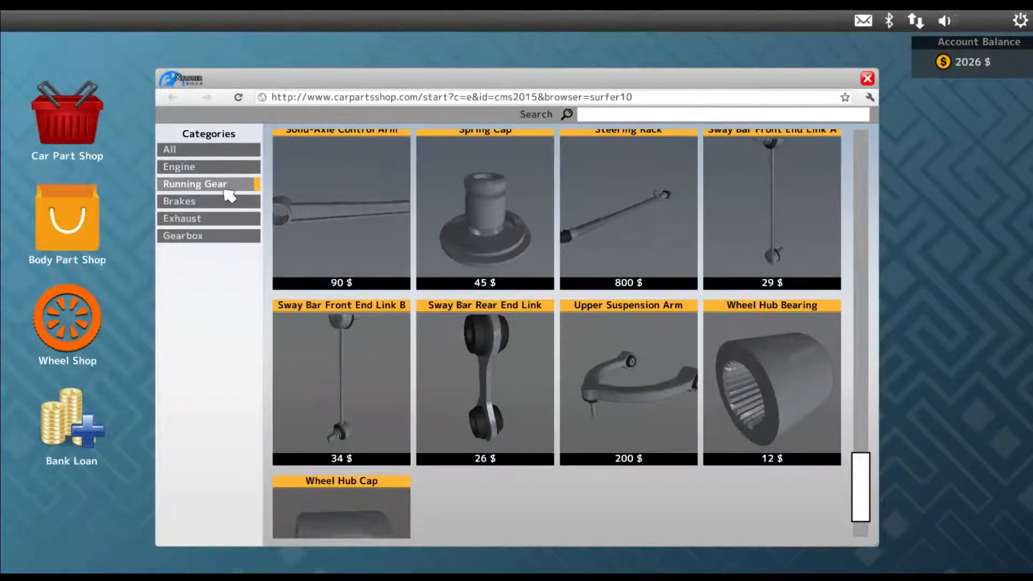
{"action": "left_click", "coordinate": [179, 167]}
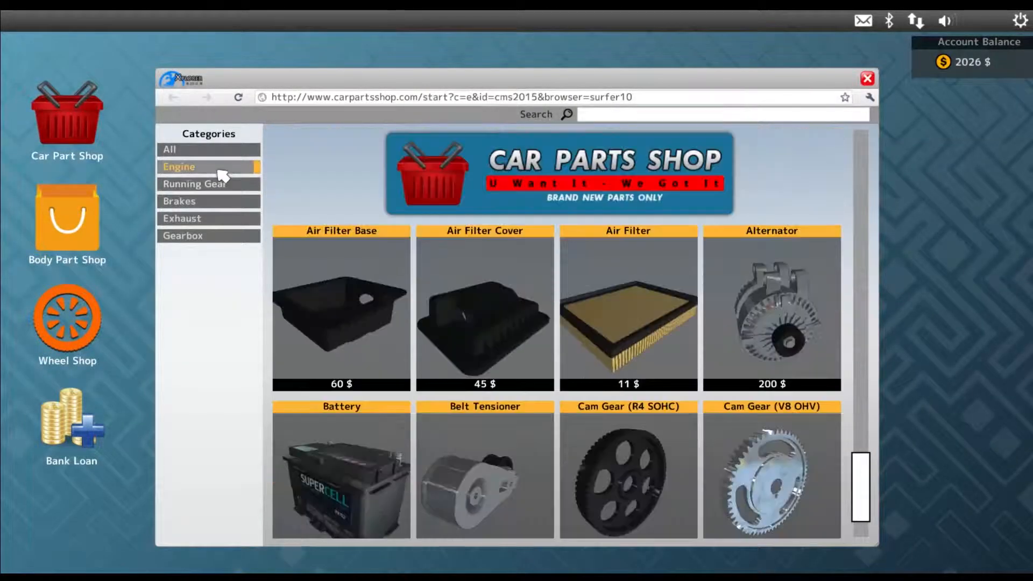
{"action": "scroll", "scroll_direction": "down", "scroll_amount": 3}
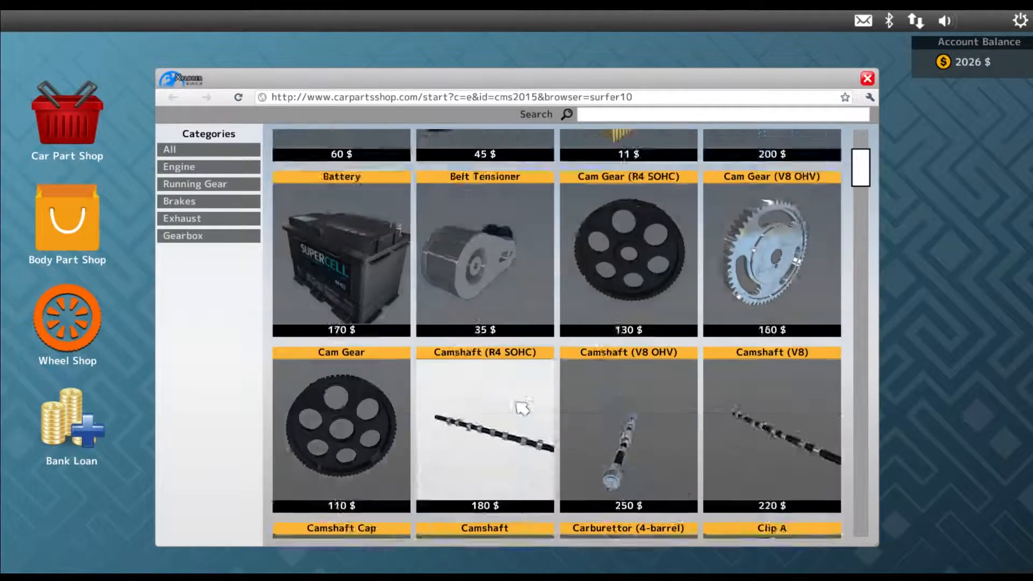
{"action": "scroll", "scroll_direction": "up", "scroll_amount": 3}
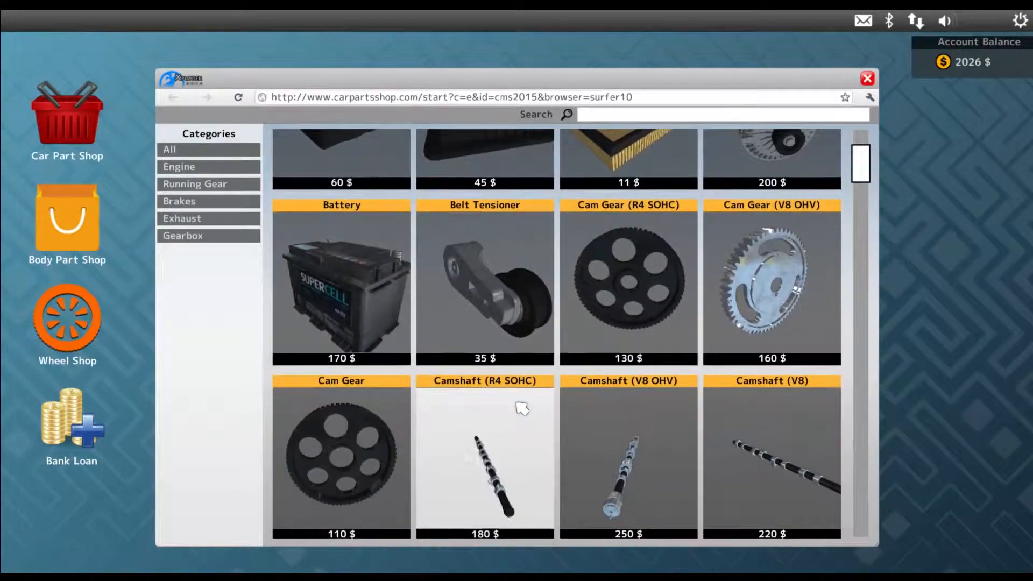
{"action": "left_click", "coordinate": [484, 284]}
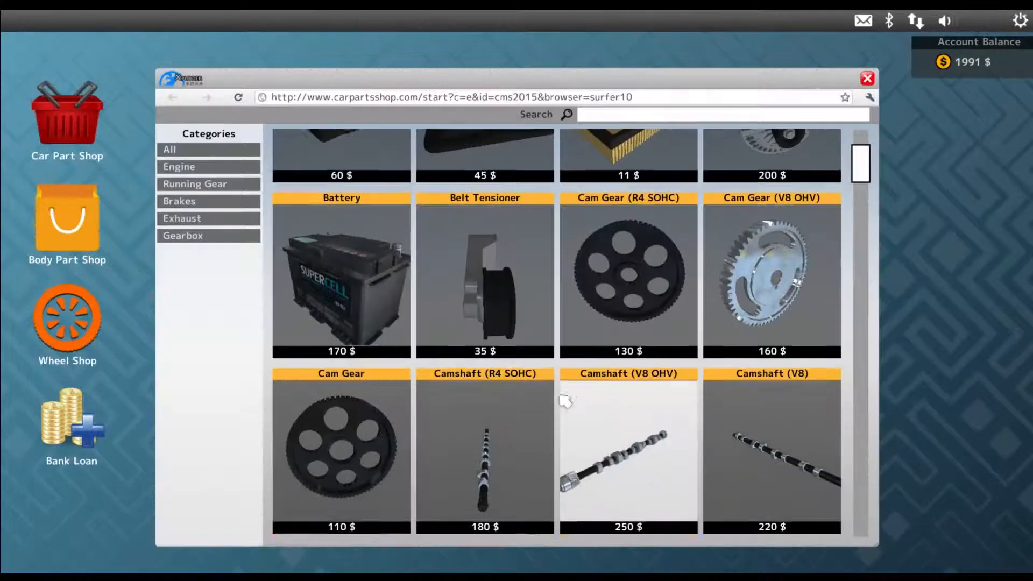
Buy the 120 $ timing belt and a new Water Pump (R4).
{"action": "scroll", "scroll_direction": "down", "scroll_amount": 3}
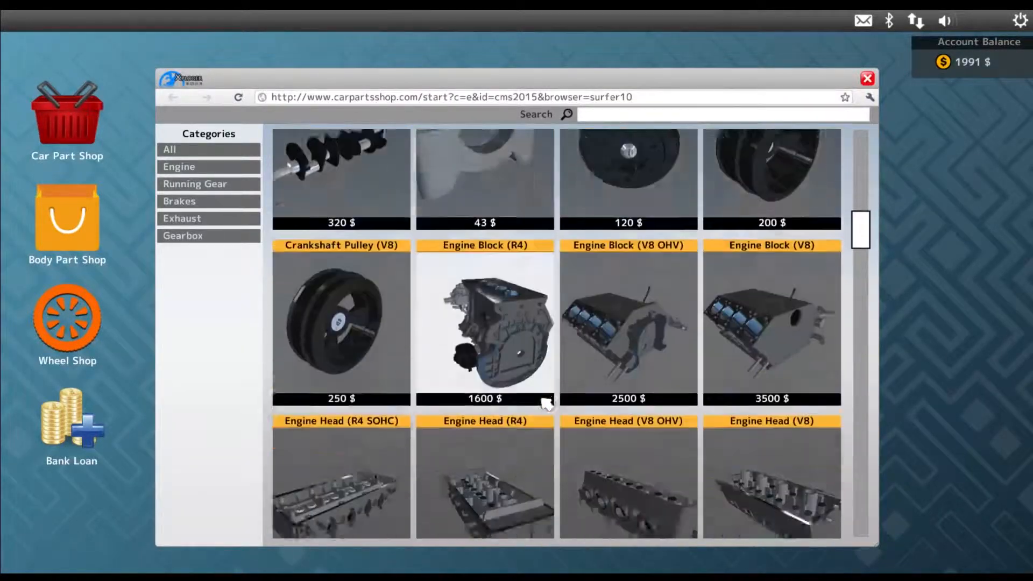
{"action": "scroll", "scroll_direction": "down", "scroll_amount": 3}
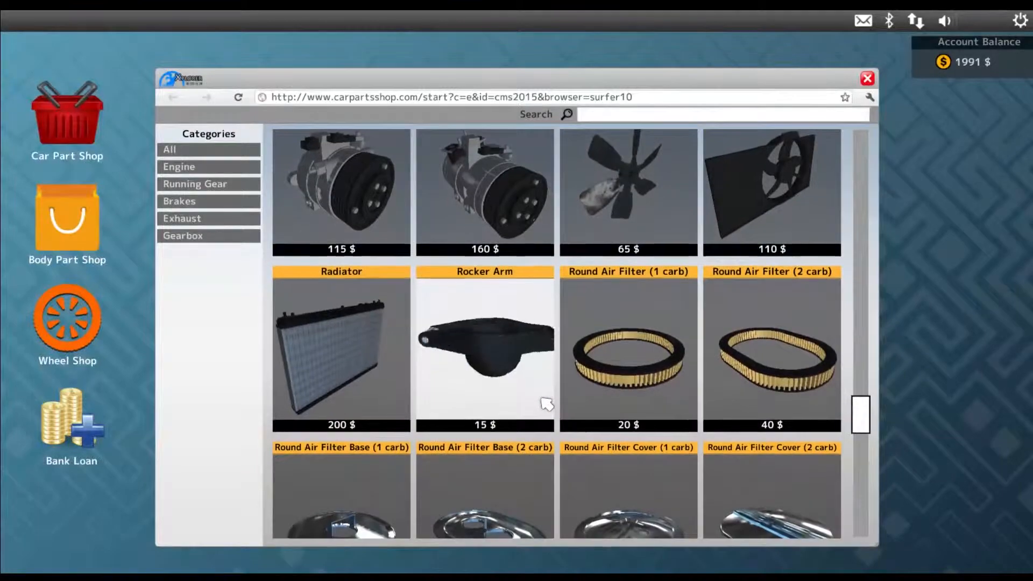
{"action": "scroll", "scroll_direction": "down", "scroll_amount": 3}
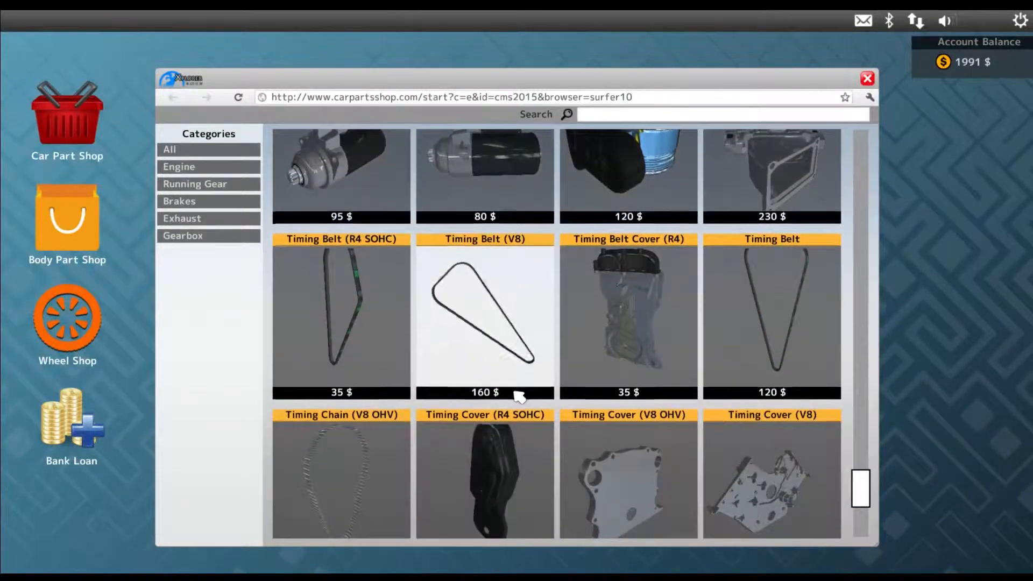
{"action": "scroll", "scroll_direction": "down", "scroll_amount": 3}
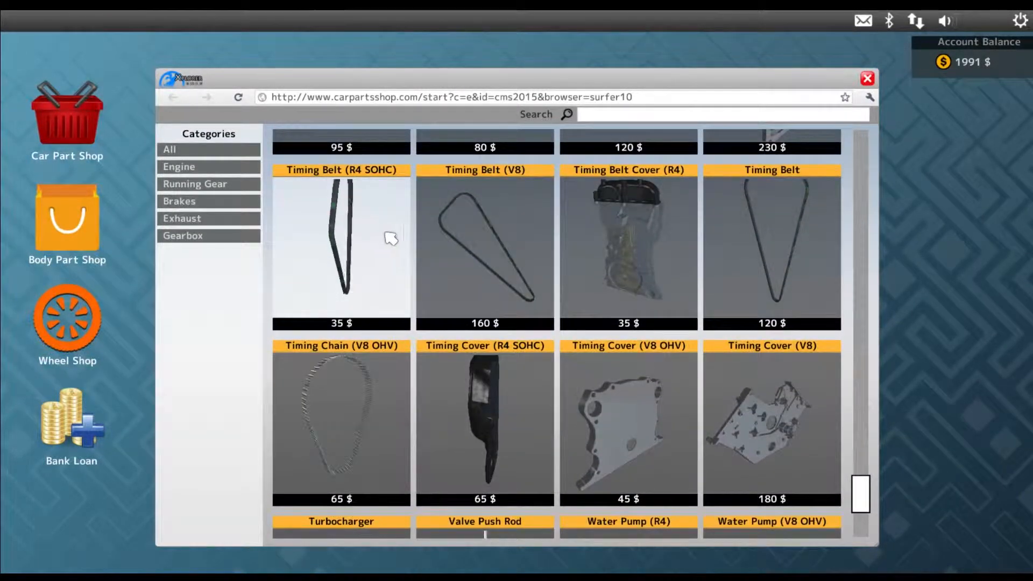
{"action": "left_click", "coordinate": [772, 247]}
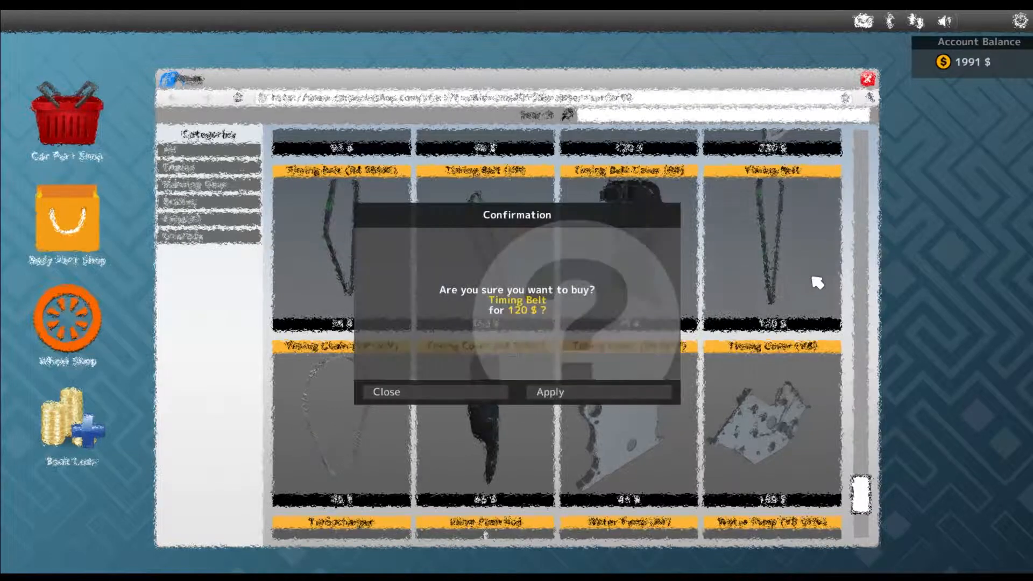
{"action": "left_click", "coordinate": [550, 391]}
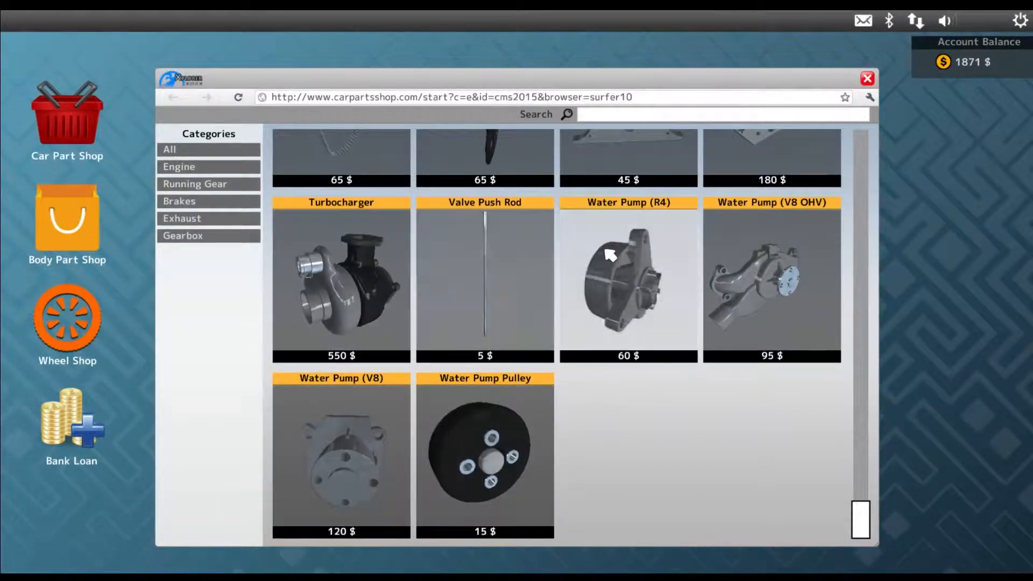
{"action": "left_click", "coordinate": [867, 77]}
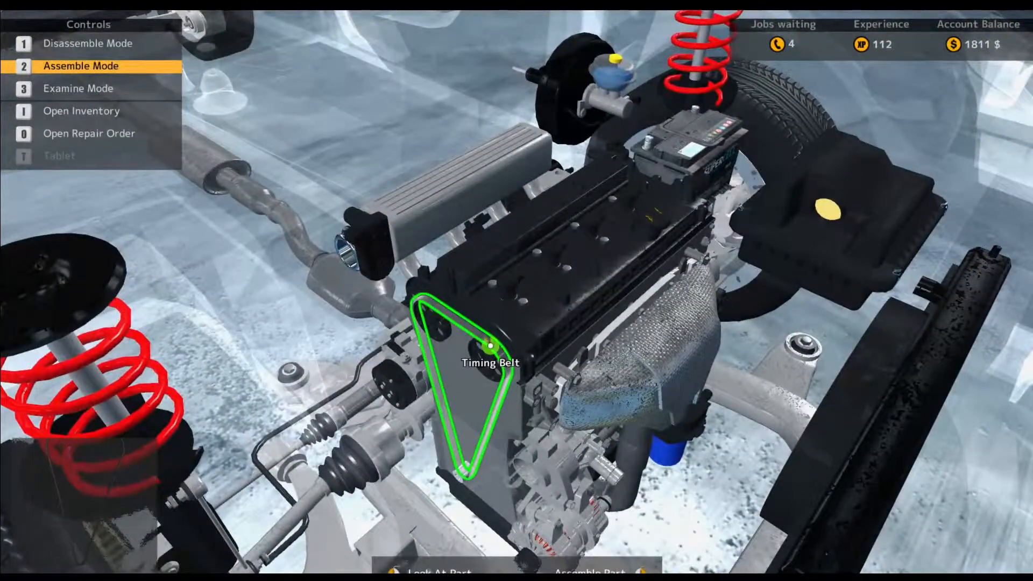
Fit the new Timing Belt and the 100% Water Pump (R4) onto the engine.
{"action": "left_click", "coordinate": [487, 347]}
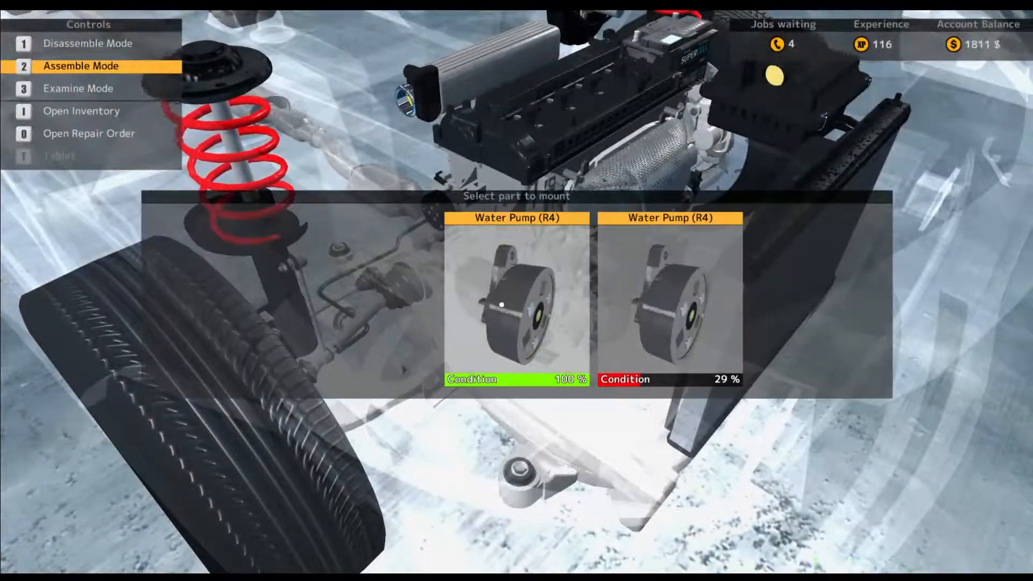
{"action": "left_click", "coordinate": [517, 305]}
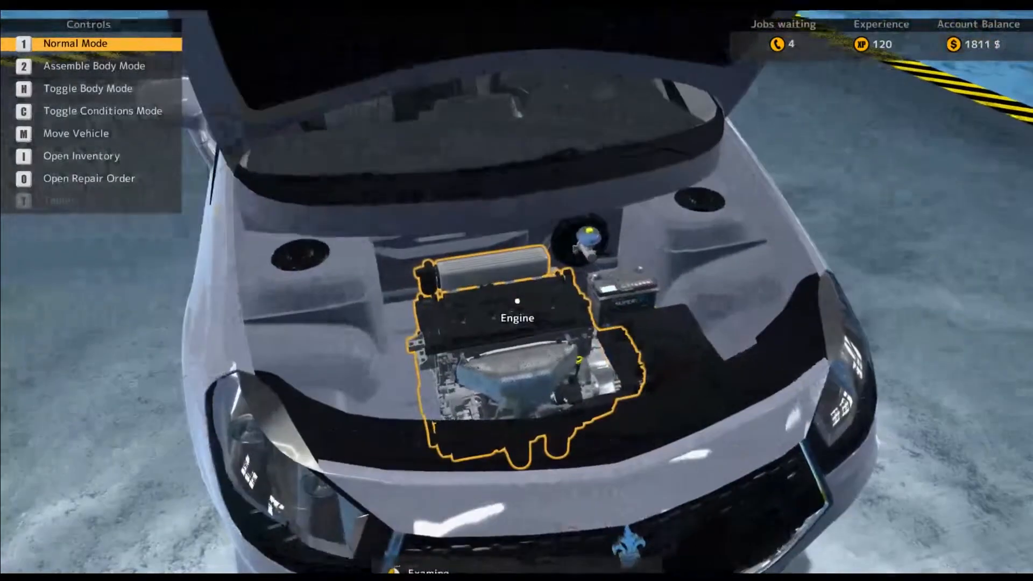
{"action": "key", "text": "o"}
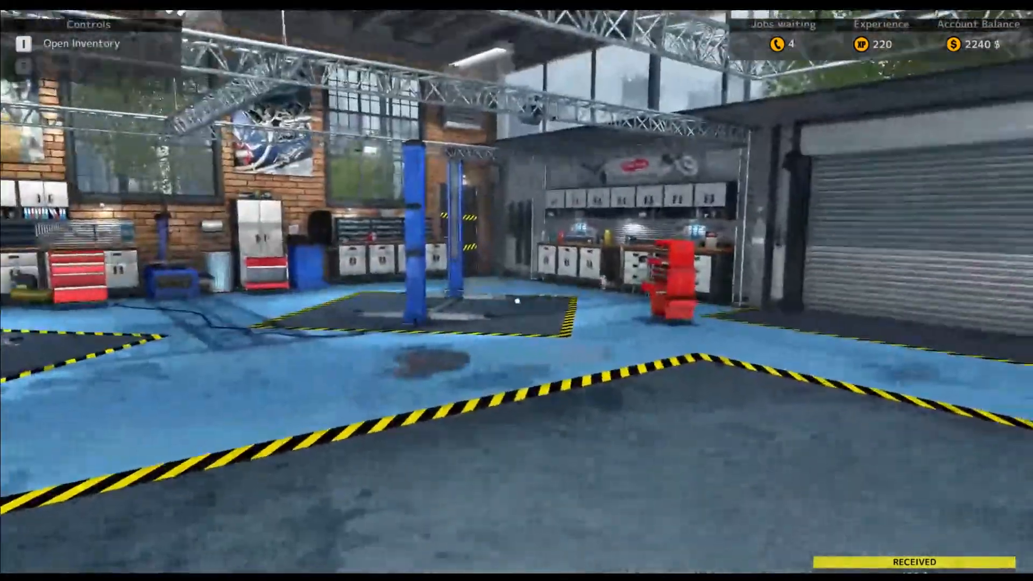
{"action": "mouse_move", "coordinate": [516, 290]}
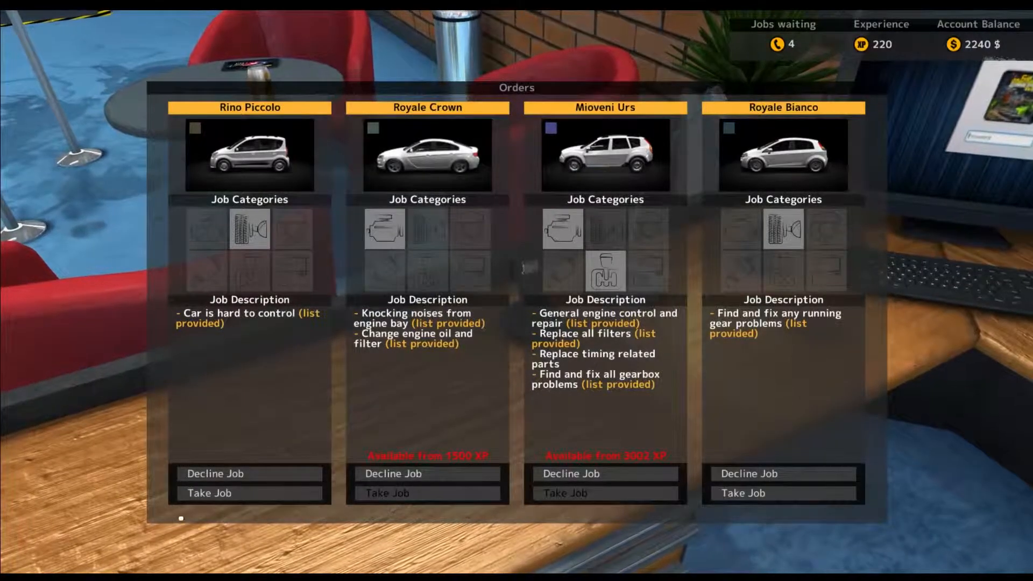
Take the Royale Bianco running-gear job from the computer's Orders screen.
{"action": "left_click", "coordinate": [249, 493]}
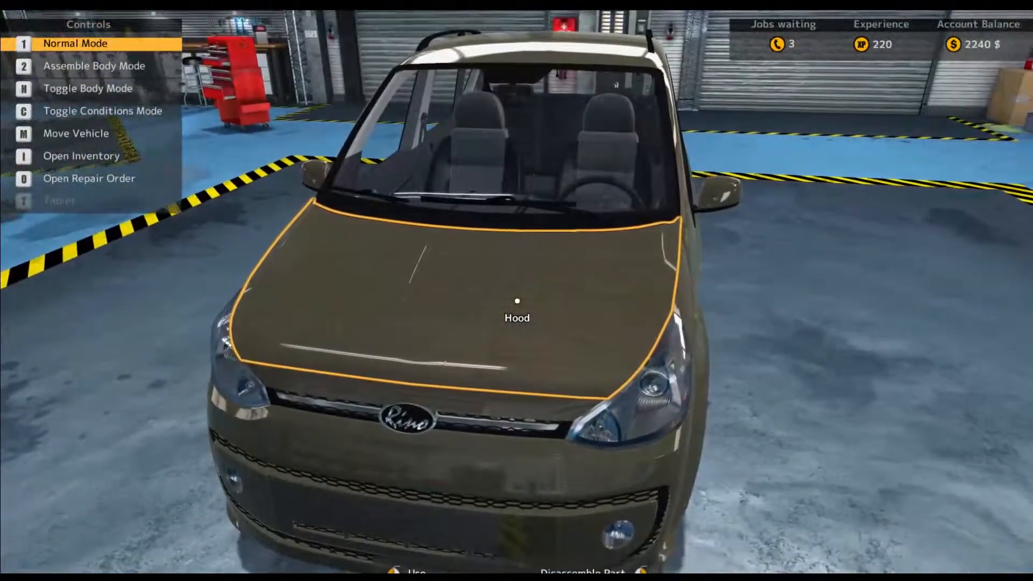
{"action": "key", "text": "o"}
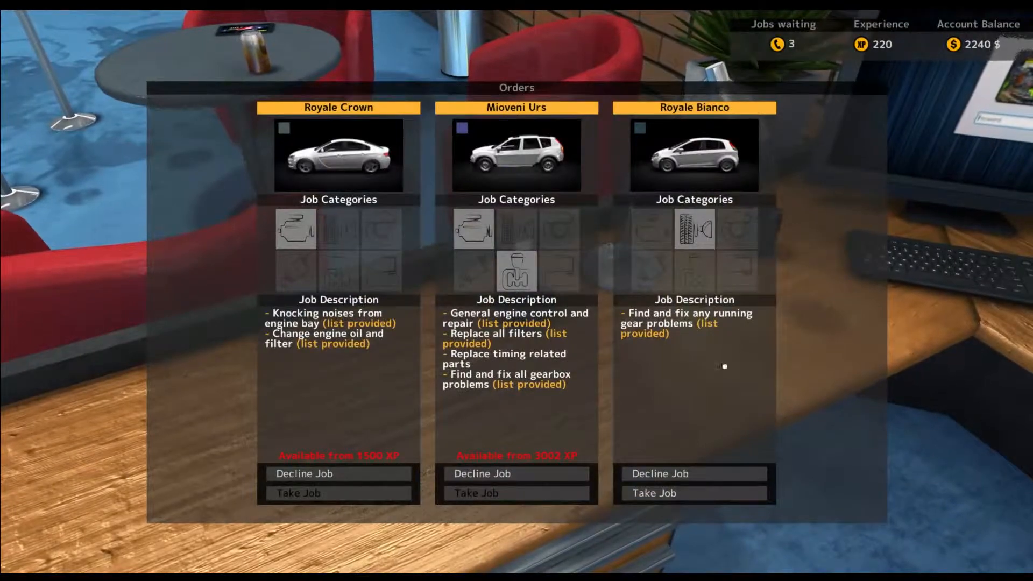
{"action": "left_click", "coordinate": [693, 493]}
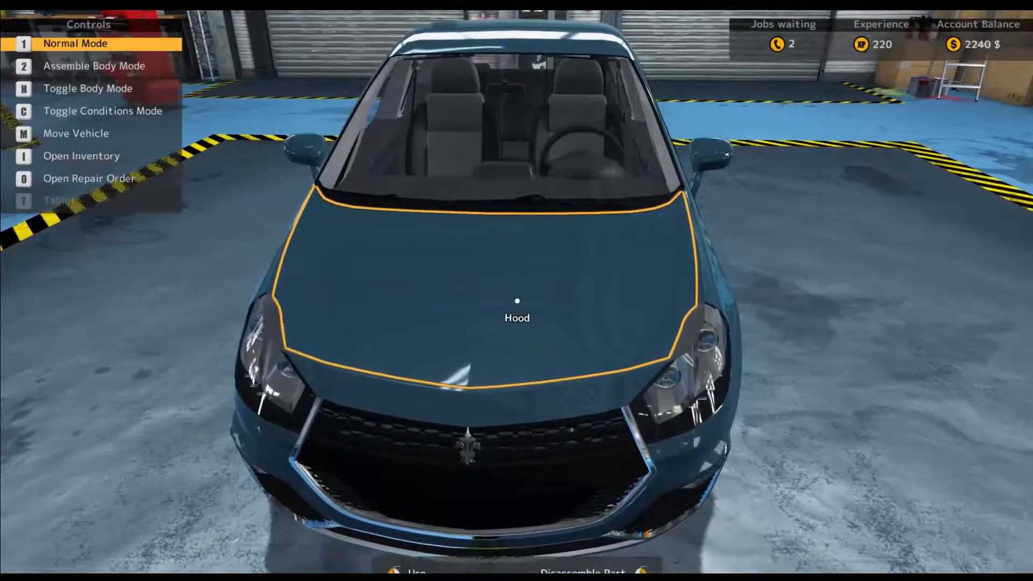
Send the blue Royale Bianco to the Left Lifter via Move Vehicle.
{"action": "key", "text": "m"}
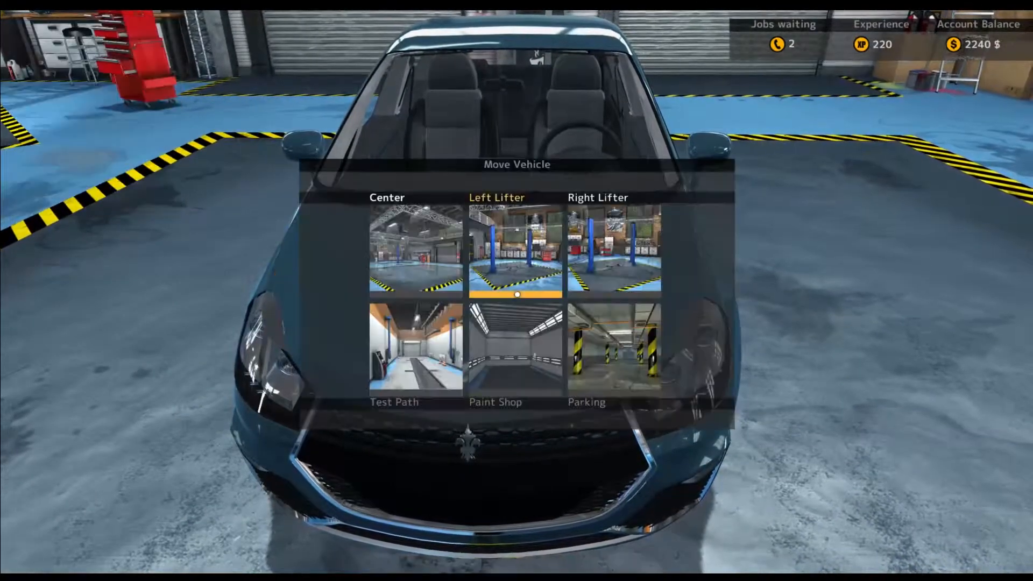
{"action": "left_click", "coordinate": [516, 250]}
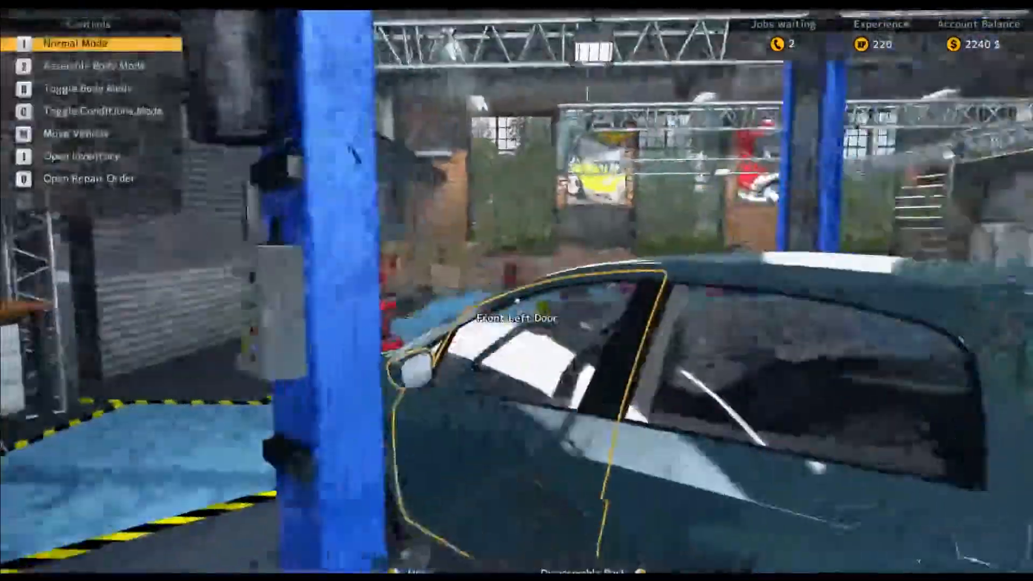
{"action": "mouse_move", "coordinate": [517, 291]}
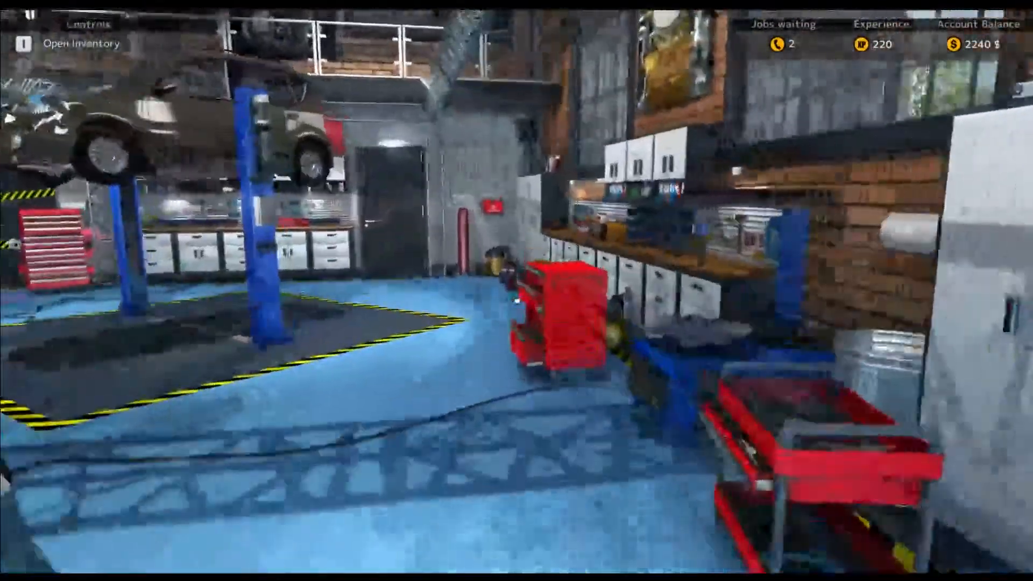
{"action": "mouse_move", "coordinate": [517, 290]}
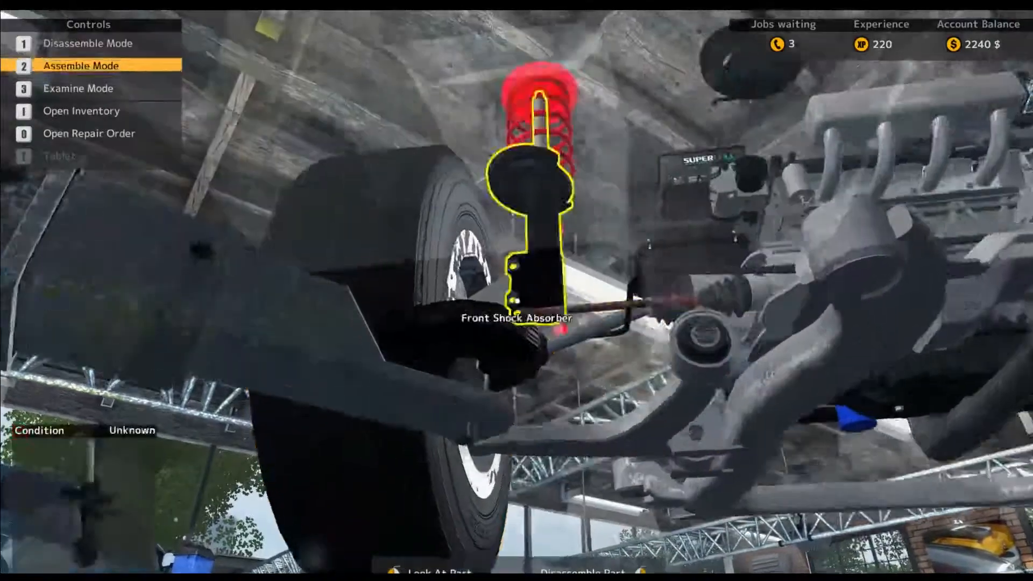
Inspect front suspension parts like the Front Shock Absorber from under the raised car.
{"action": "key", "text": "1"}
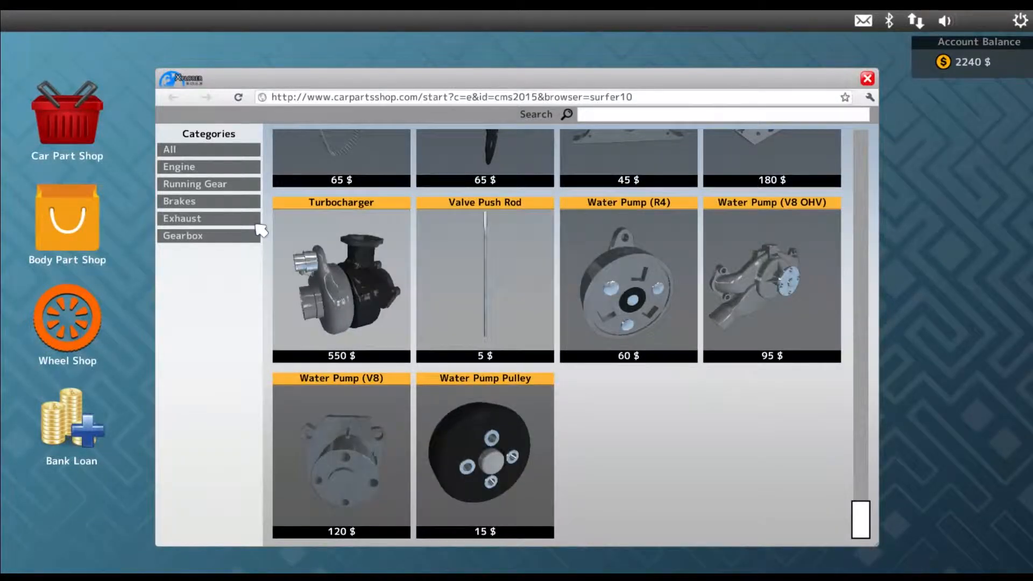
Buy an Inner Tie Rod from the shop's Running Gear category for 30 $.
{"action": "left_click", "coordinate": [194, 184]}
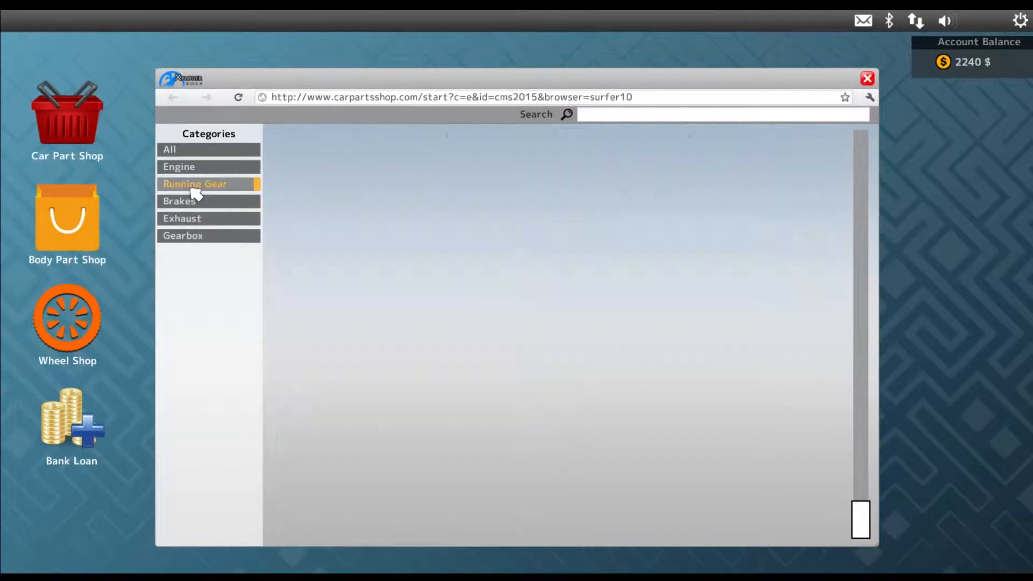
{"action": "left_click", "coordinate": [195, 184]}
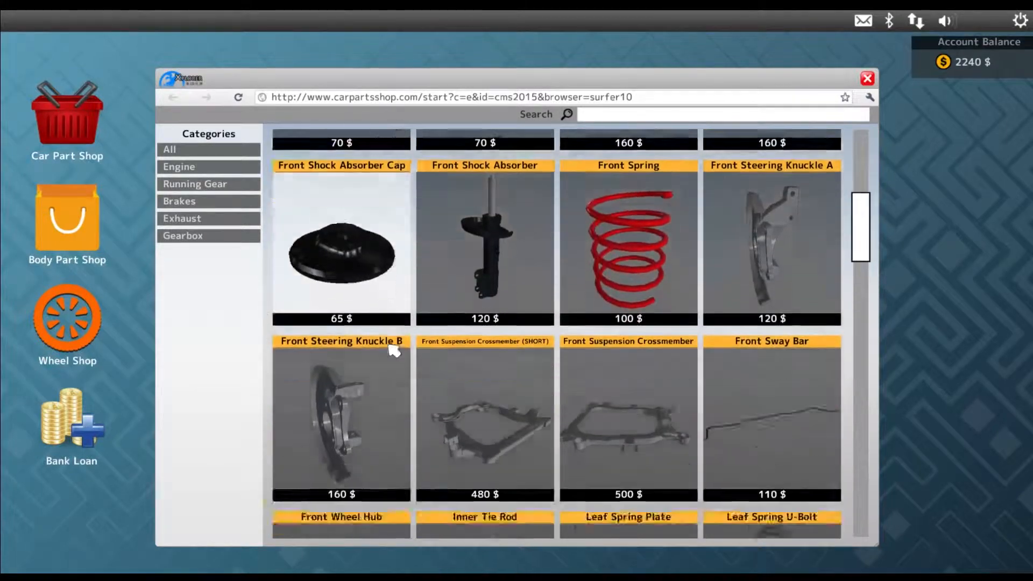
{"action": "scroll", "scroll_direction": "down", "scroll_amount": 3}
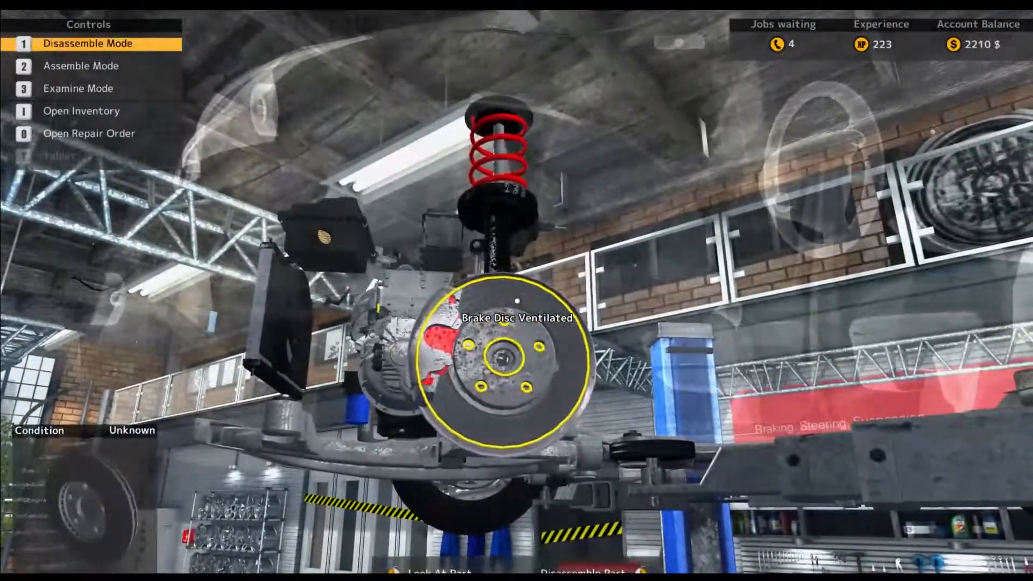
Install the 100% Inner Tie Rod on its mount in Assemble Mode.
{"action": "key", "text": "2"}
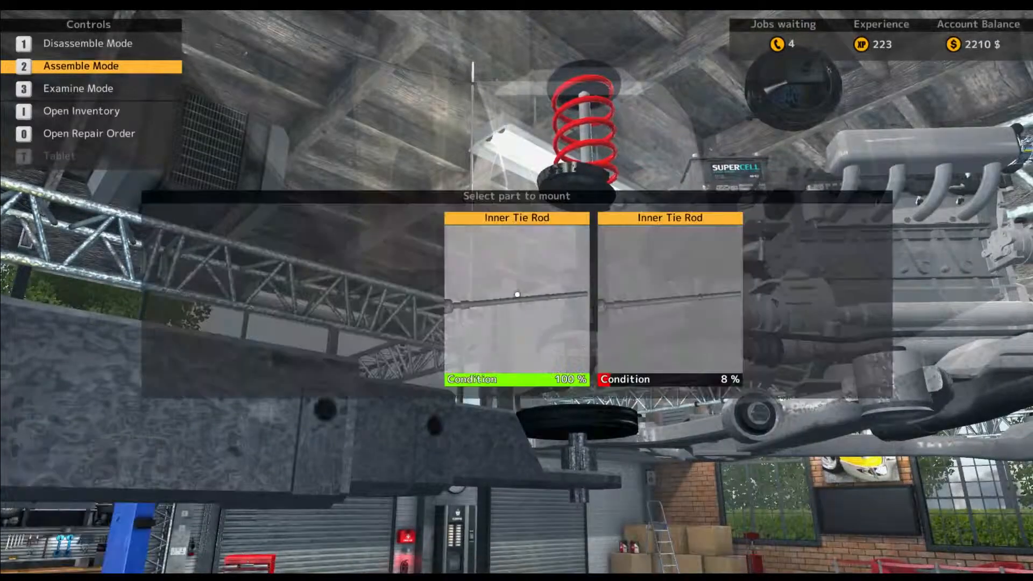
{"action": "left_click", "coordinate": [517, 297]}
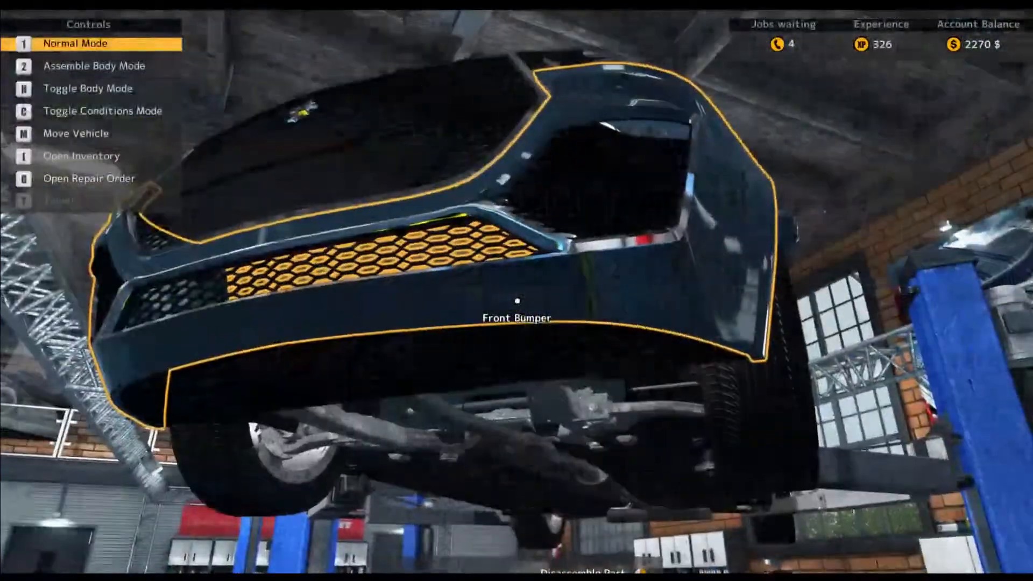
Switch to Disassemble Mode under the car to start on the rear suspension arm.
{"action": "key", "text": "o"}
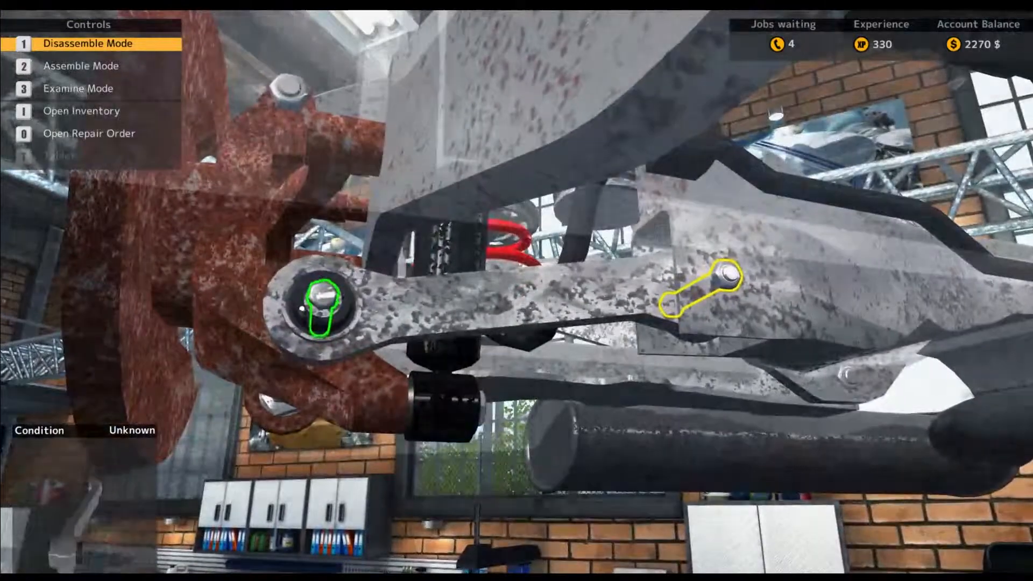
Unscrew bolts on the rear suspension upper arm and the rear wheel hub.
{"action": "left_click", "coordinate": [323, 303]}
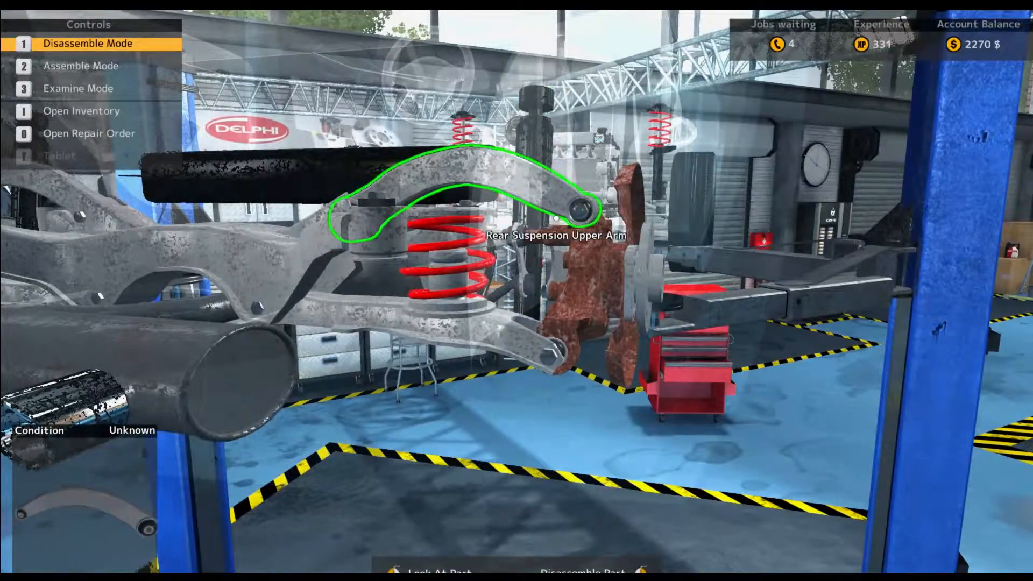
{"action": "mouse_move", "coordinate": [517, 257]}
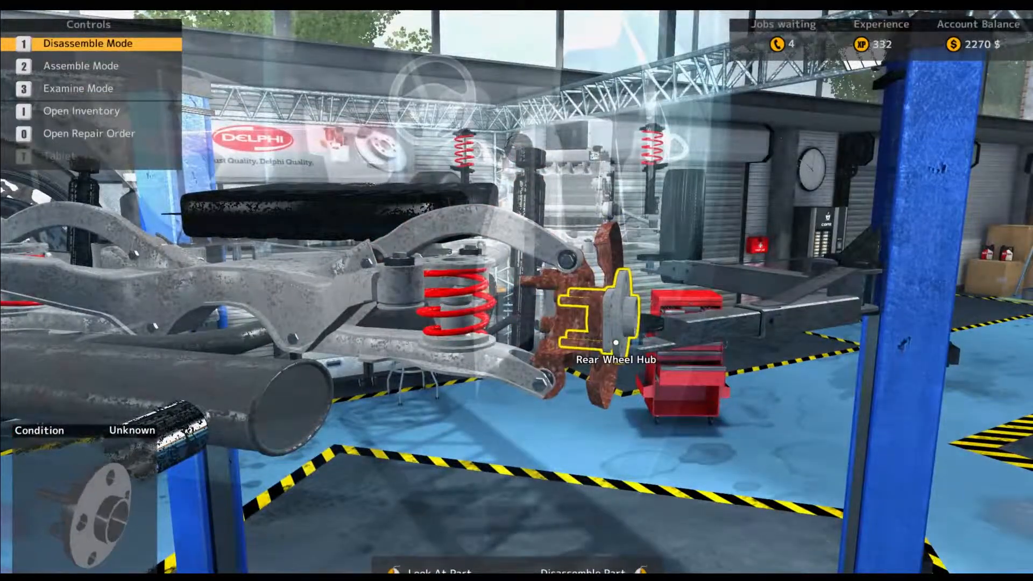
{"action": "mouse_move", "coordinate": [461, 237]}
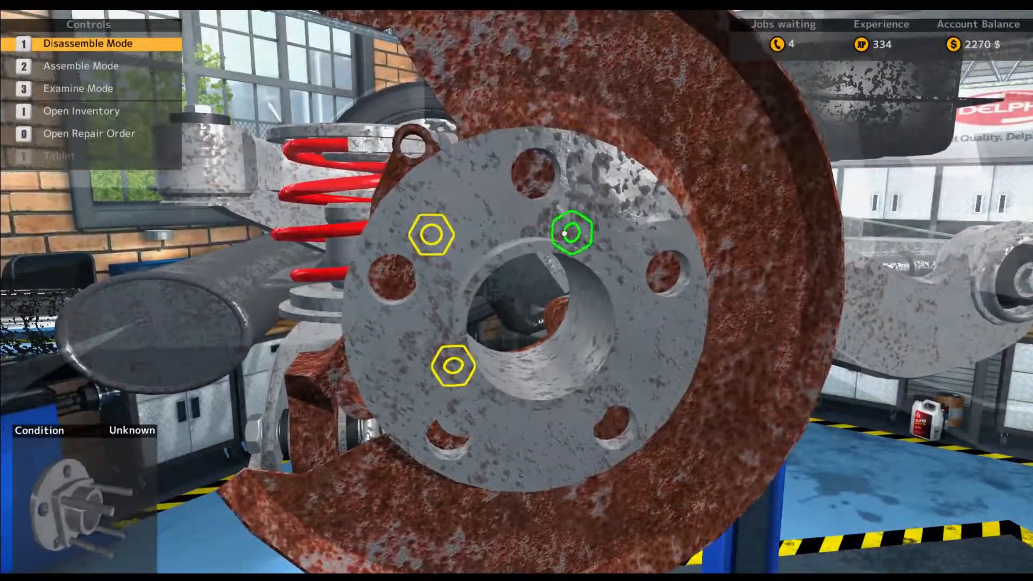
{"action": "left_click", "coordinate": [572, 234]}
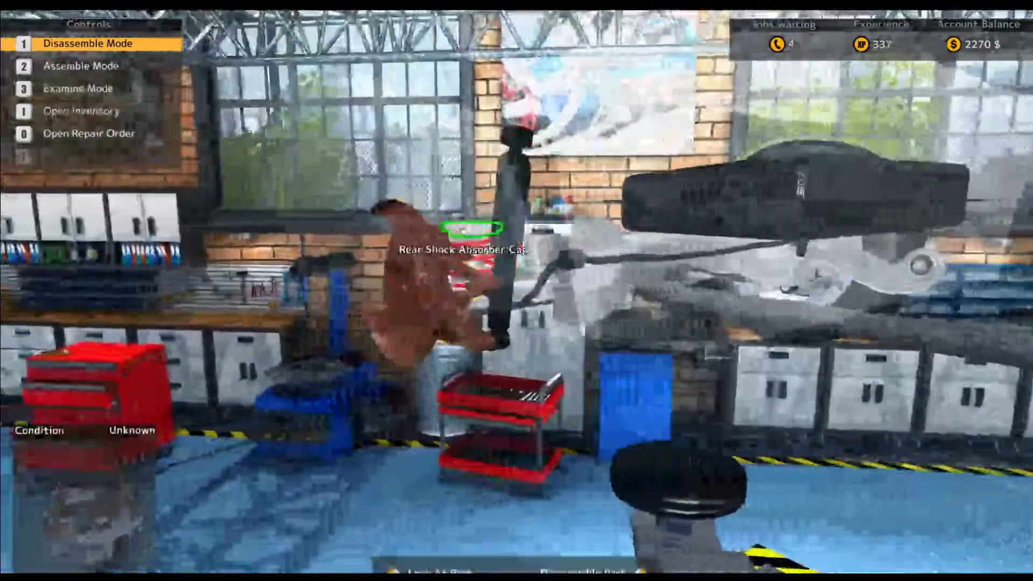
{"action": "mouse_move", "coordinate": [517, 291]}
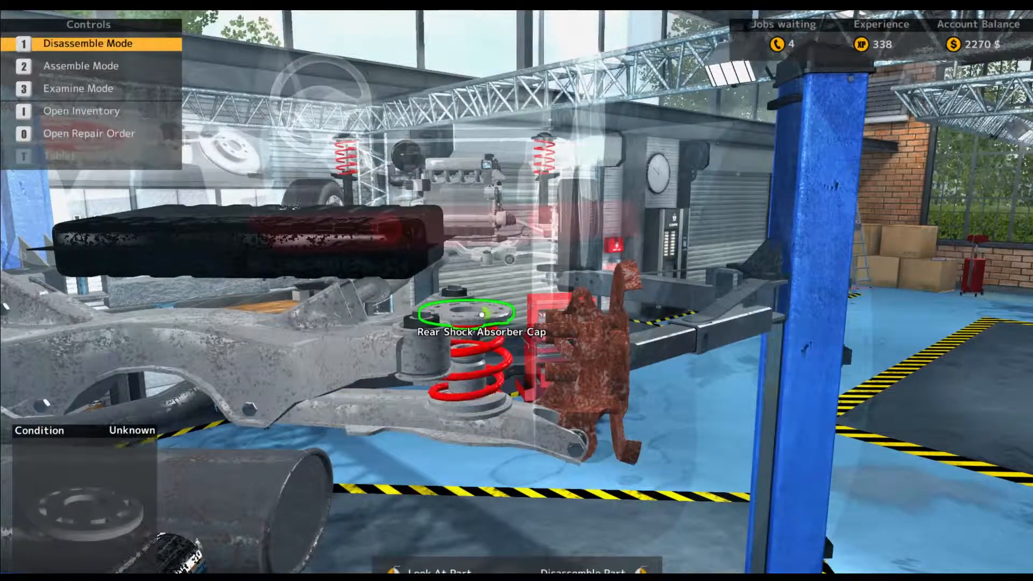
Remove the Rear Shock Absorber Cap and Rear Spring, then check them in the inventory.
{"action": "left_click", "coordinate": [461, 313]}
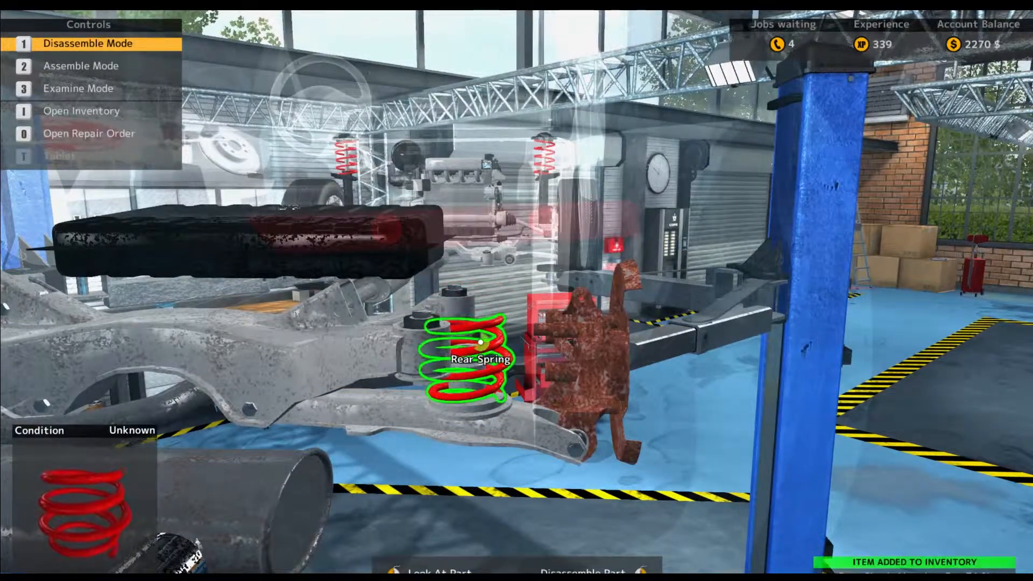
{"action": "left_click", "coordinate": [471, 359]}
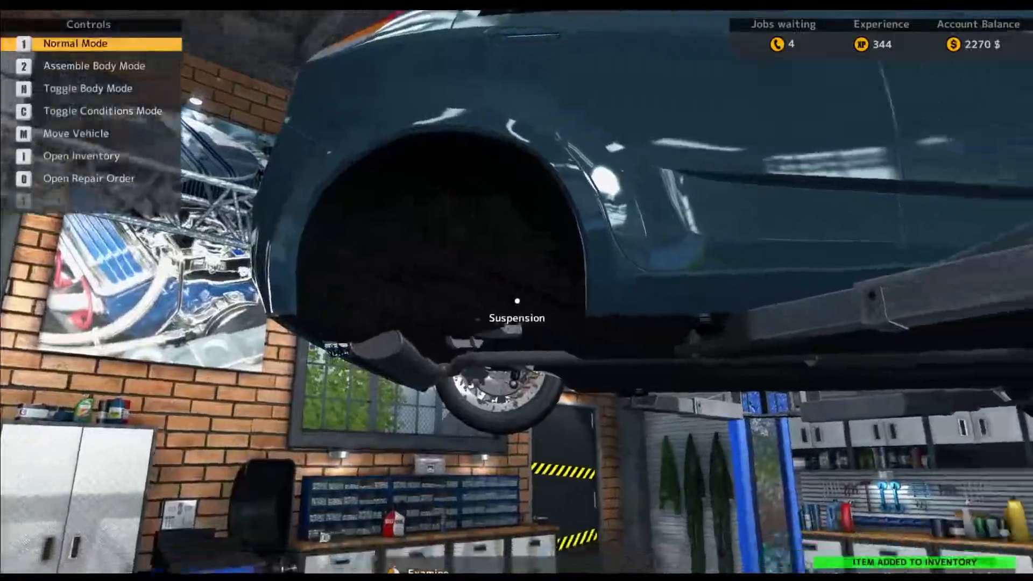
{"action": "key", "text": "i"}
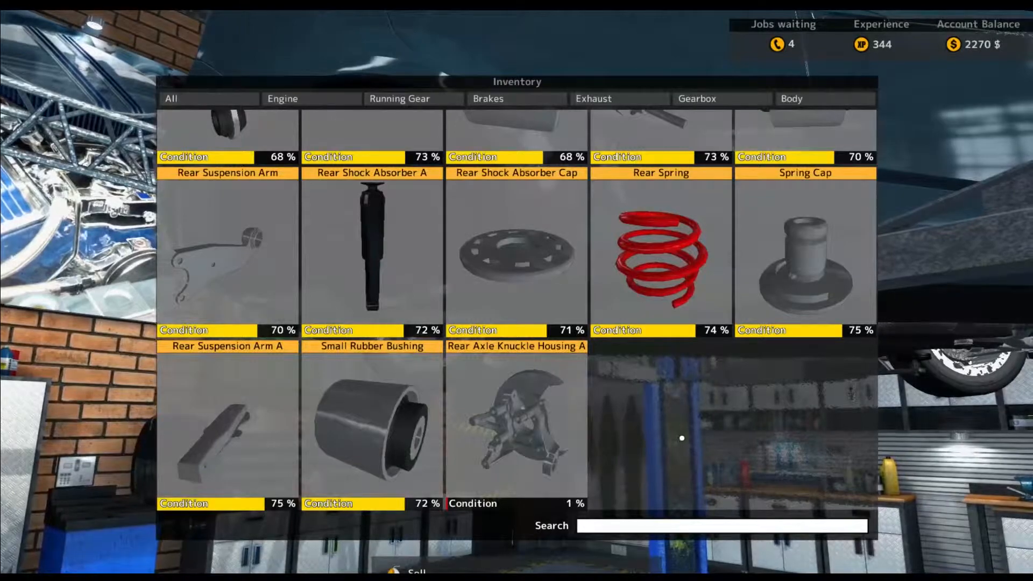
{"action": "key", "text": "Escape"}
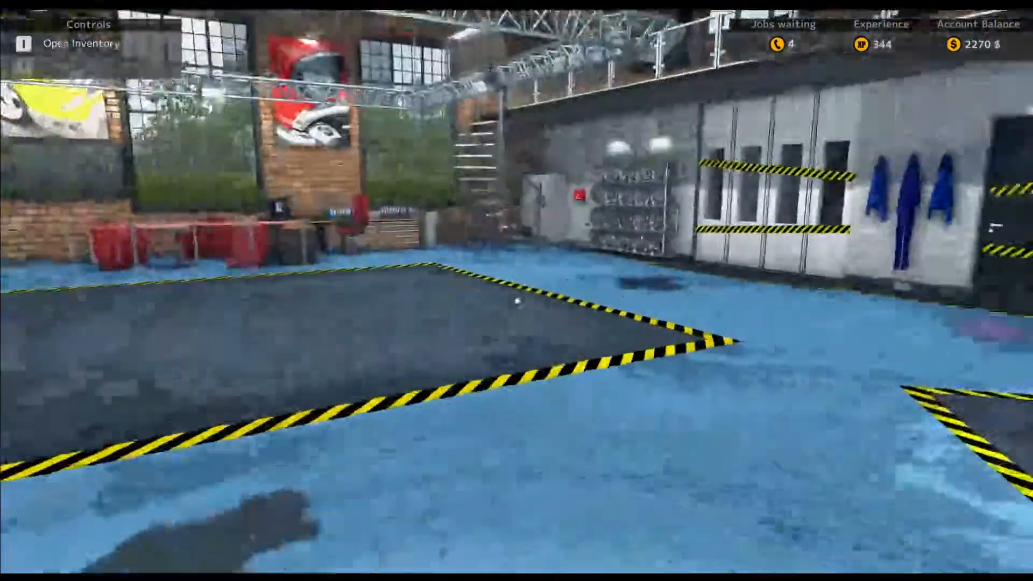
{"action": "mouse_move", "coordinate": [517, 291]}
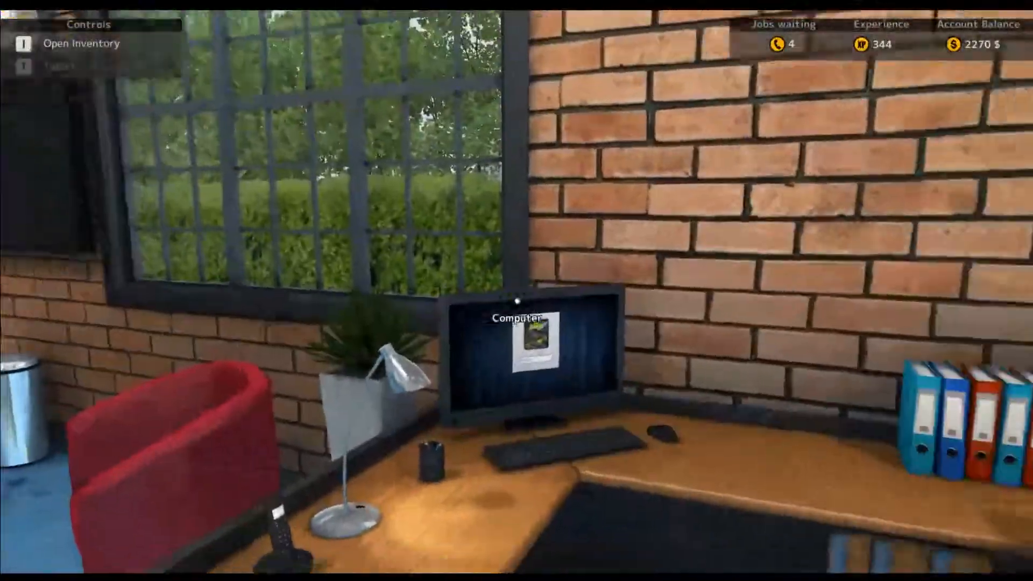
Open the Running Gear parts list in the shop and scroll through it.
{"action": "left_click", "coordinate": [517, 349]}
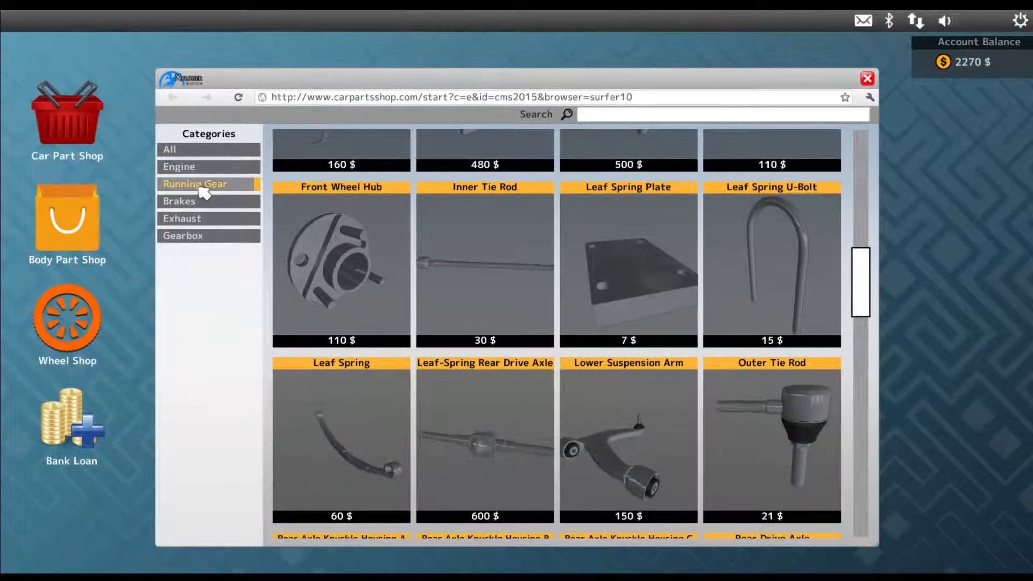
{"action": "scroll", "scroll_direction": "up", "scroll_amount": 3}
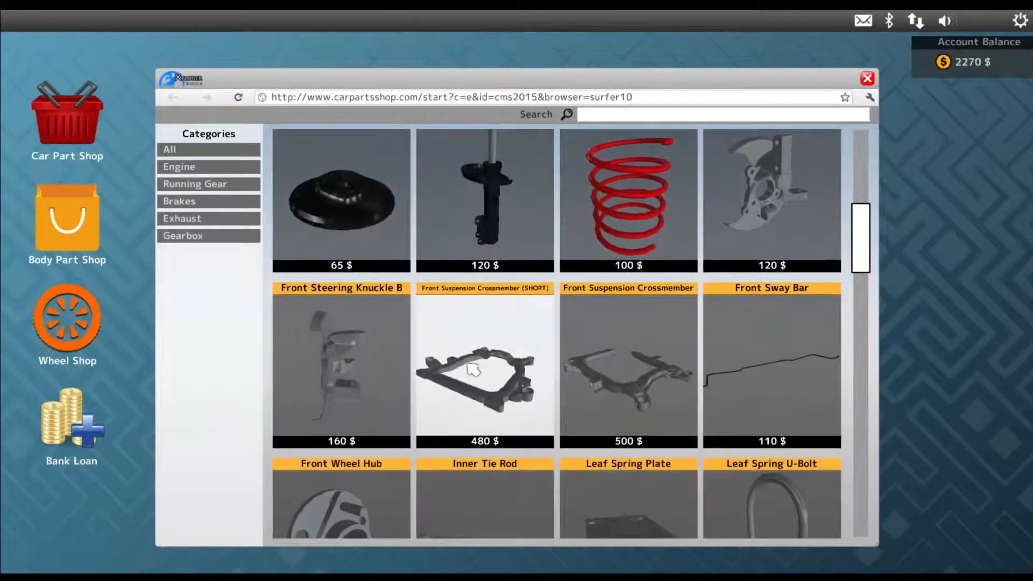
{"action": "scroll", "scroll_direction": "down", "scroll_amount": 3}
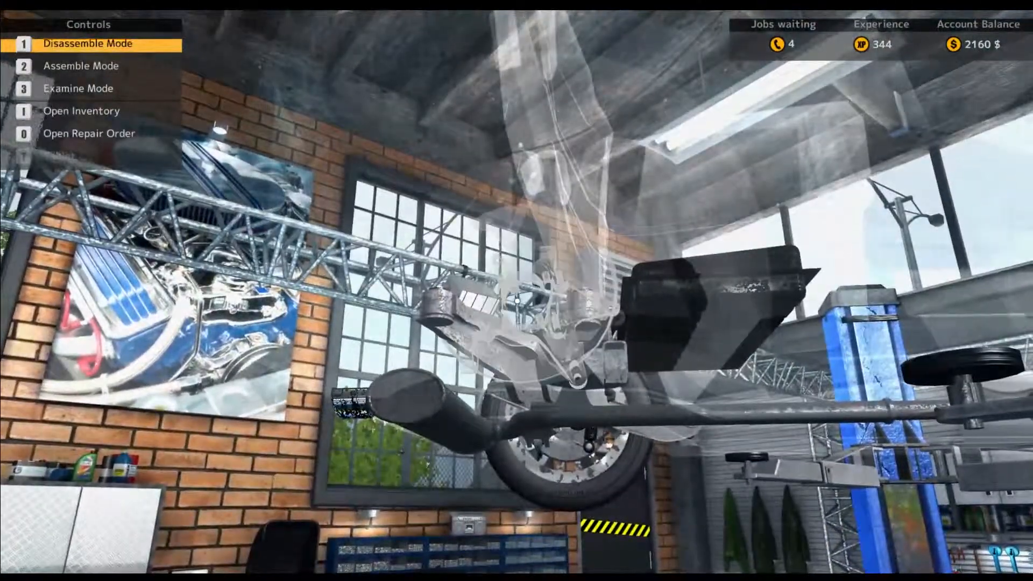
Fit the 100% Rear Axle Knuckle Housing A, then the rear wheel hub and small rubber bushing.
{"action": "key", "text": "2"}
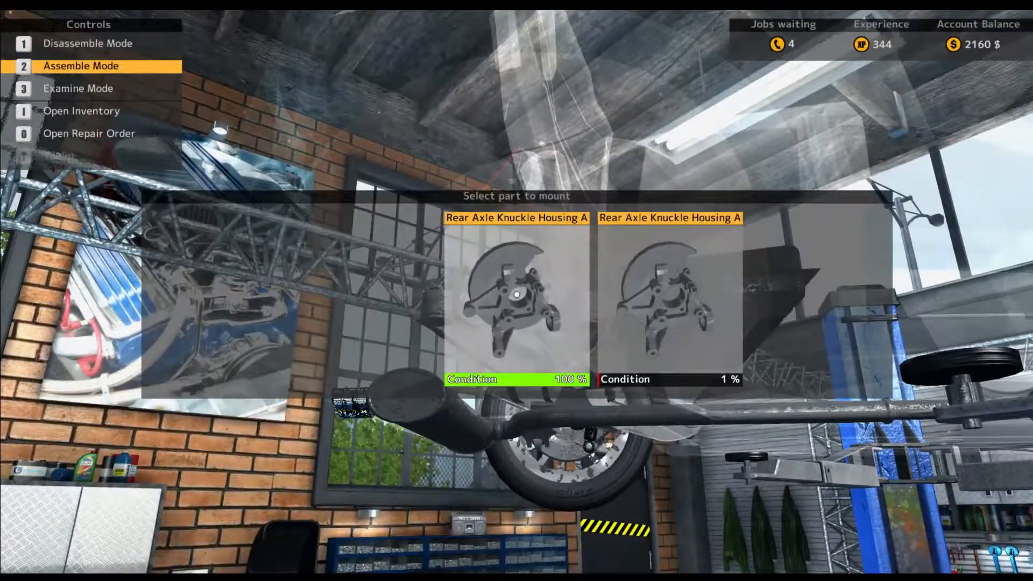
{"action": "left_click", "coordinate": [518, 297]}
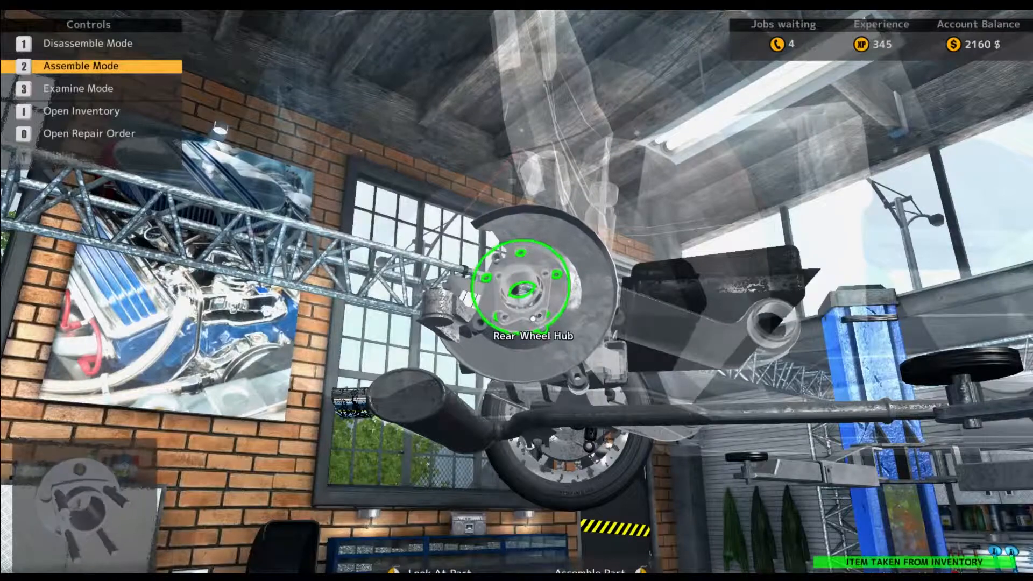
{"action": "left_click", "coordinate": [524, 284]}
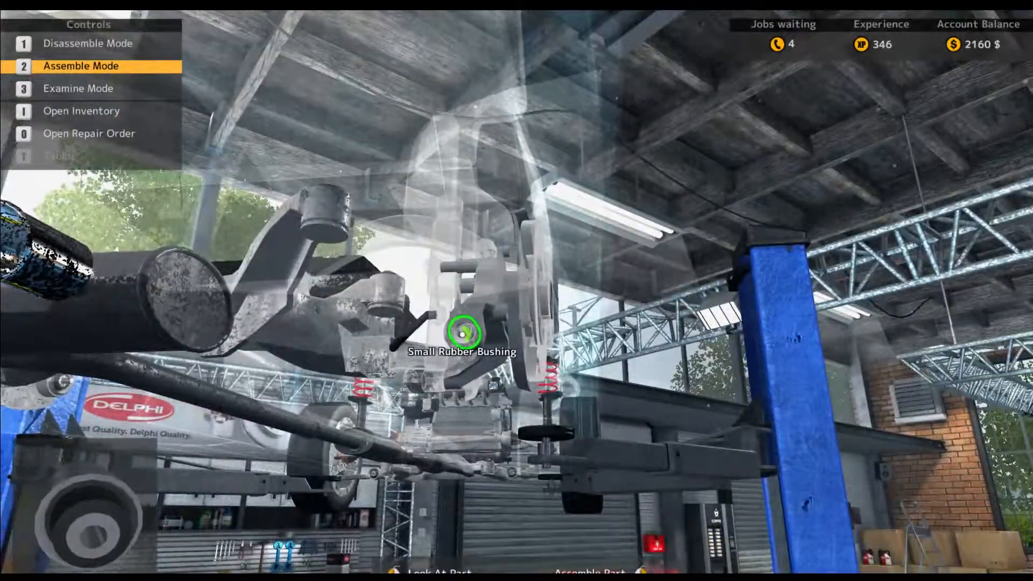
{"action": "left_click", "coordinate": [463, 332]}
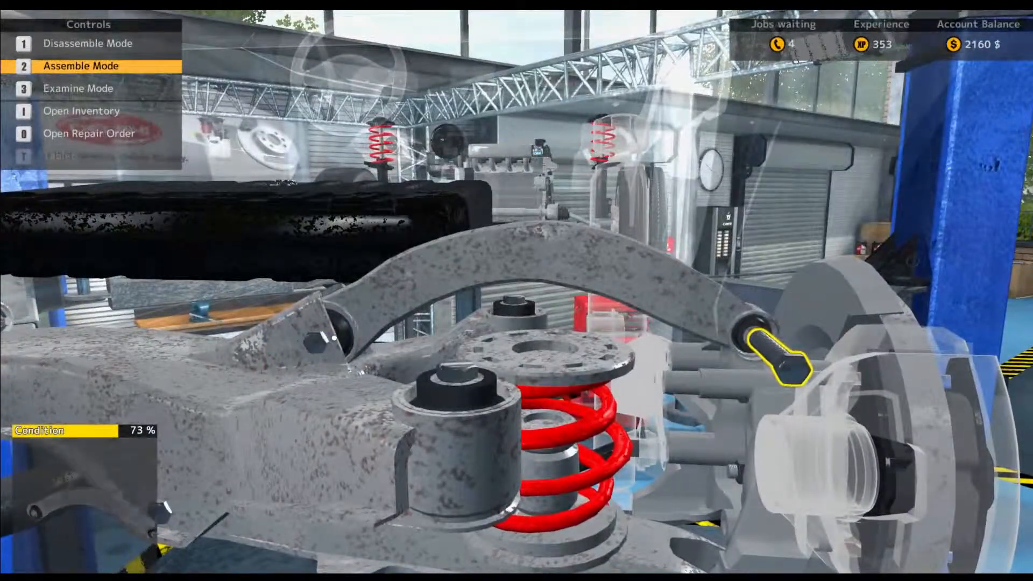
{"action": "mouse_move", "coordinate": [758, 346]}
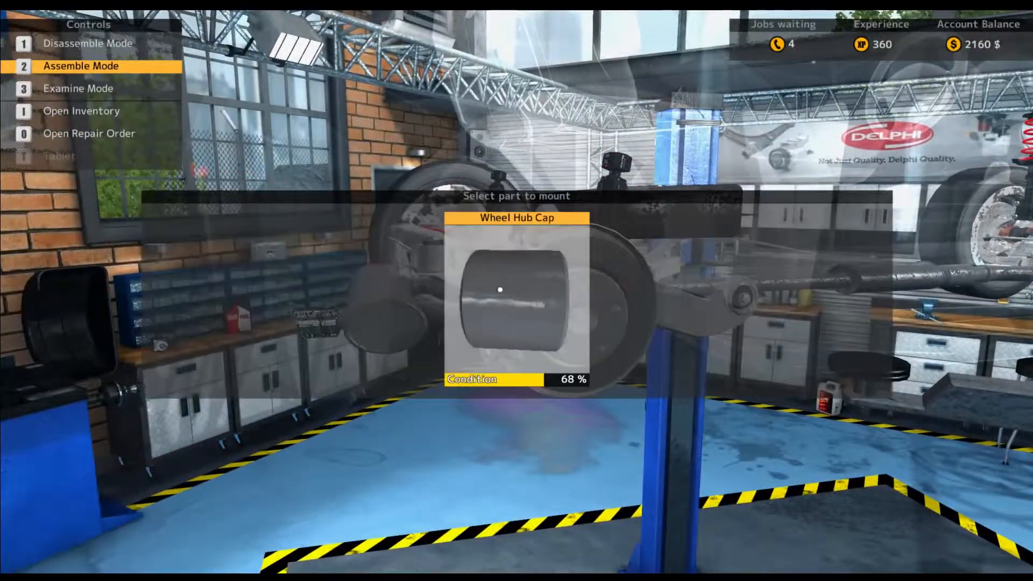
Mount the wheel hub cap and tighten the wheel bolts on the rear wheel.
{"action": "left_click", "coordinate": [516, 302]}
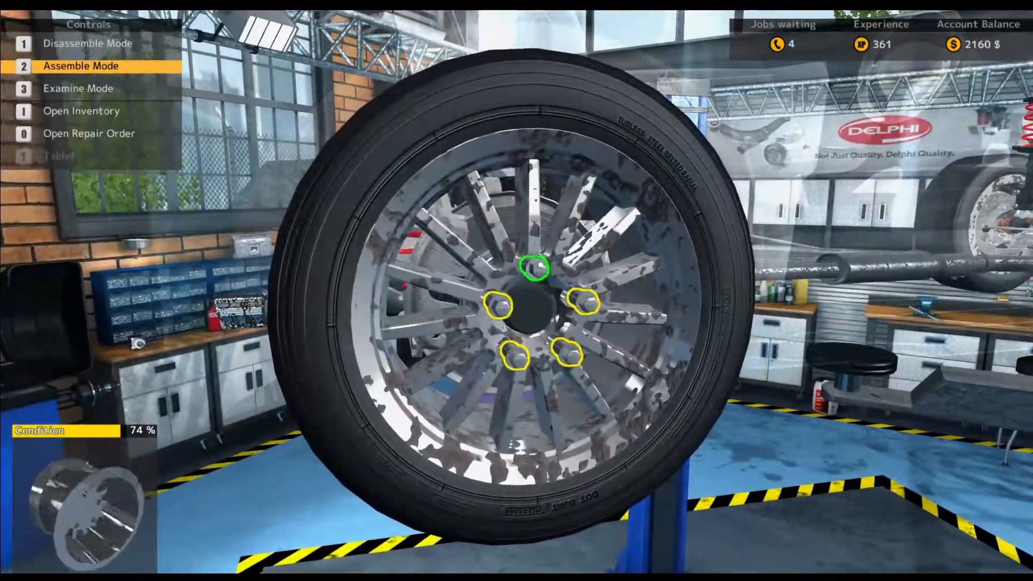
{"action": "left_click", "coordinate": [534, 268]}
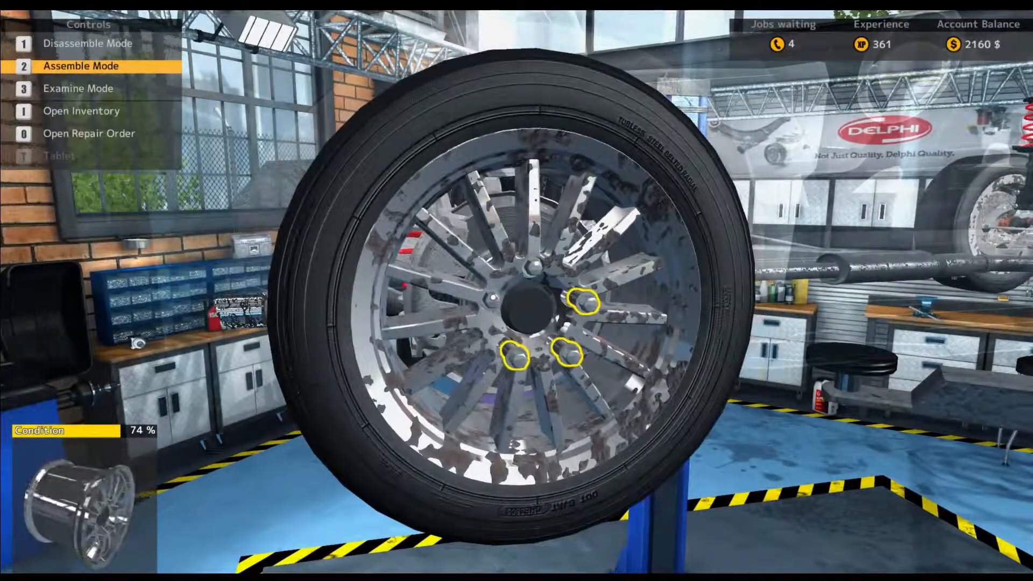
{"action": "left_click", "coordinate": [511, 356]}
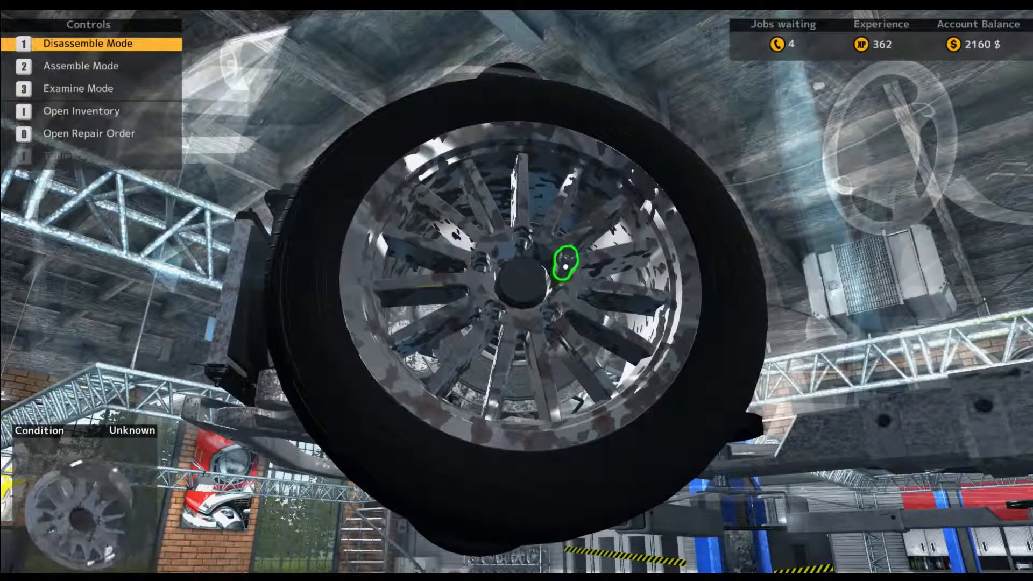
Undo the next wheel's bolts and remove the exposed brake pads.
{"action": "left_click", "coordinate": [563, 262]}
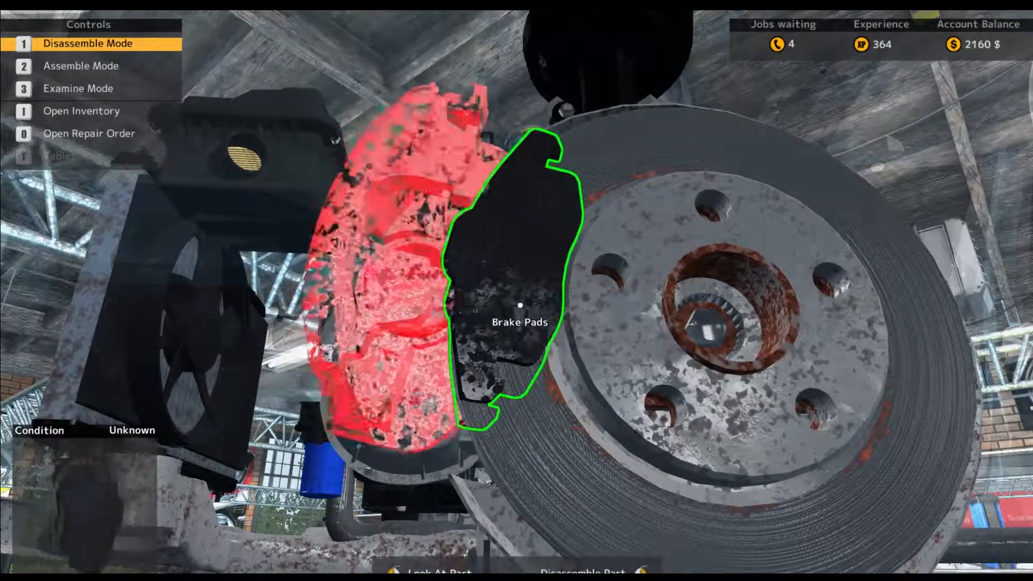
{"action": "left_click", "coordinate": [514, 306]}
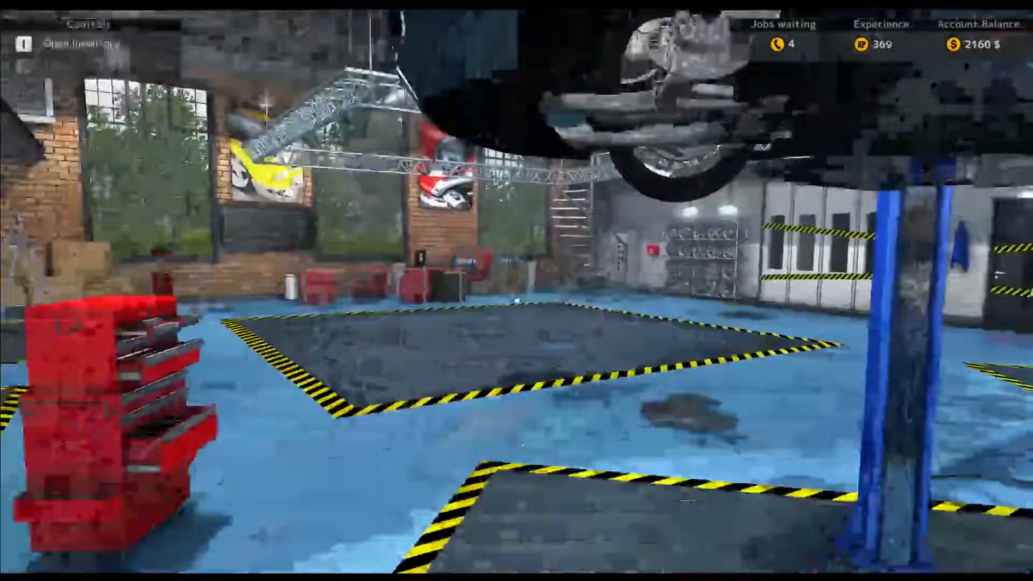
{"action": "mouse_move", "coordinate": [517, 290]}
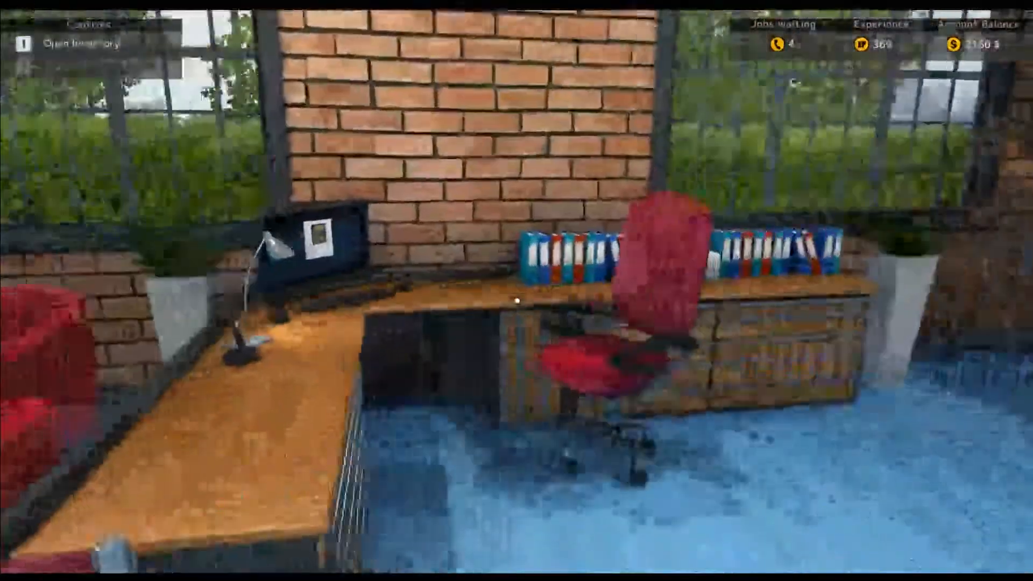
Open the inventory of removed parts at the office desk and scroll through it.
{"action": "left_click", "coordinate": [86, 43]}
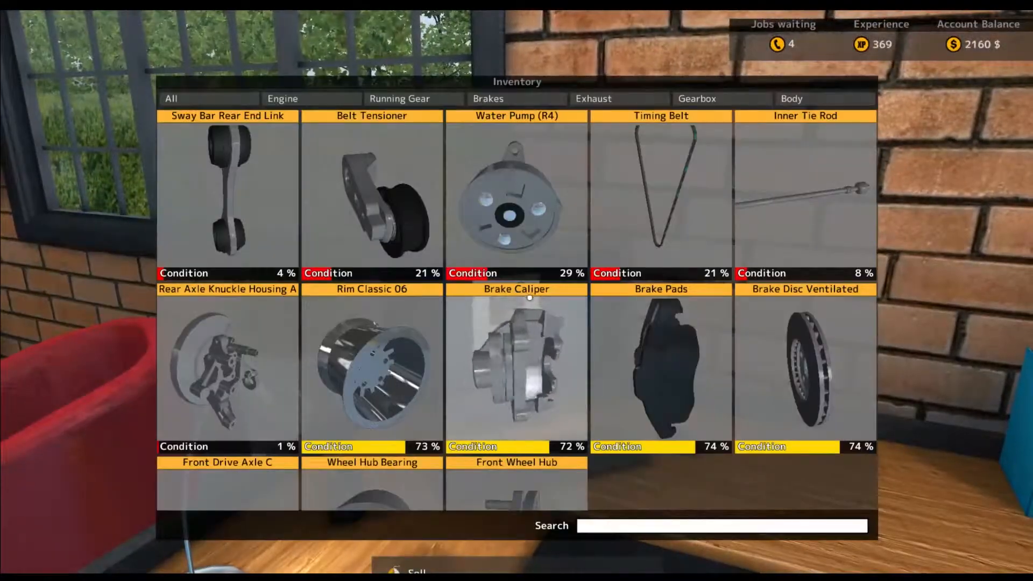
{"action": "scroll", "scroll_direction": "down", "scroll_amount": 3}
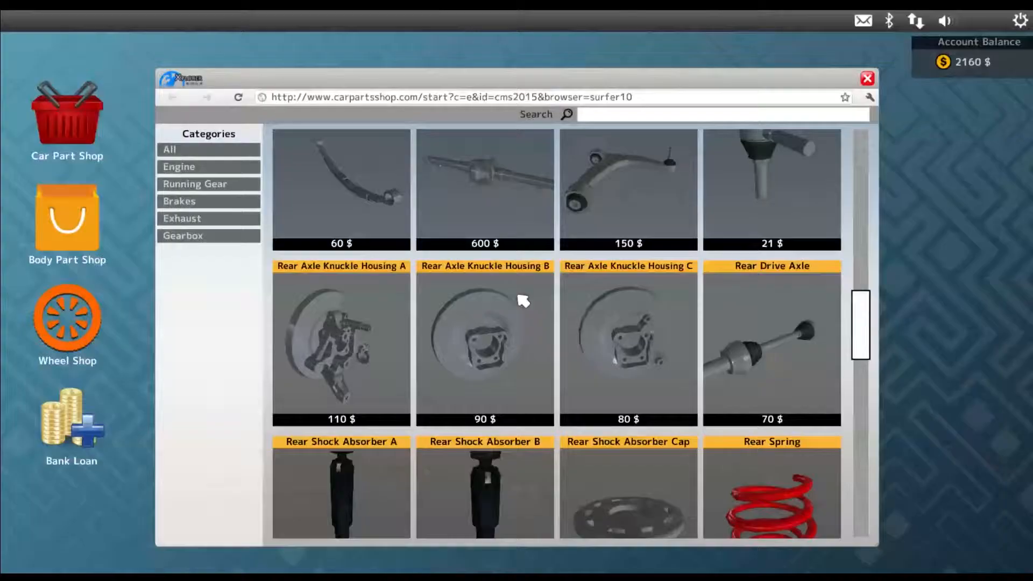
Buy a Front Drive Axle C for 70 $ from the car parts shop.
{"action": "scroll", "scroll_direction": "up", "scroll_amount": 3}
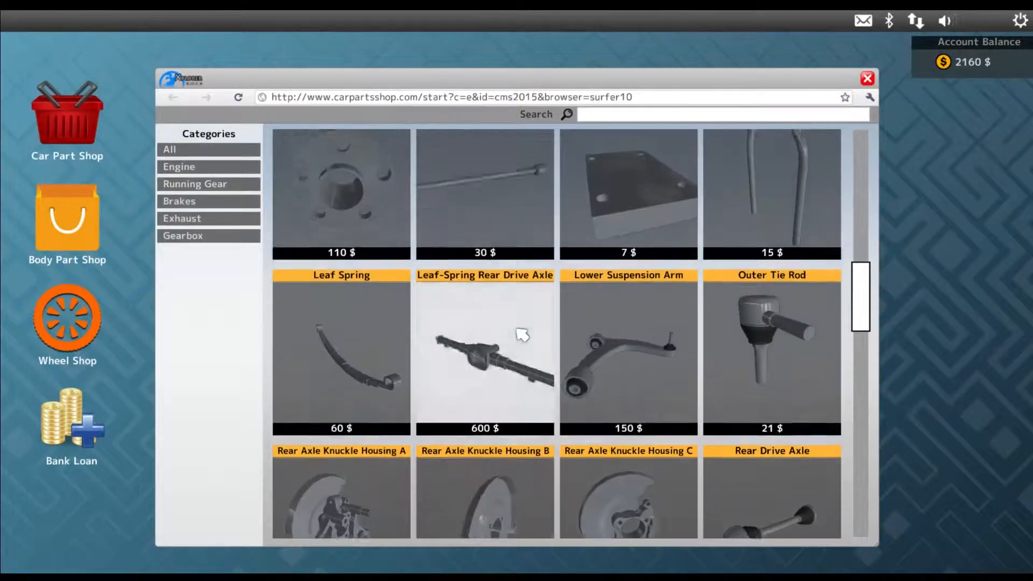
{"action": "scroll", "scroll_direction": "up", "scroll_amount": 3}
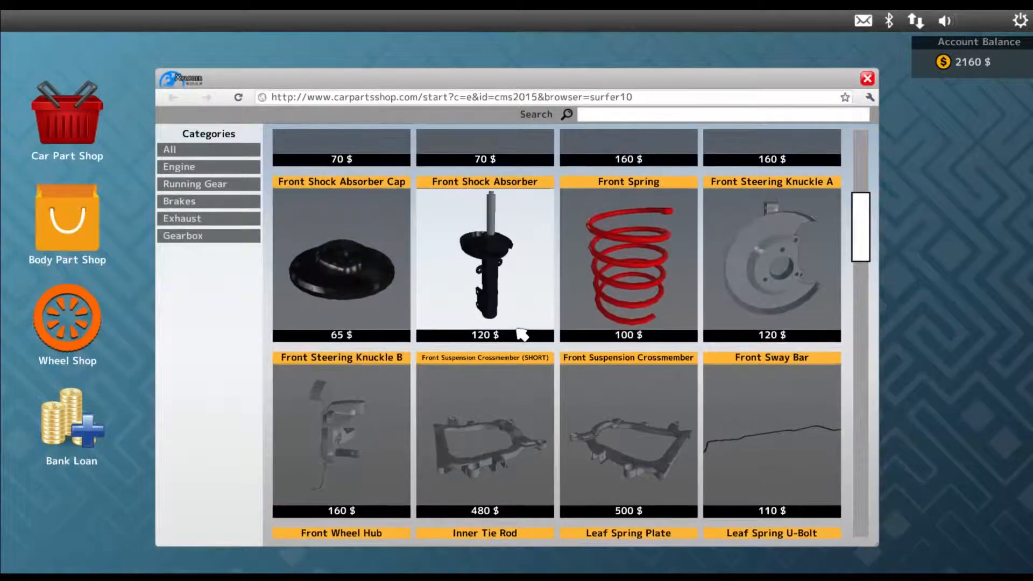
{"action": "scroll", "scroll_direction": "up", "scroll_amount": 3}
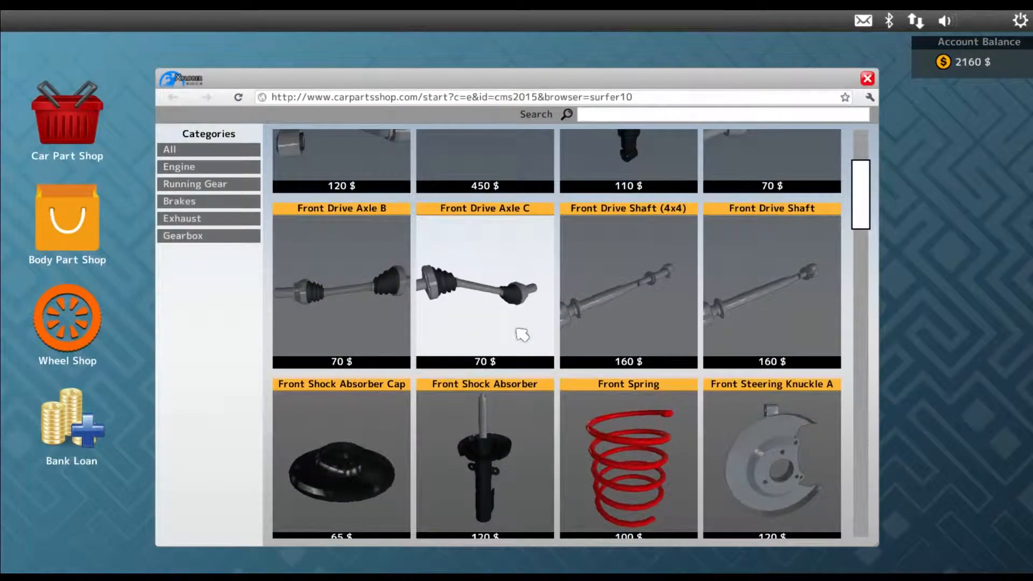
{"action": "scroll", "scroll_direction": "up", "scroll_amount": 3}
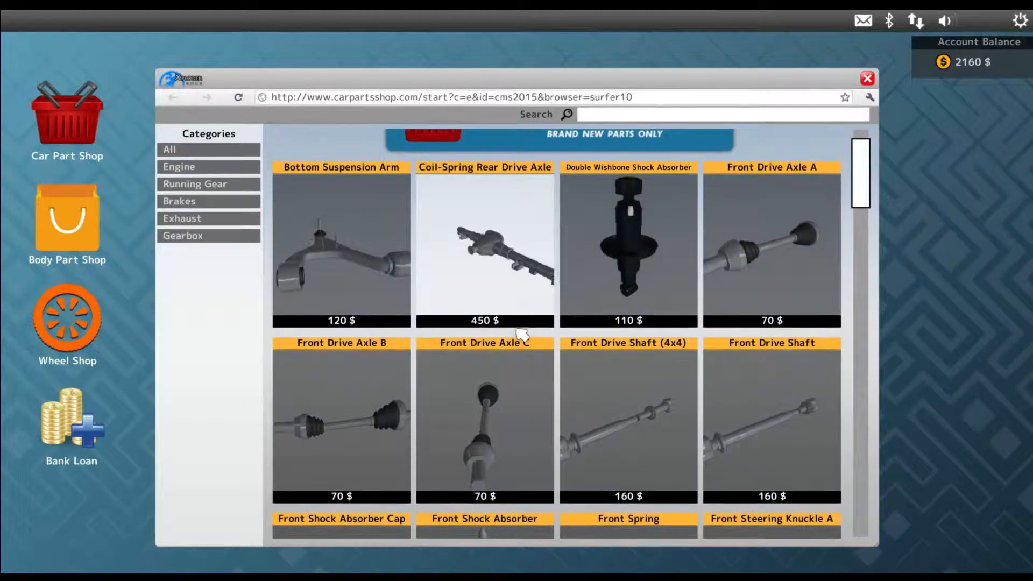
{"action": "left_click", "coordinate": [867, 77]}
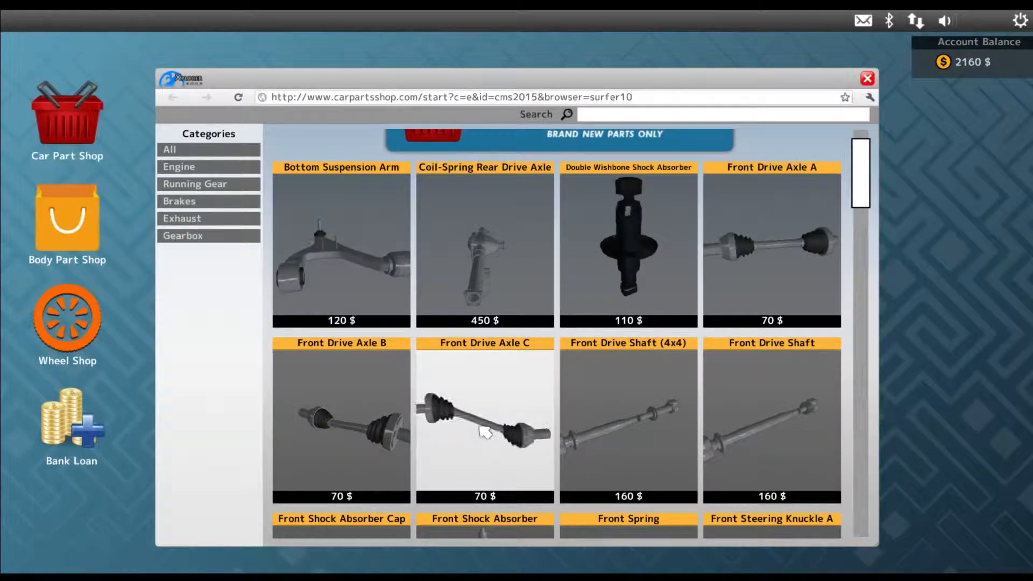
{"action": "left_click", "coordinate": [485, 422]}
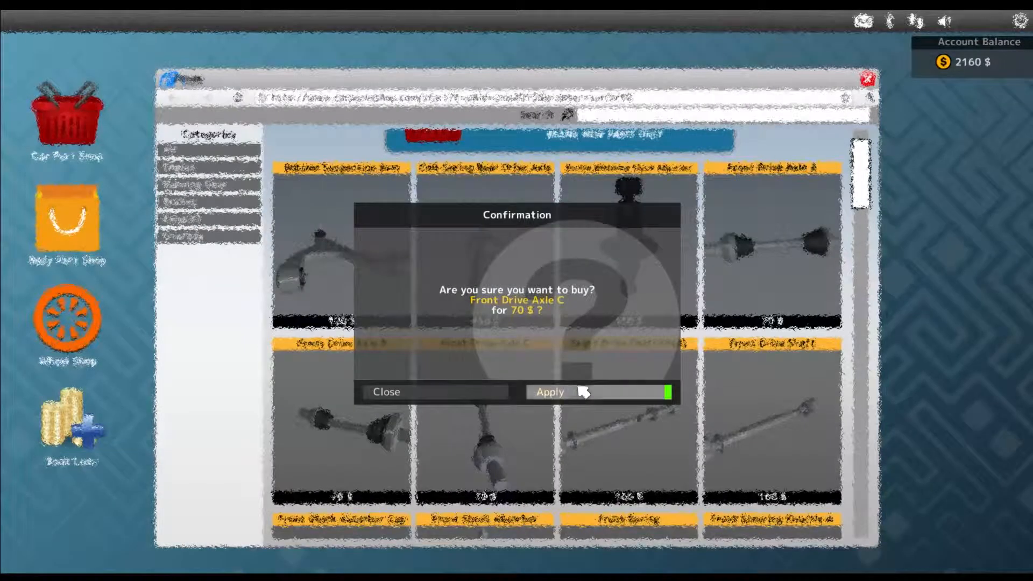
{"action": "left_click", "coordinate": [549, 392]}
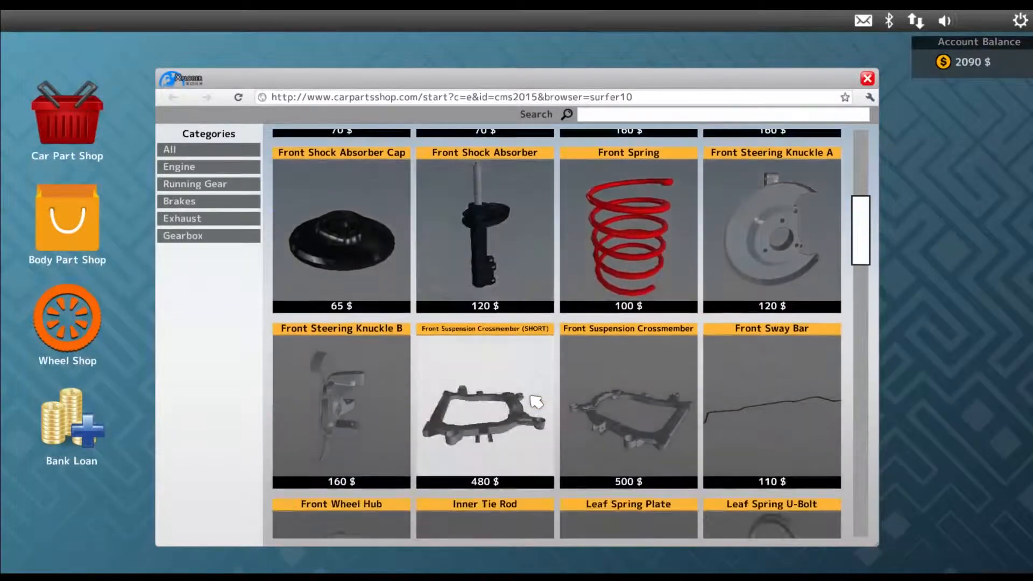
Scroll down the listings and buy the Front Wheel Hub for 110 $.
{"action": "scroll", "scroll_direction": "down", "scroll_amount": 3}
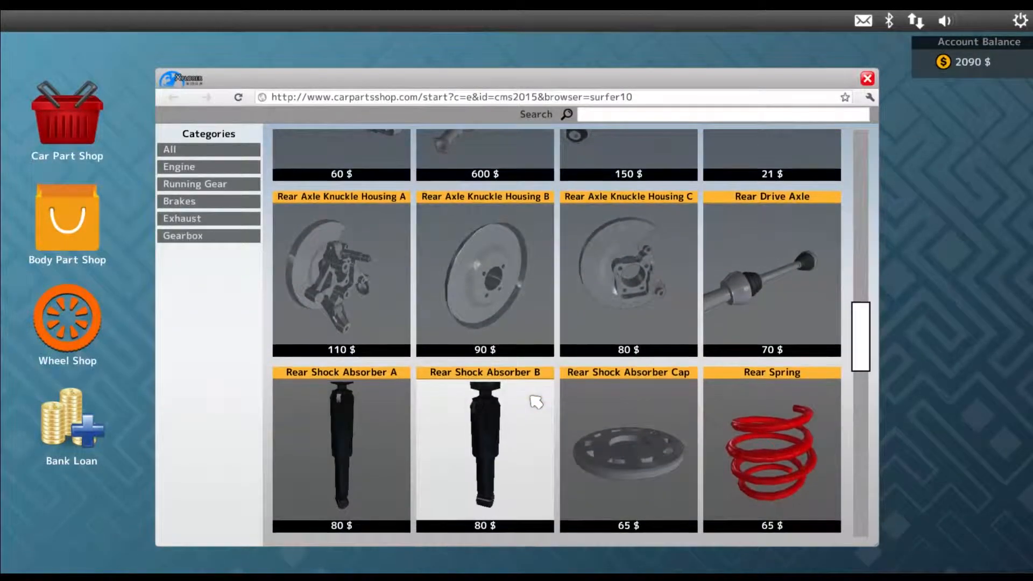
{"action": "scroll", "scroll_direction": "down", "scroll_amount": 3}
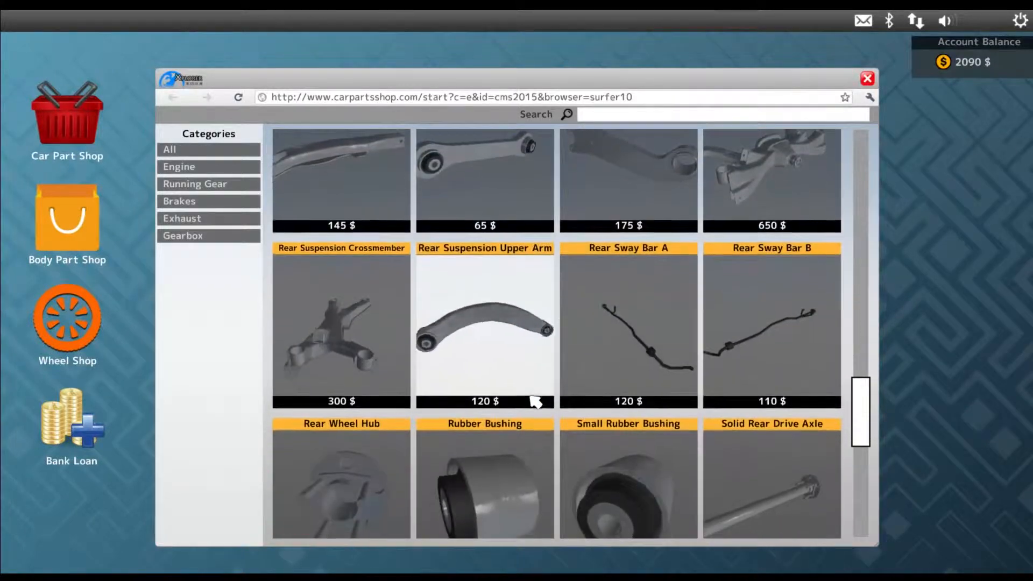
{"action": "scroll", "scroll_direction": "down", "scroll_amount": 3}
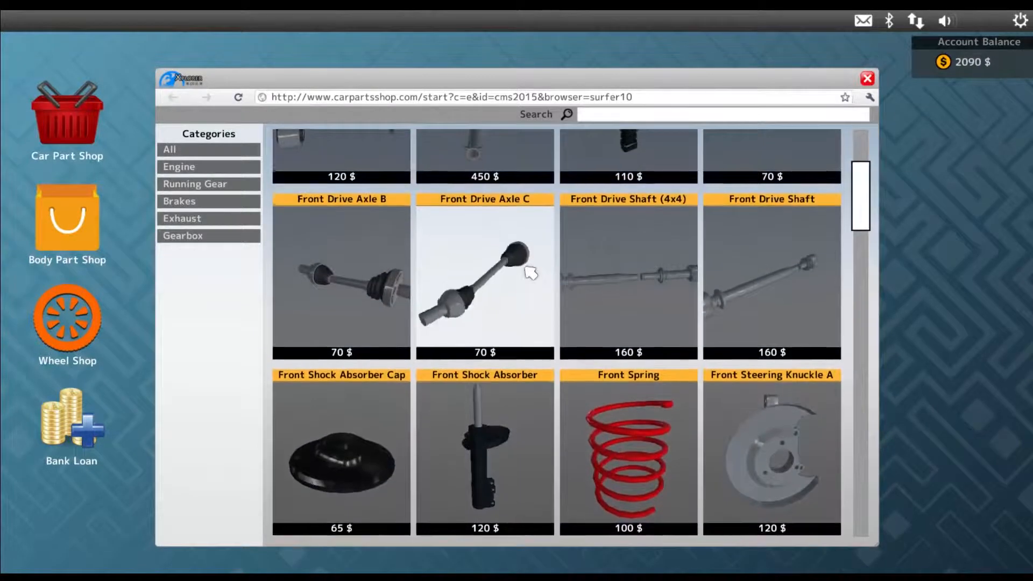
{"action": "scroll", "scroll_direction": "down", "scroll_amount": 3}
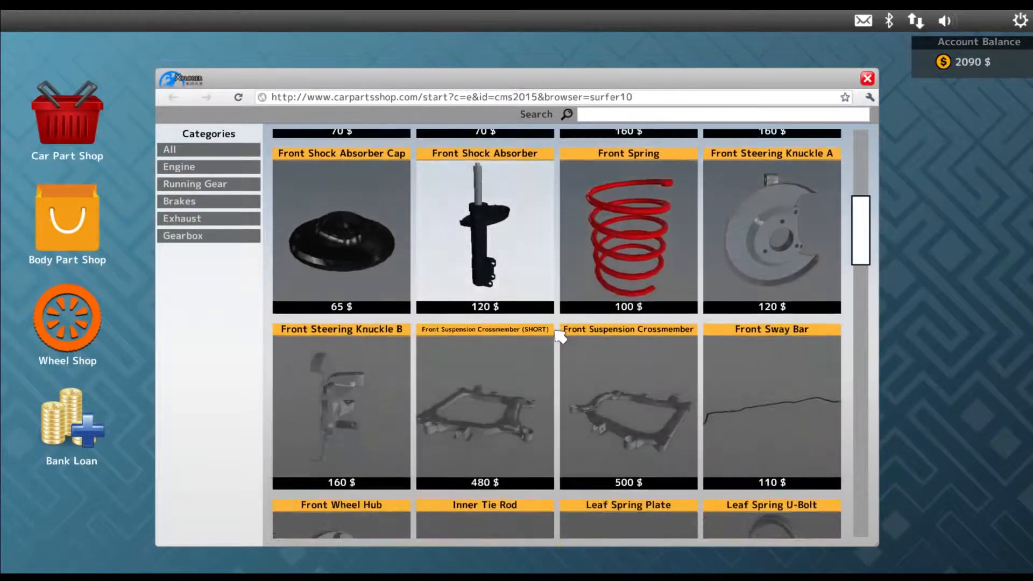
{"action": "scroll", "scroll_direction": "down", "scroll_amount": 3}
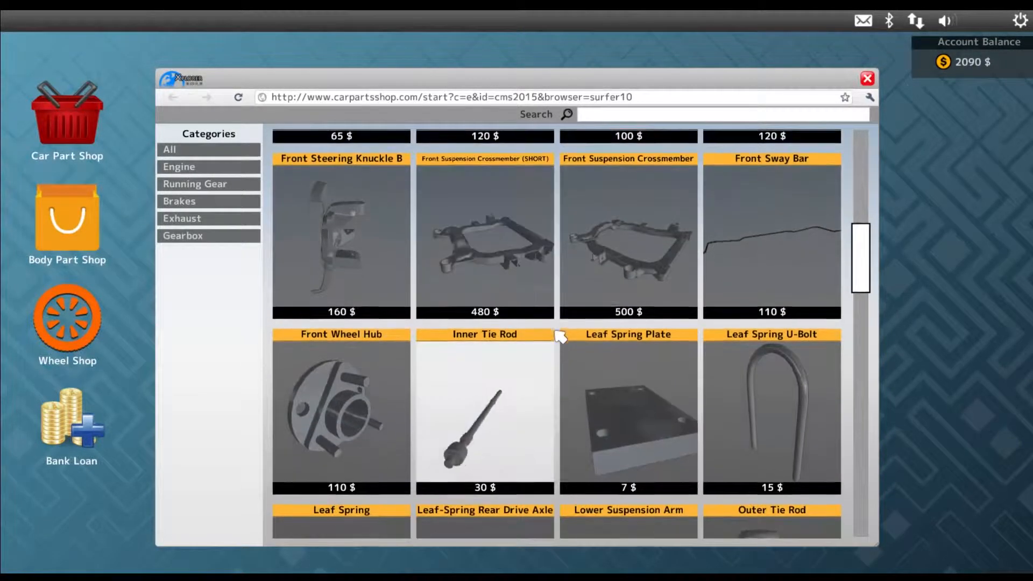
{"action": "left_click", "coordinate": [340, 410]}
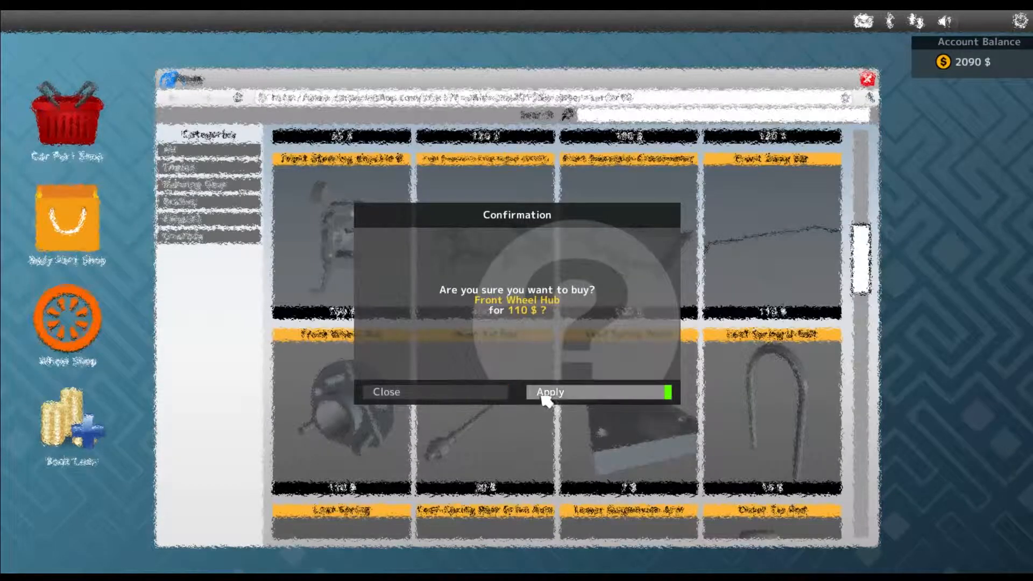
{"action": "left_click", "coordinate": [549, 392]}
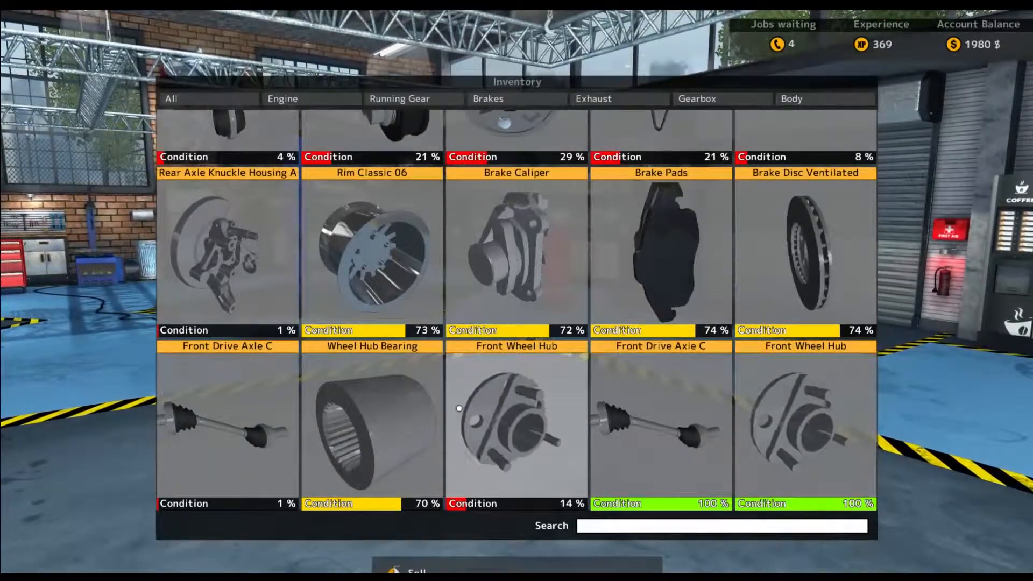
Leave the inventory, switch to Assemble Mode and bolt on the new front wheel hub.
{"action": "key", "text": "Escape"}
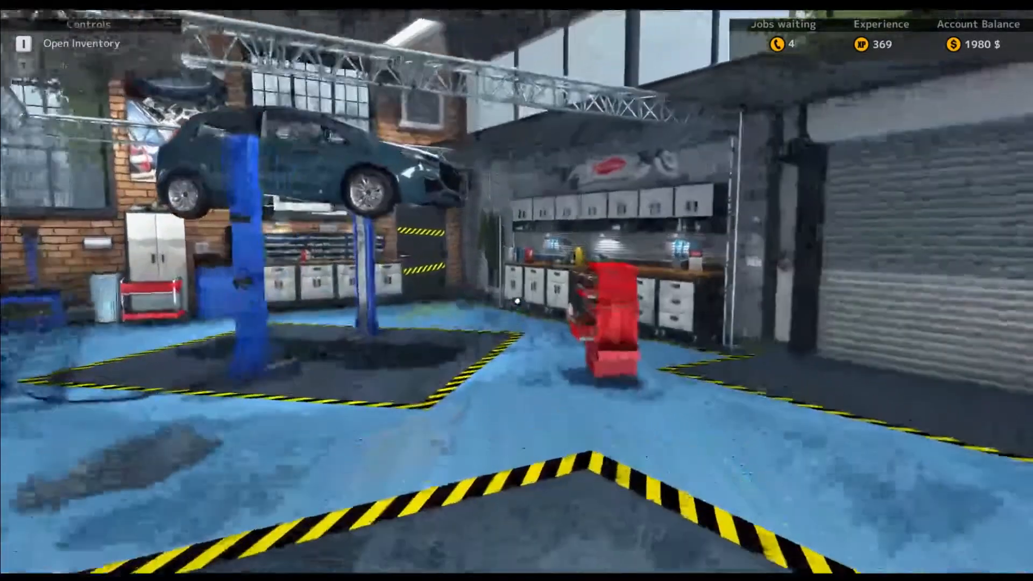
{"action": "mouse_move", "coordinate": [517, 291]}
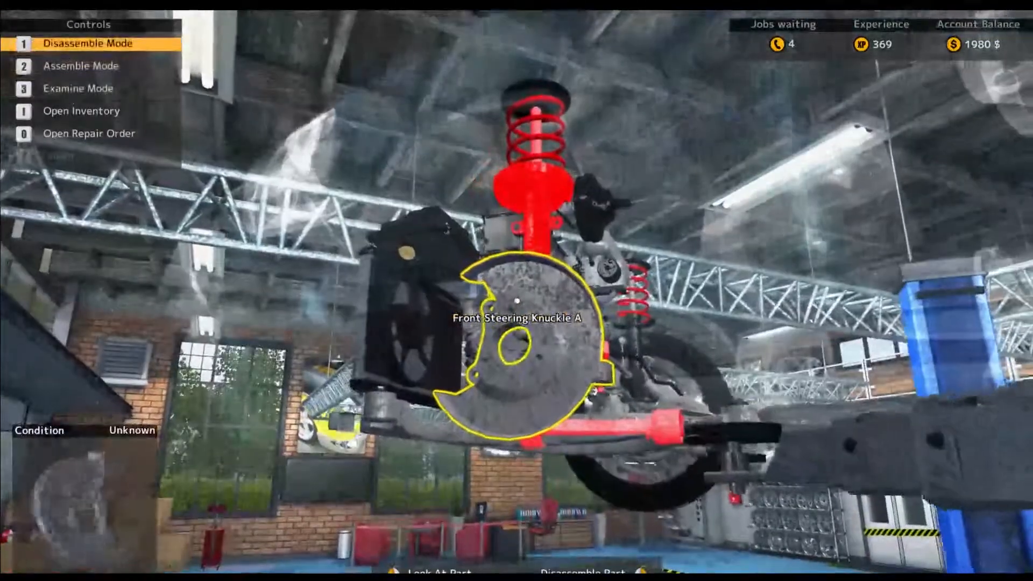
{"action": "key", "text": "2"}
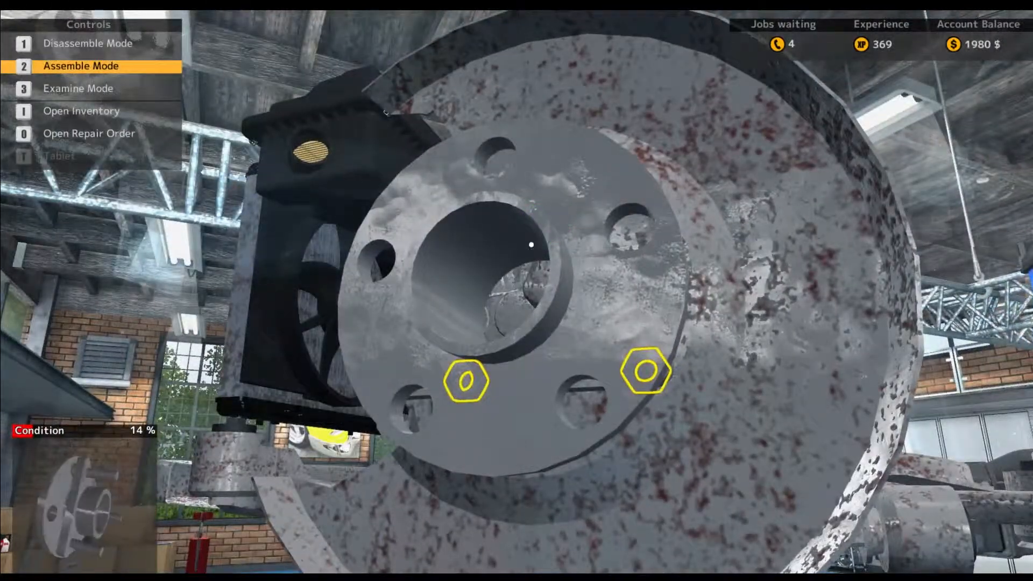
{"action": "left_click", "coordinate": [464, 381]}
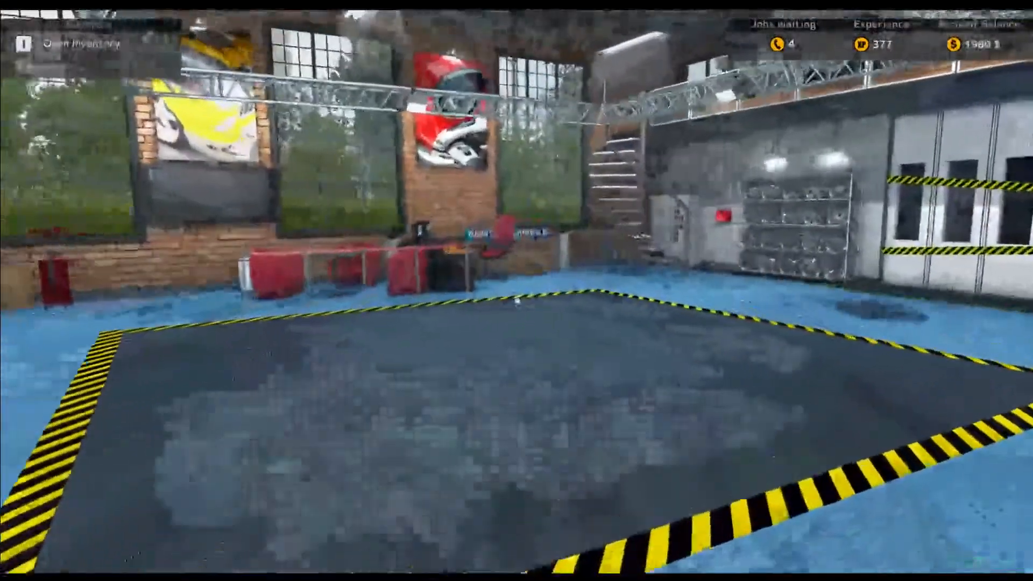
{"action": "mouse_move", "coordinate": [516, 290]}
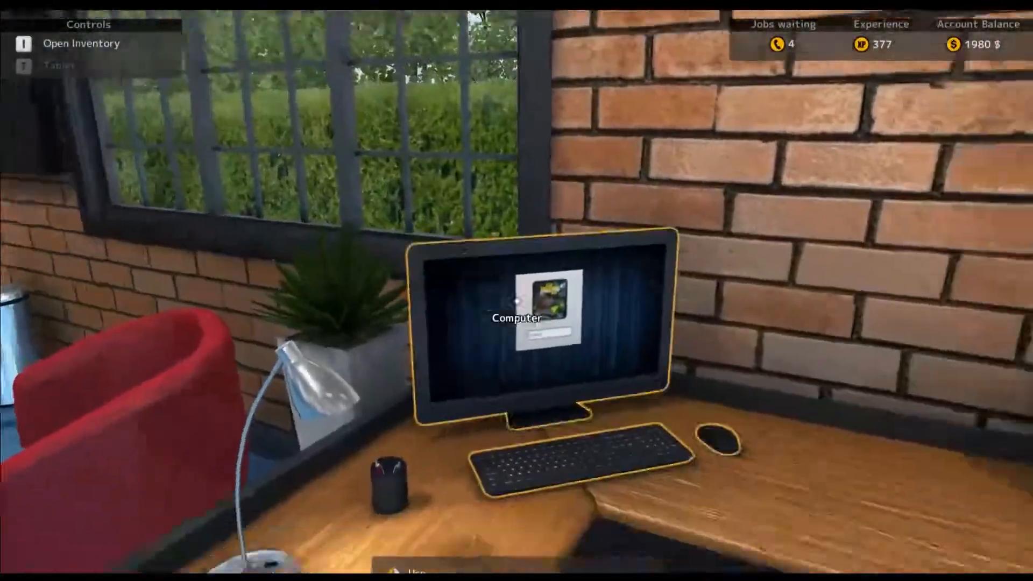
Buy a 15 $ Rubber Bushing from the online car parts shop.
{"action": "left_click", "coordinate": [517, 317]}
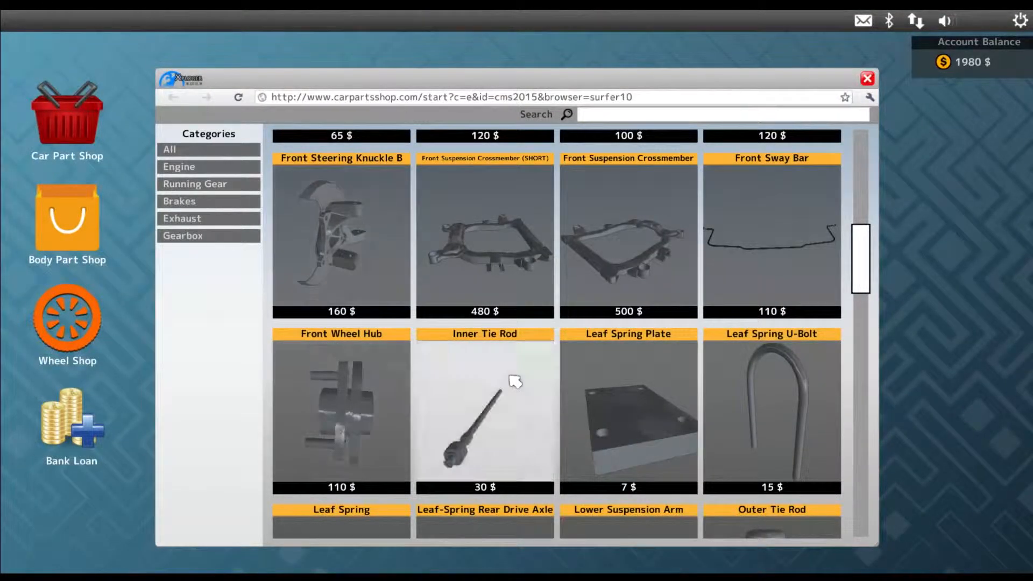
{"action": "scroll", "scroll_direction": "down", "scroll_amount": 3}
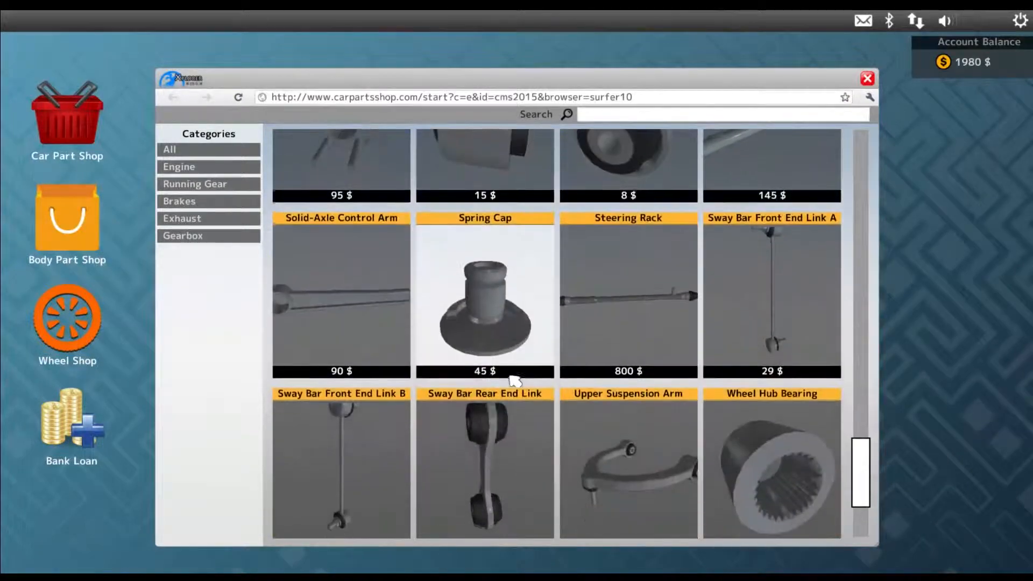
{"action": "scroll", "scroll_direction": "up", "scroll_amount": 3}
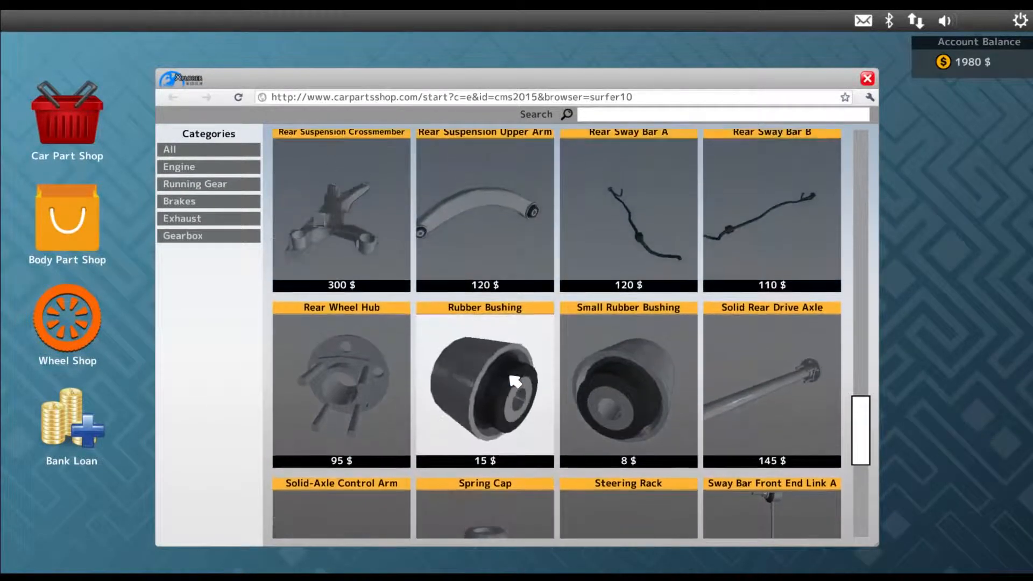
{"action": "left_click", "coordinate": [485, 385]}
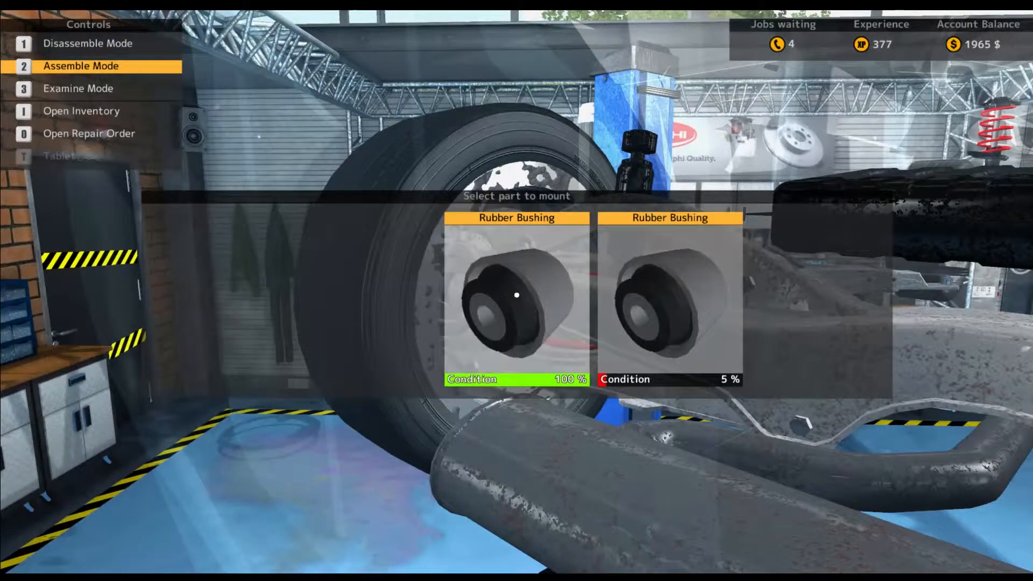
Fit the 100% Rubber Bushing and finish the Royale Bianco job for 609 $.
{"action": "left_click", "coordinate": [517, 300]}
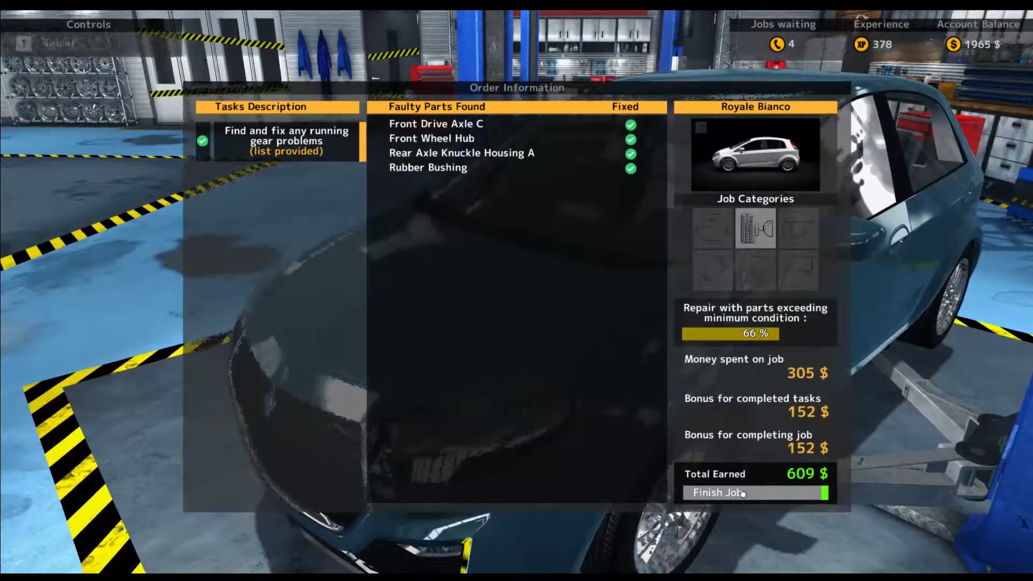
{"action": "left_click", "coordinate": [733, 493]}
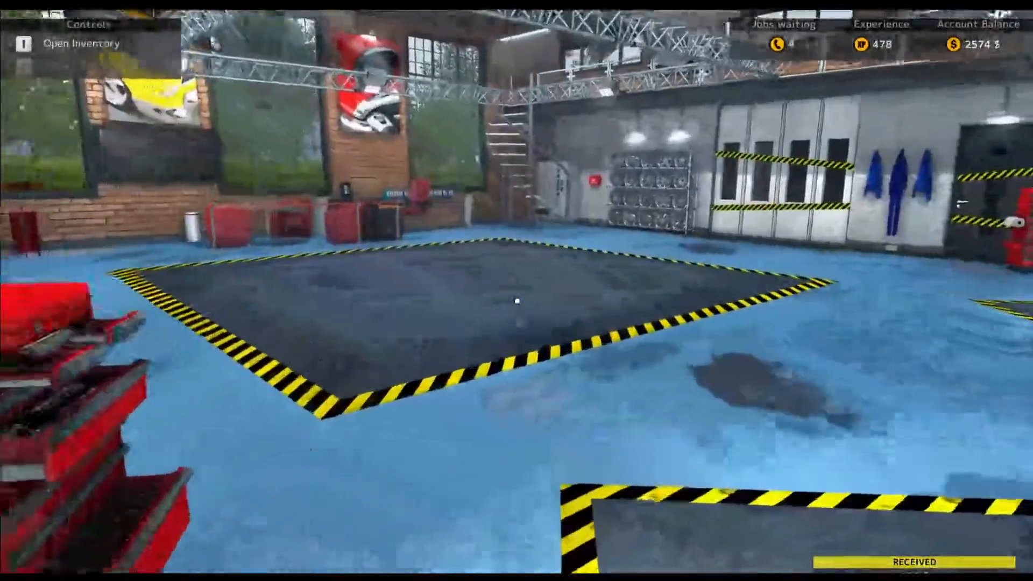
{"action": "mouse_move", "coordinate": [517, 290]}
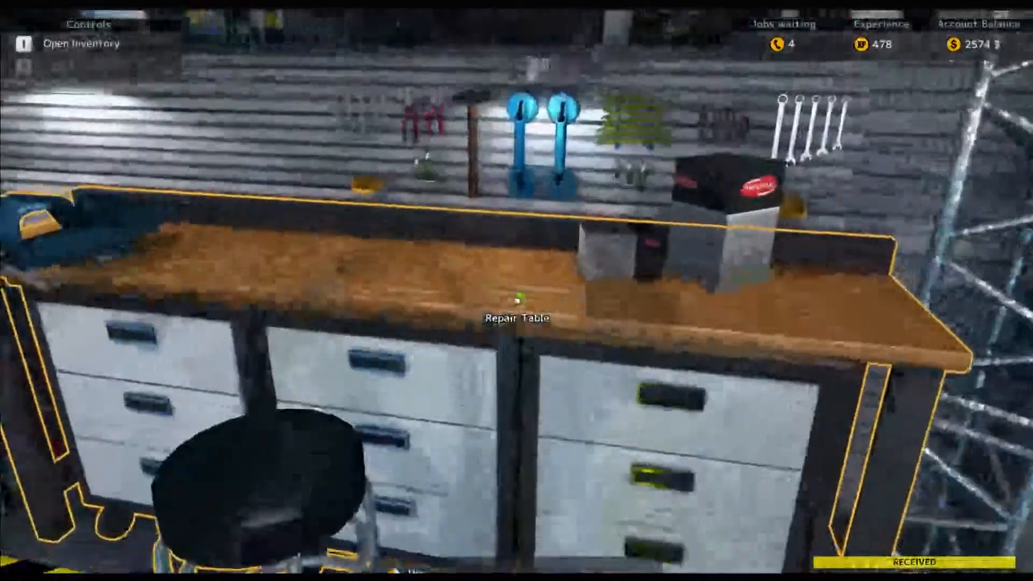
Dismiss the repair table's parts repairing tip and sell the leftover worn parts.
{"action": "left_click", "coordinate": [520, 317]}
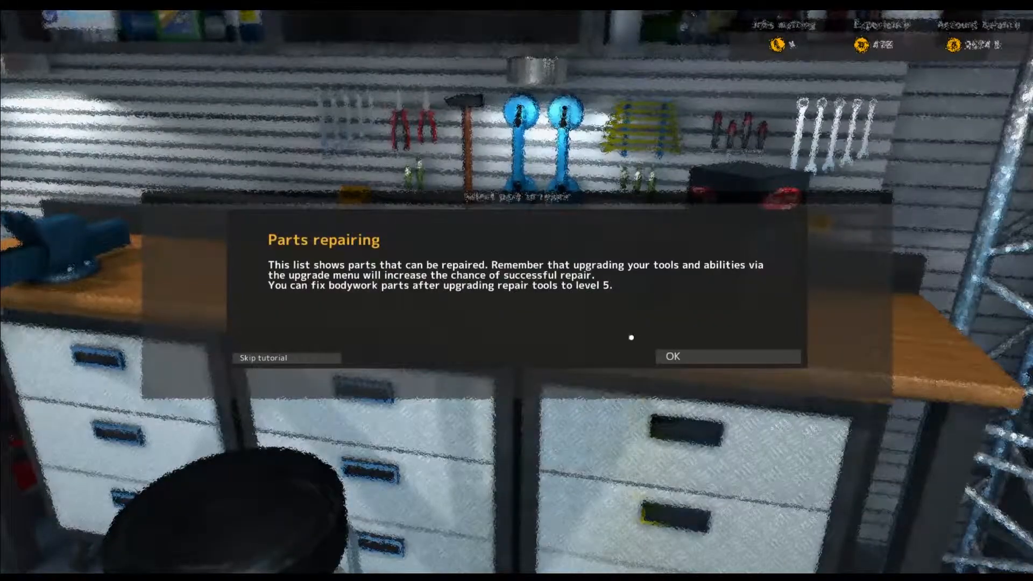
{"action": "left_click", "coordinate": [671, 356]}
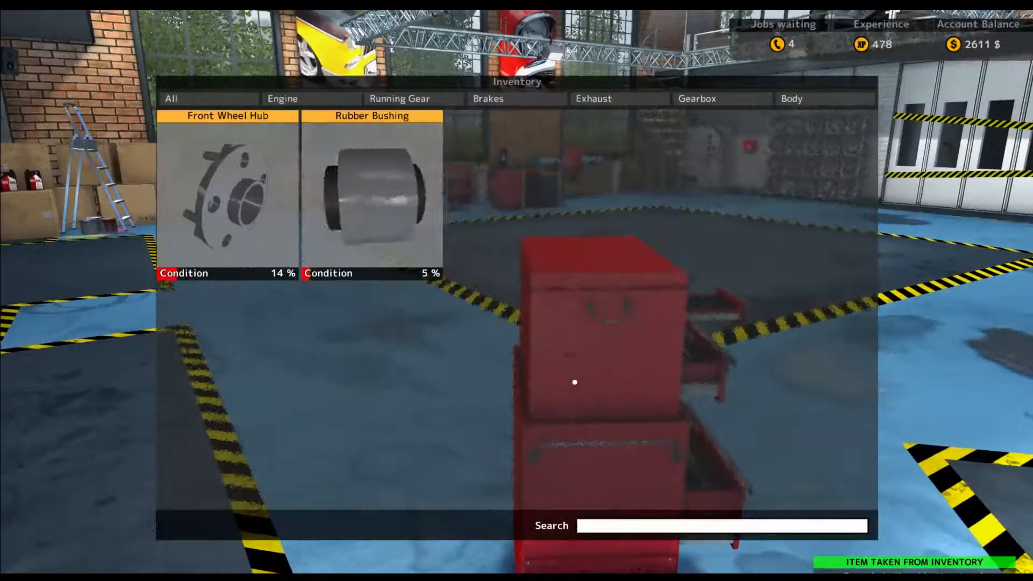
{"action": "left_click", "coordinate": [226, 195]}
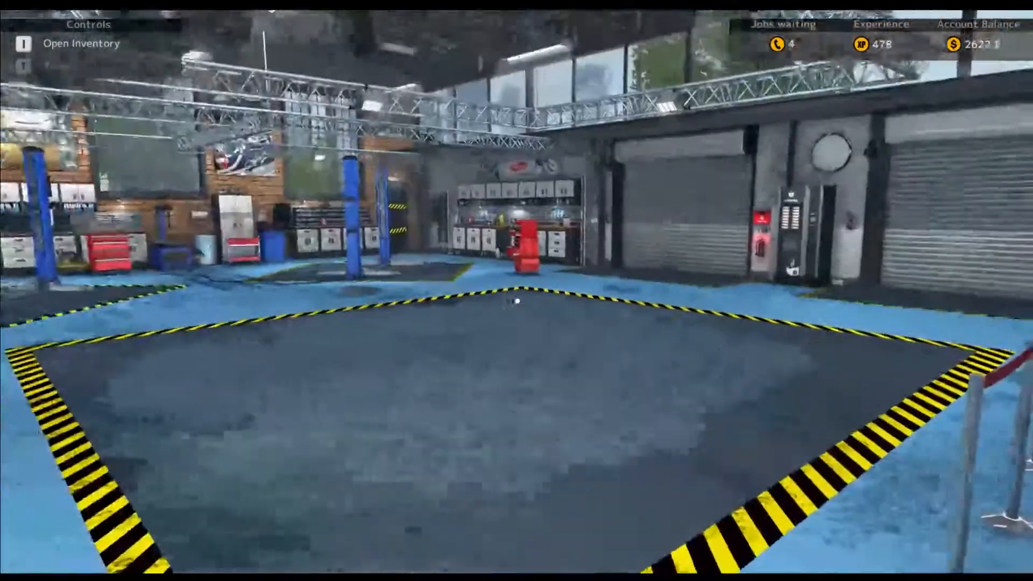
{"action": "mouse_move", "coordinate": [516, 290]}
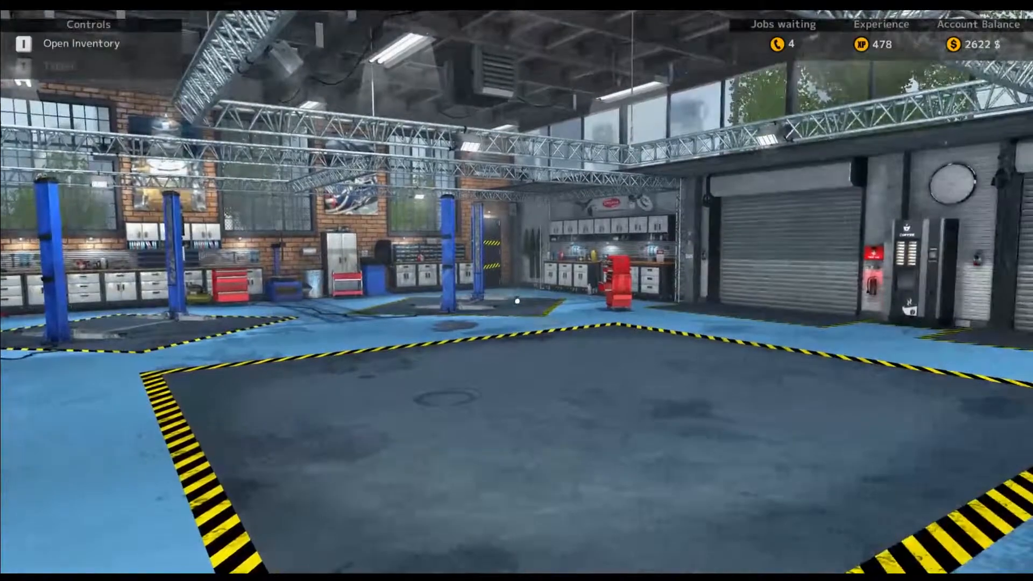
{"action": "mouse_move", "coordinate": [517, 291]}
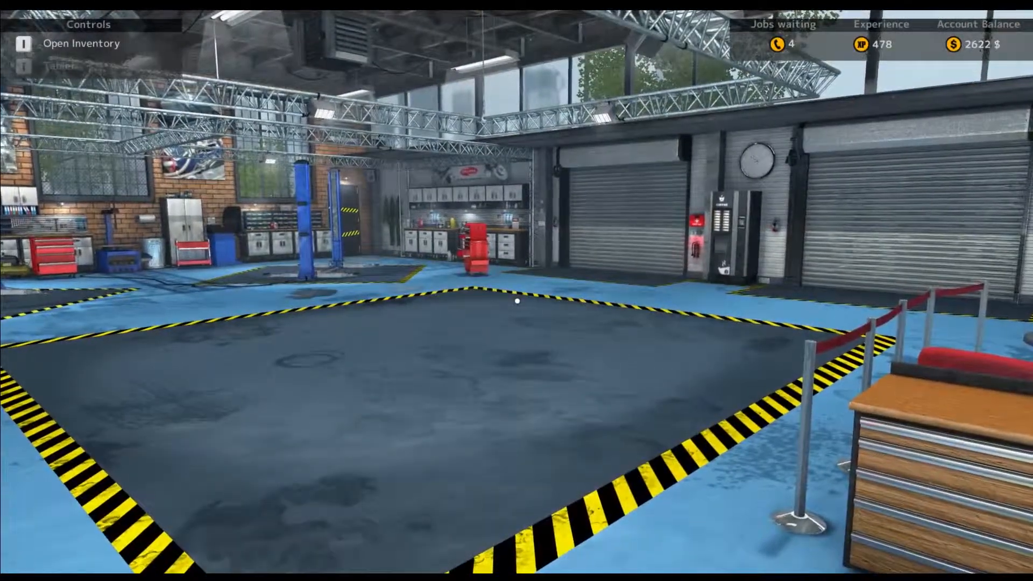
{"action": "mouse_move", "coordinate": [517, 291]}
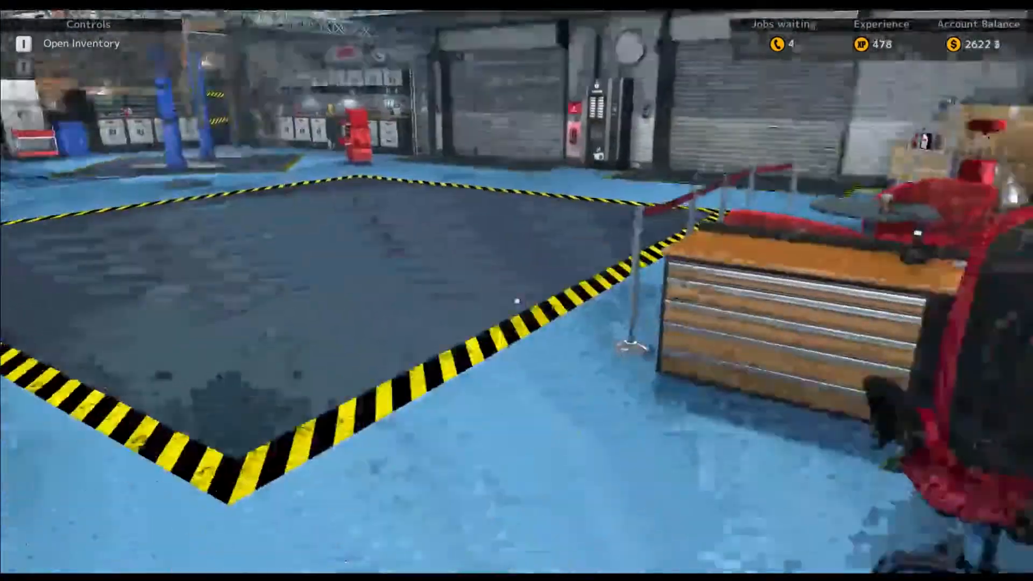
{"action": "mouse_move", "coordinate": [516, 300]}
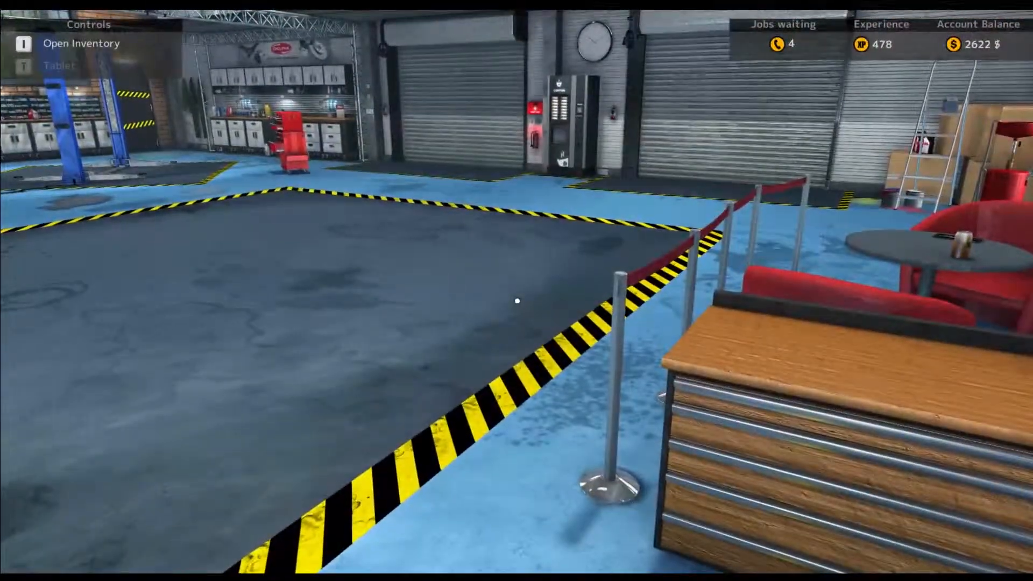
Open the pause menu with Return to garage and Save & exit options.
{"action": "key", "text": "Escape"}
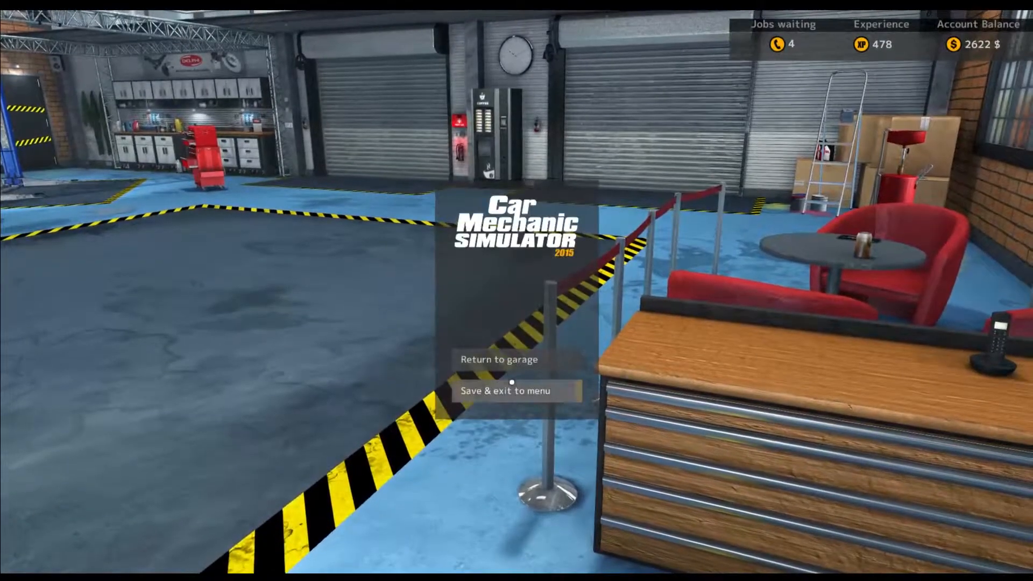